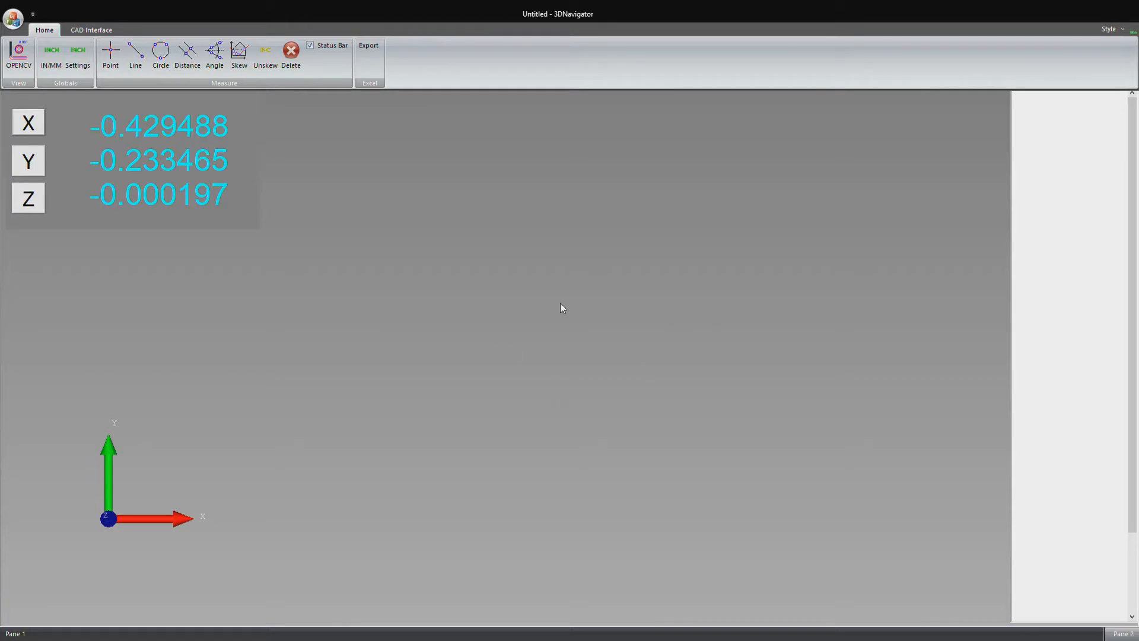
# - Zero the X, Y and Z position readouts so each shows 0.000000
pyautogui.click(28, 162)
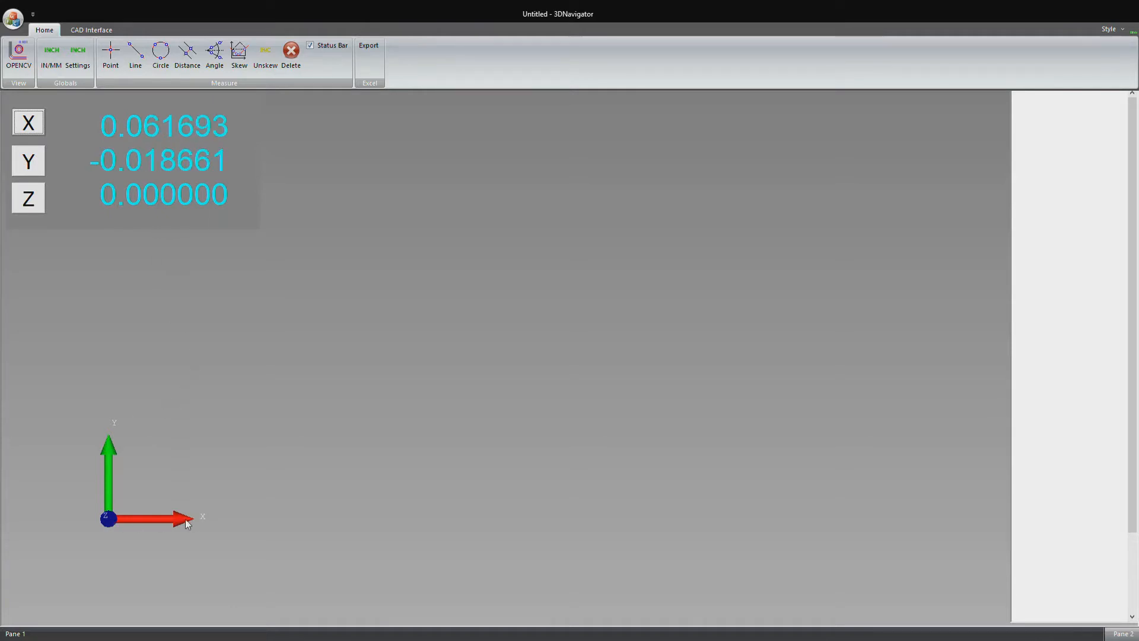
pyautogui.moveTo(194, 531)
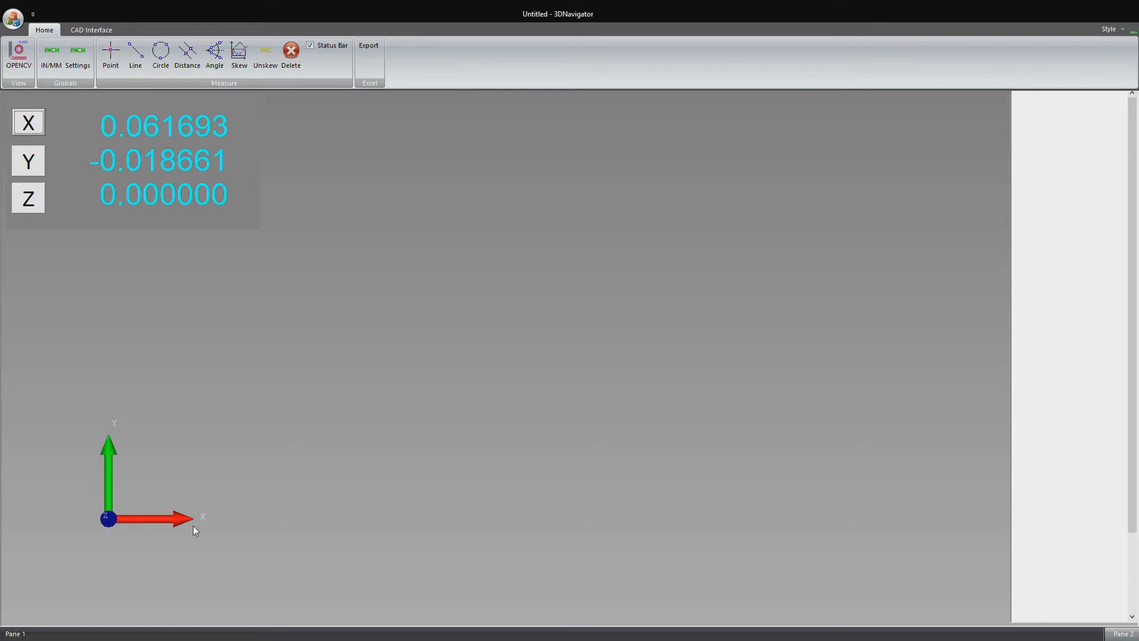
pyautogui.moveTo(605, 364)
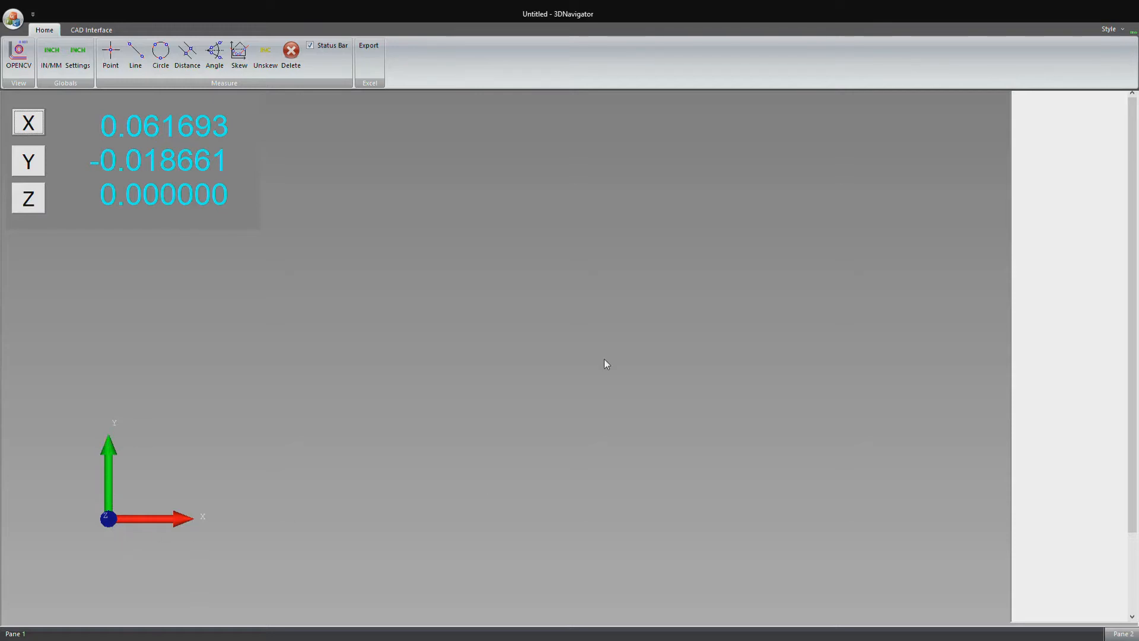
pyautogui.moveTo(405, 489)
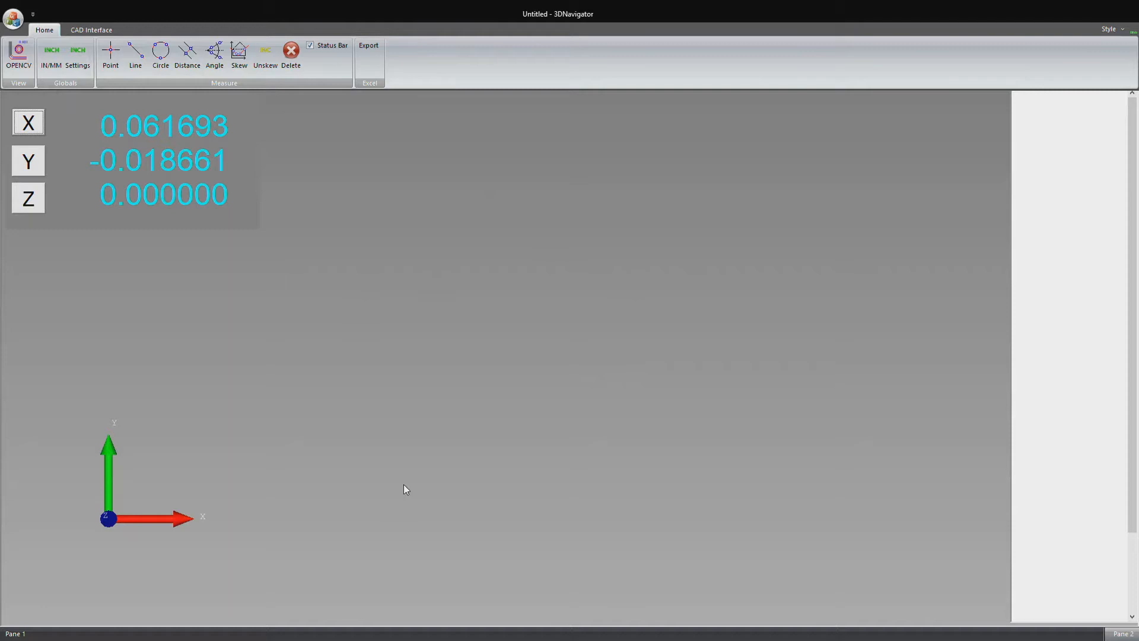
pyautogui.moveTo(572, 217)
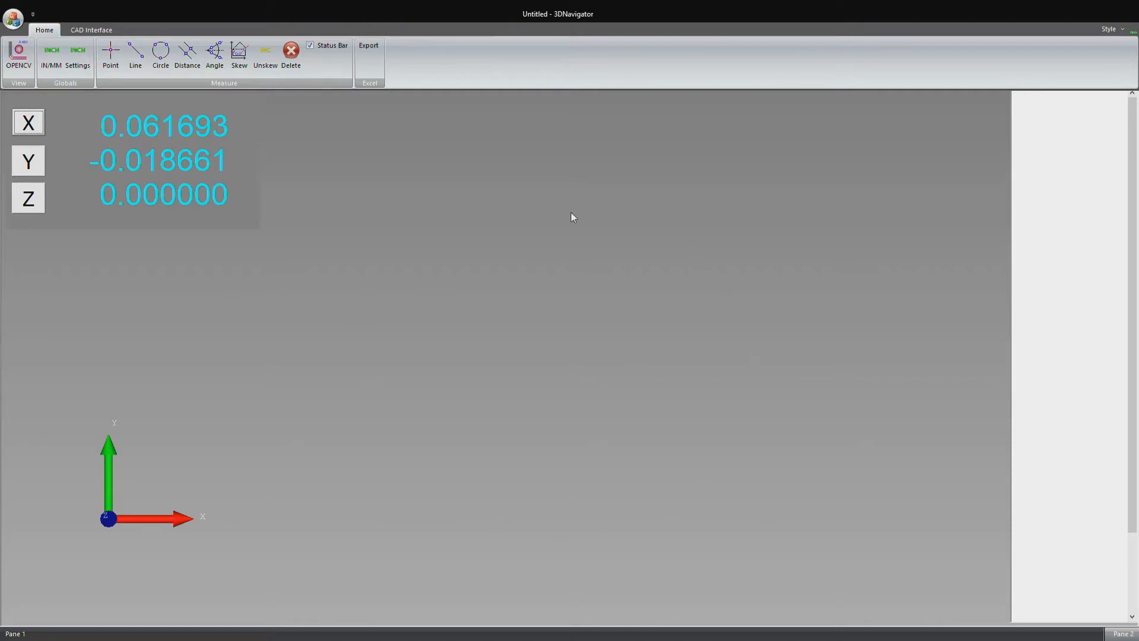
pyautogui.moveTo(1059, 146)
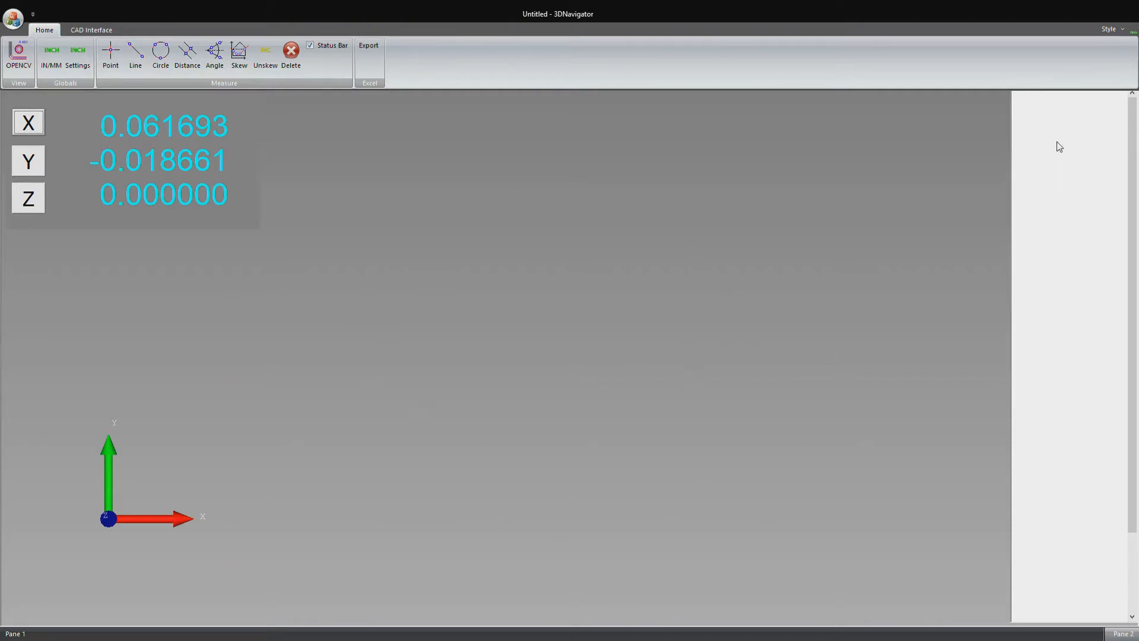
pyautogui.moveTo(1068, 125)
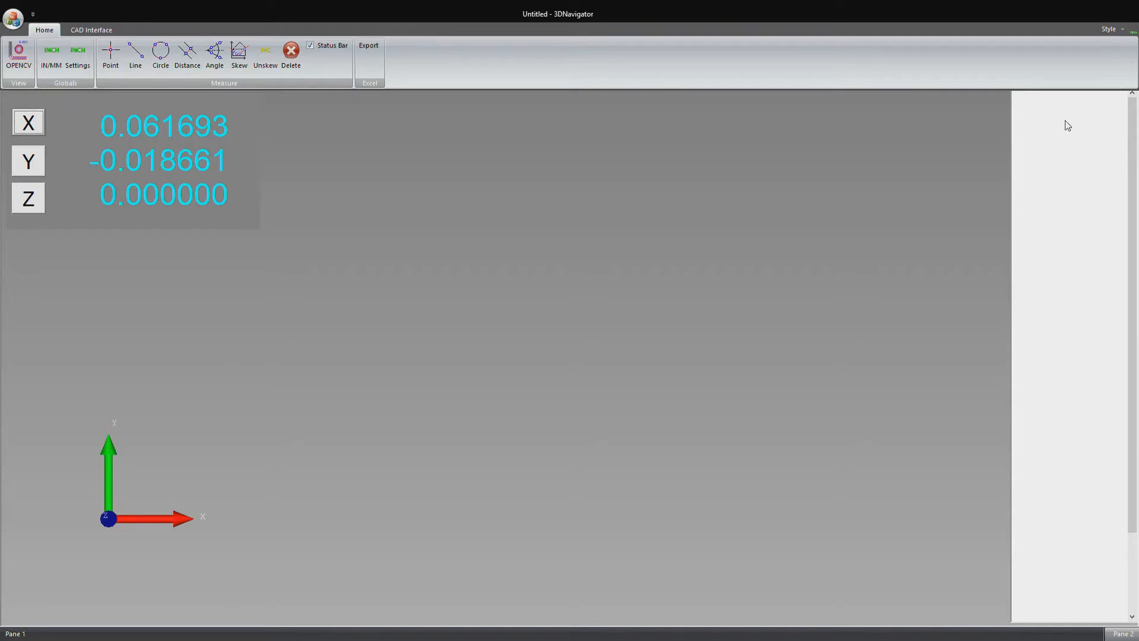
pyautogui.moveTo(1076, 200)
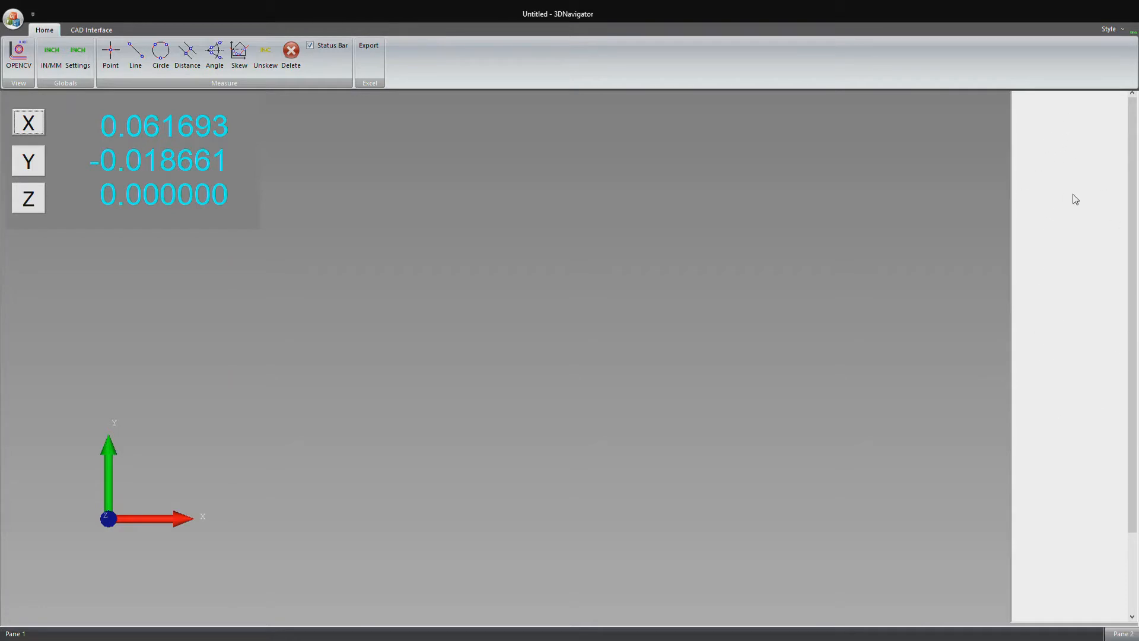
pyautogui.moveTo(670, 265)
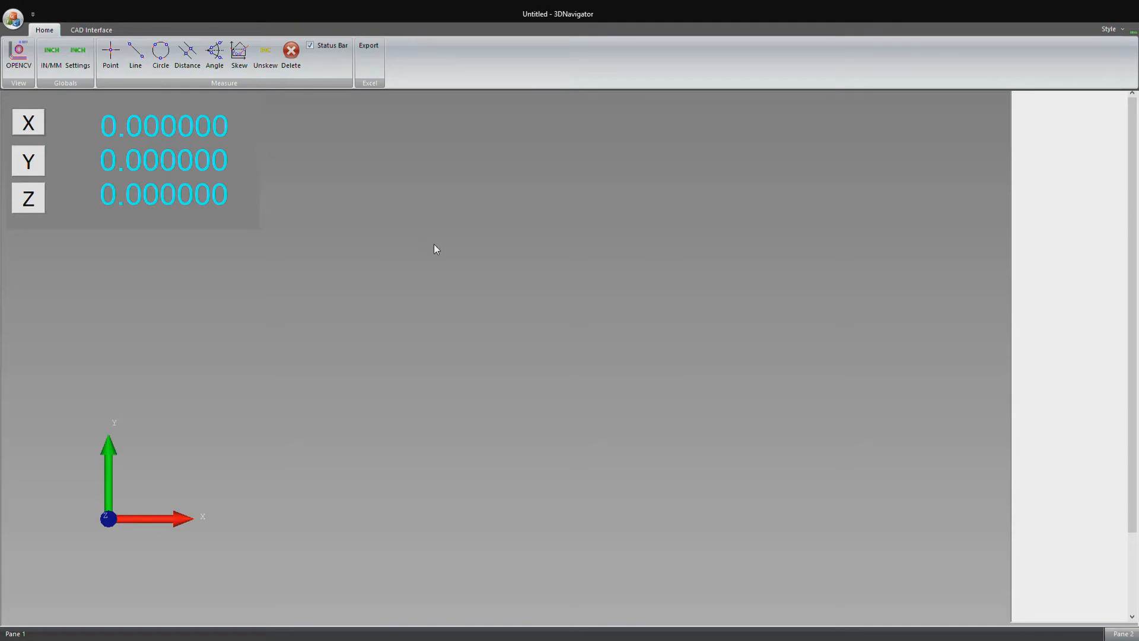
pyautogui.click(110, 57)
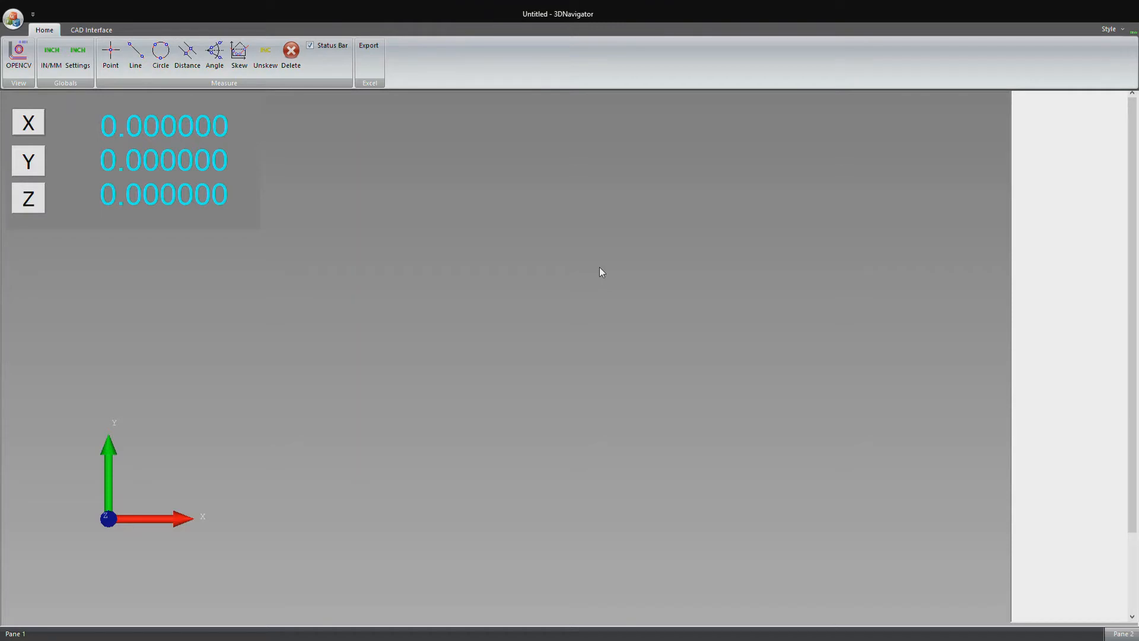
pyautogui.moveTo(495, 318)
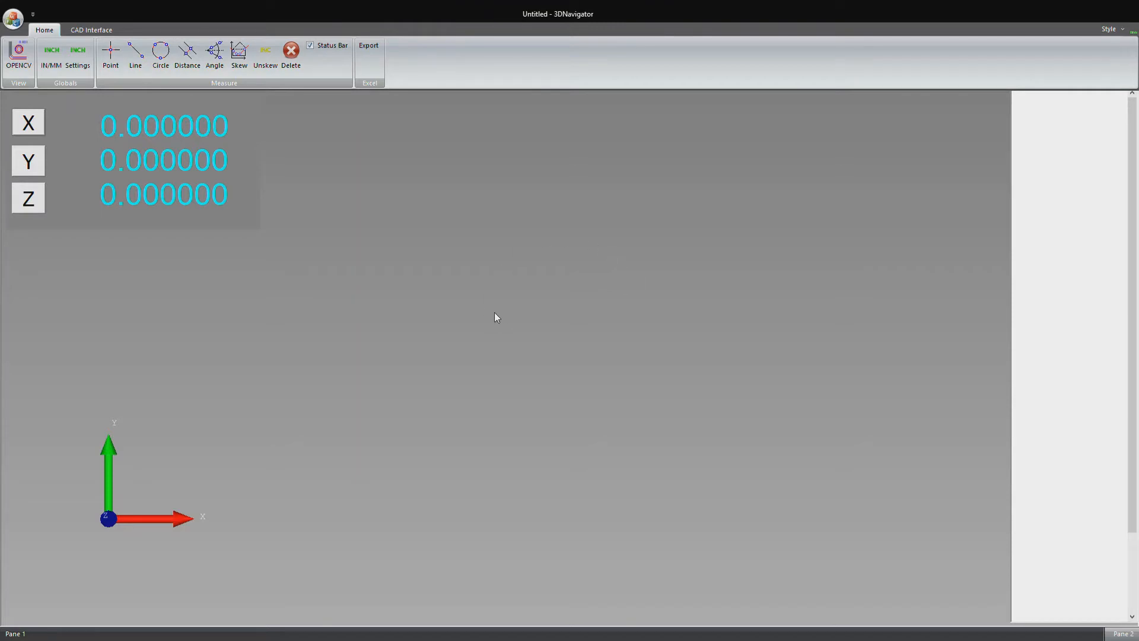
pyautogui.moveTo(188, 104)
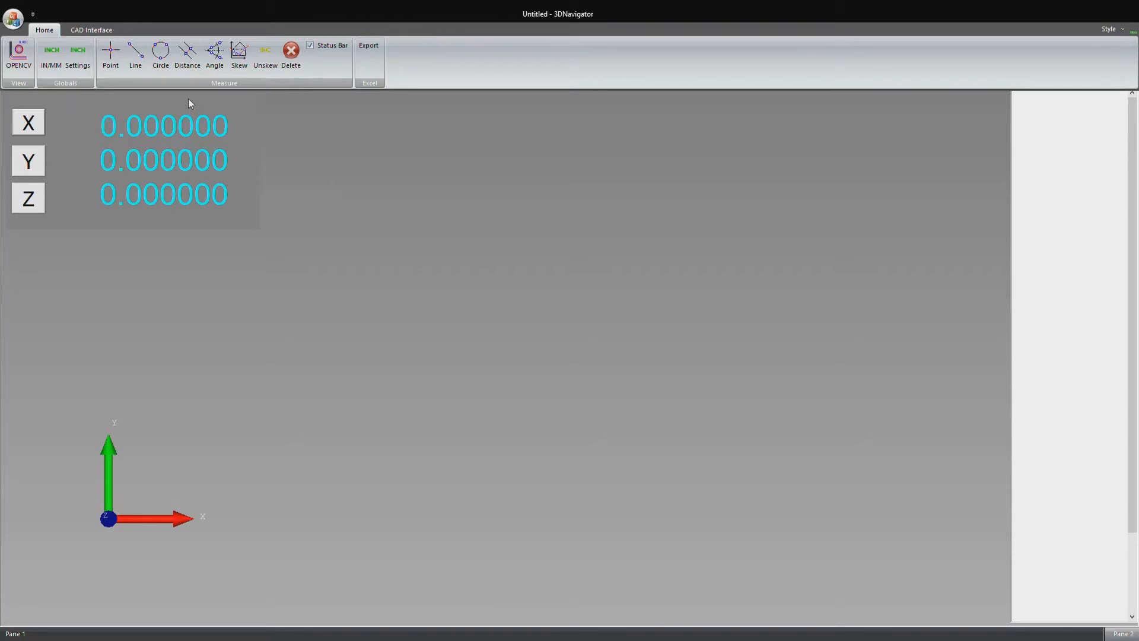
pyautogui.moveTo(211, 90)
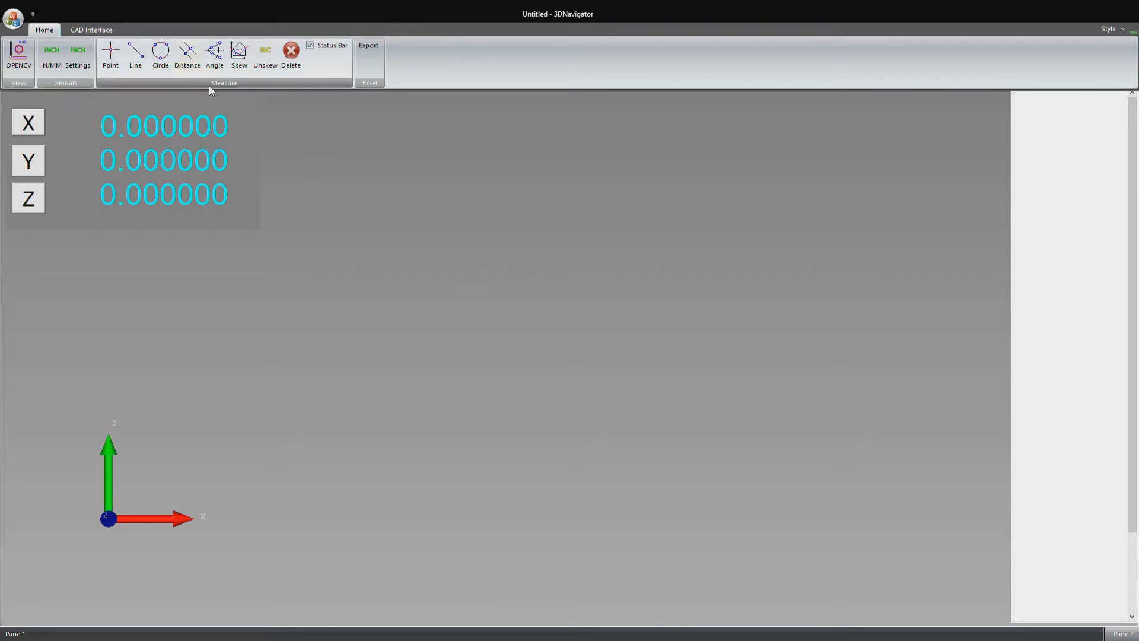
pyautogui.moveTo(349, 216)
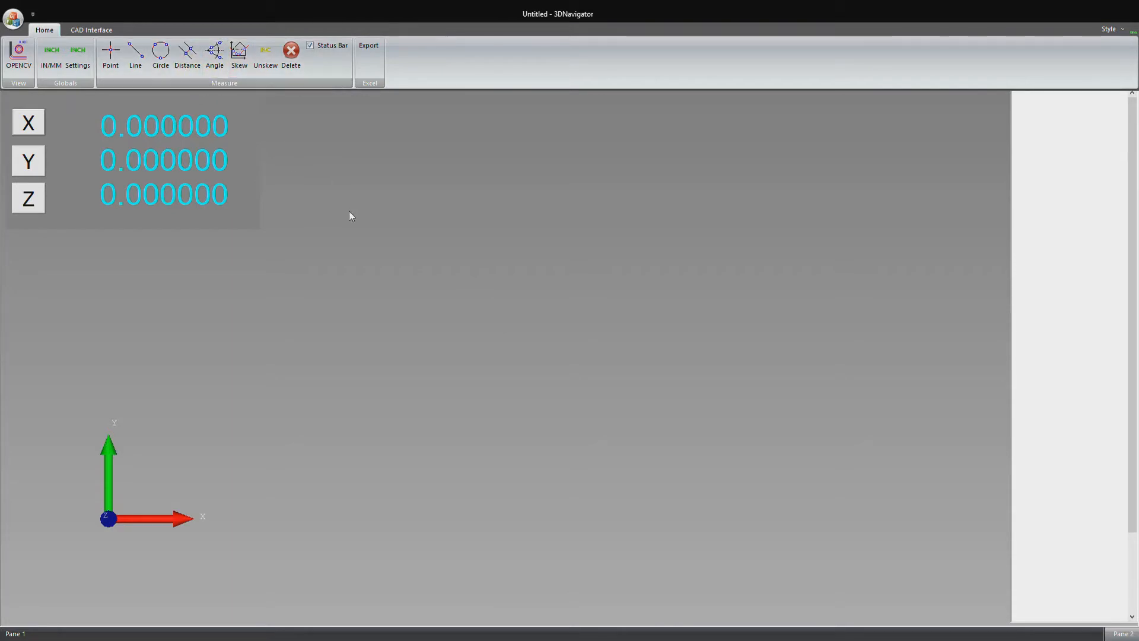
pyautogui.moveTo(417, 279)
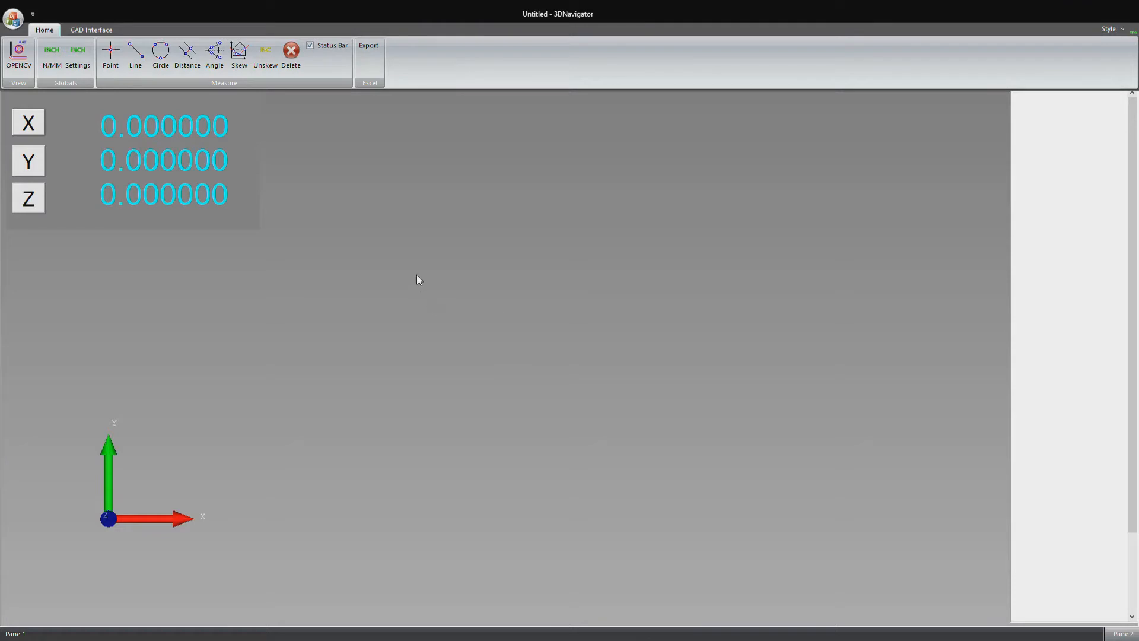
# - Measure Point 5 and switch readouts to inches: X −0.334055, Y −0.207559, Z 0
pyautogui.click(111, 57)
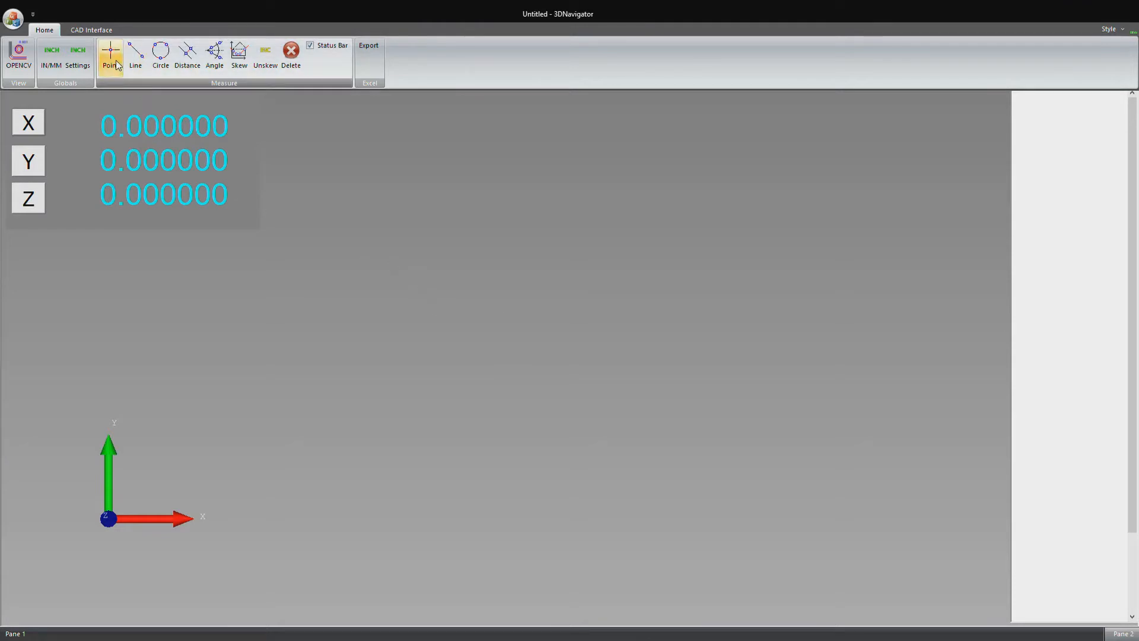
pyautogui.click(110, 56)
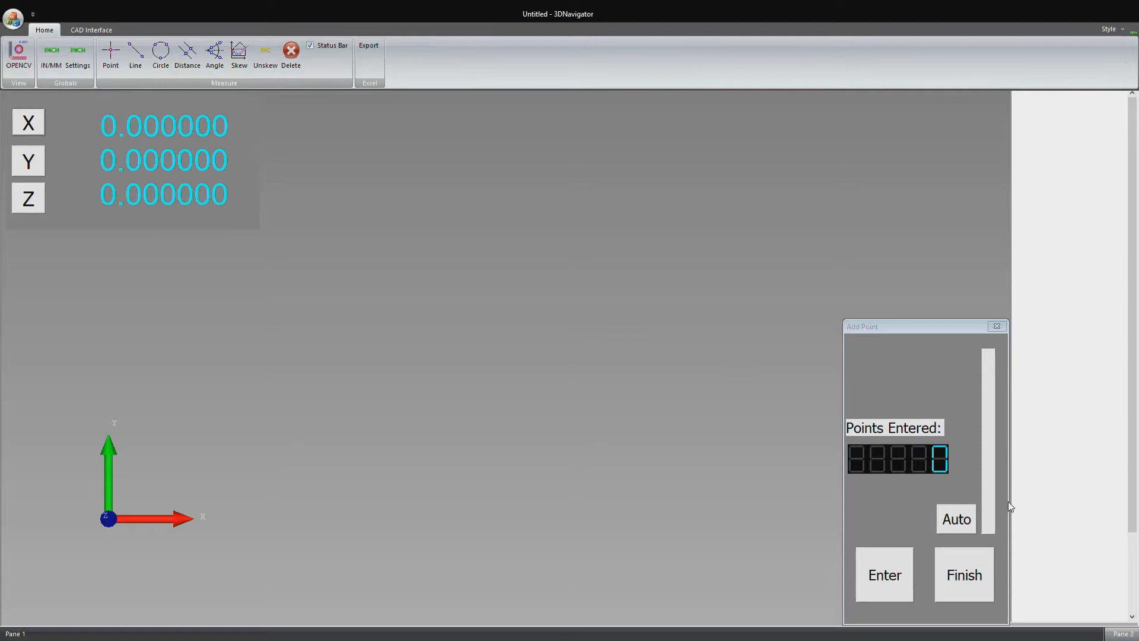
pyautogui.moveTo(854, 450)
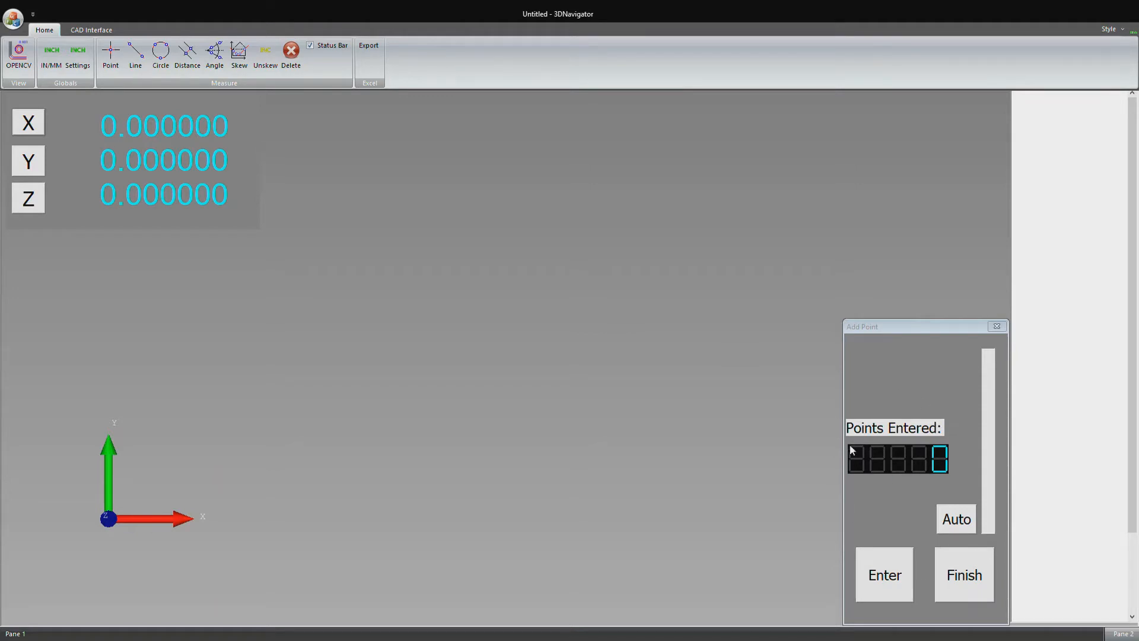
pyautogui.moveTo(947, 467)
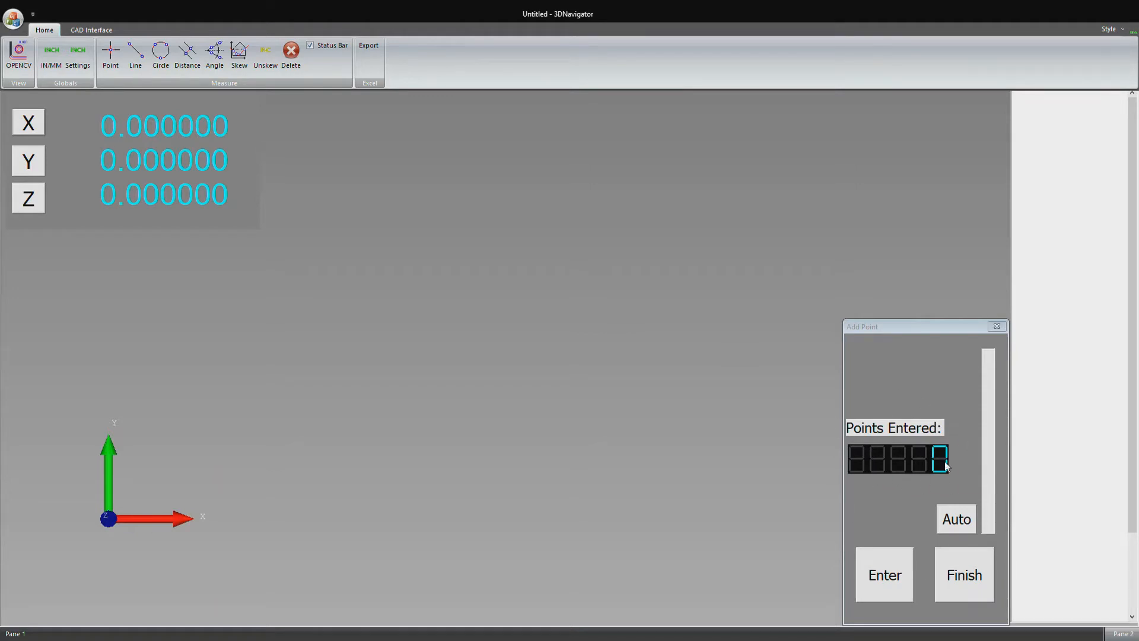
pyautogui.moveTo(987, 447)
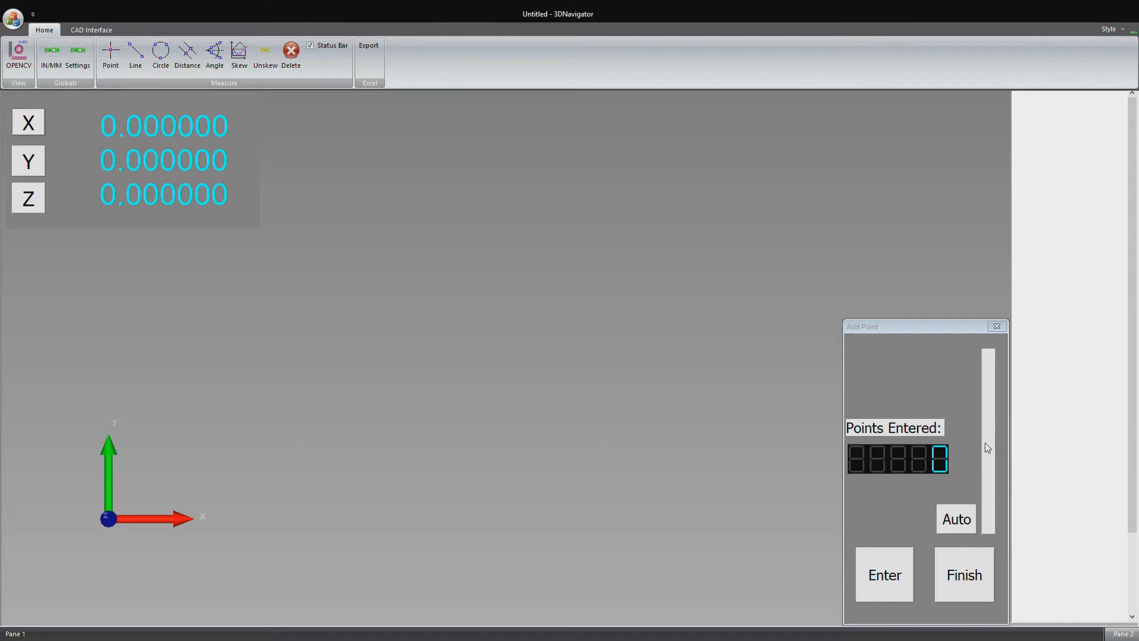
pyautogui.moveTo(963, 499)
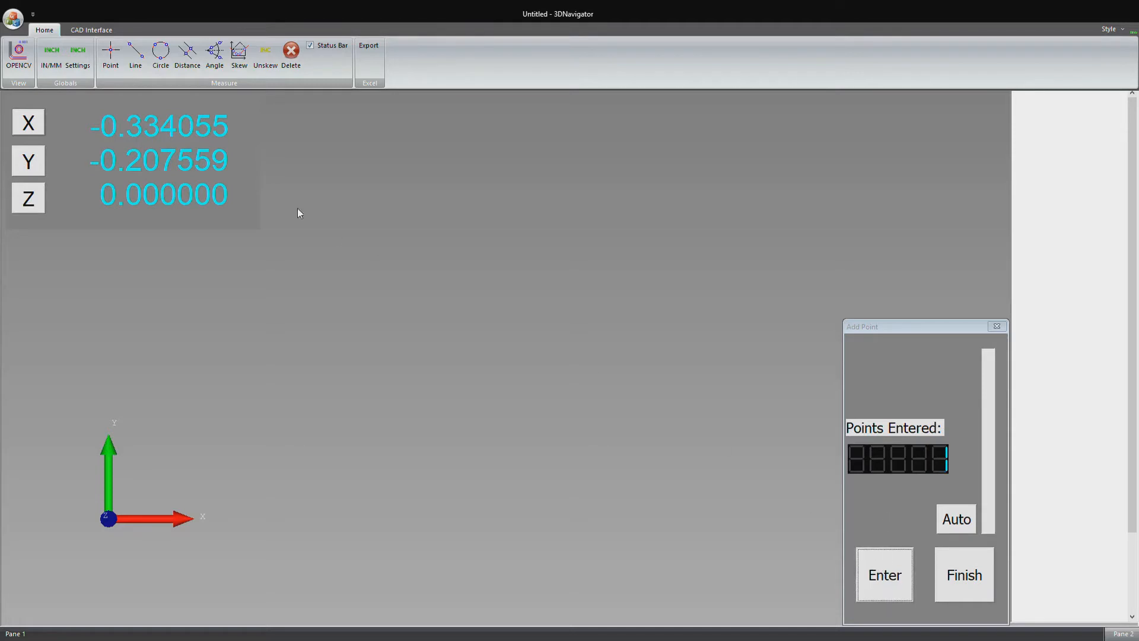
pyautogui.moveTo(907, 391)
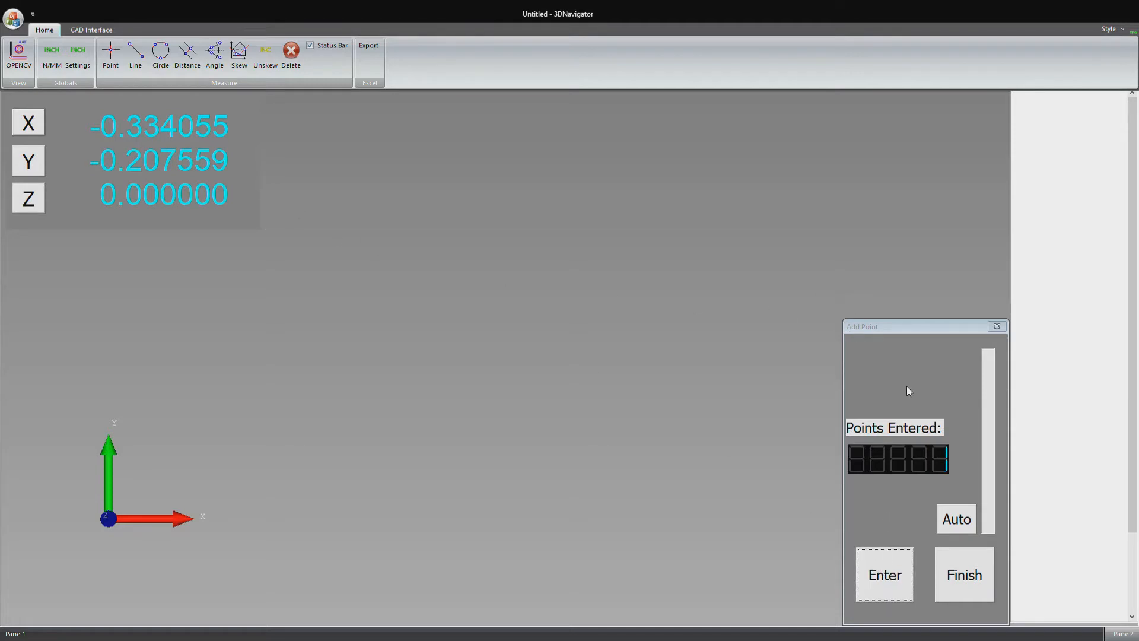
pyautogui.click(884, 575)
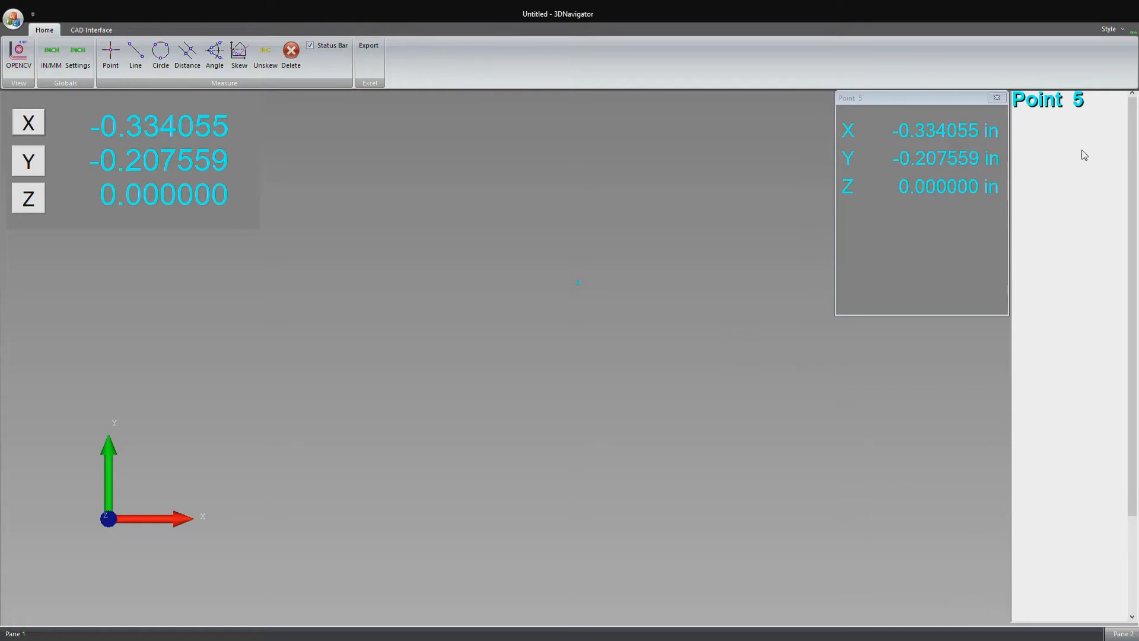
pyautogui.moveTo(1051, 117)
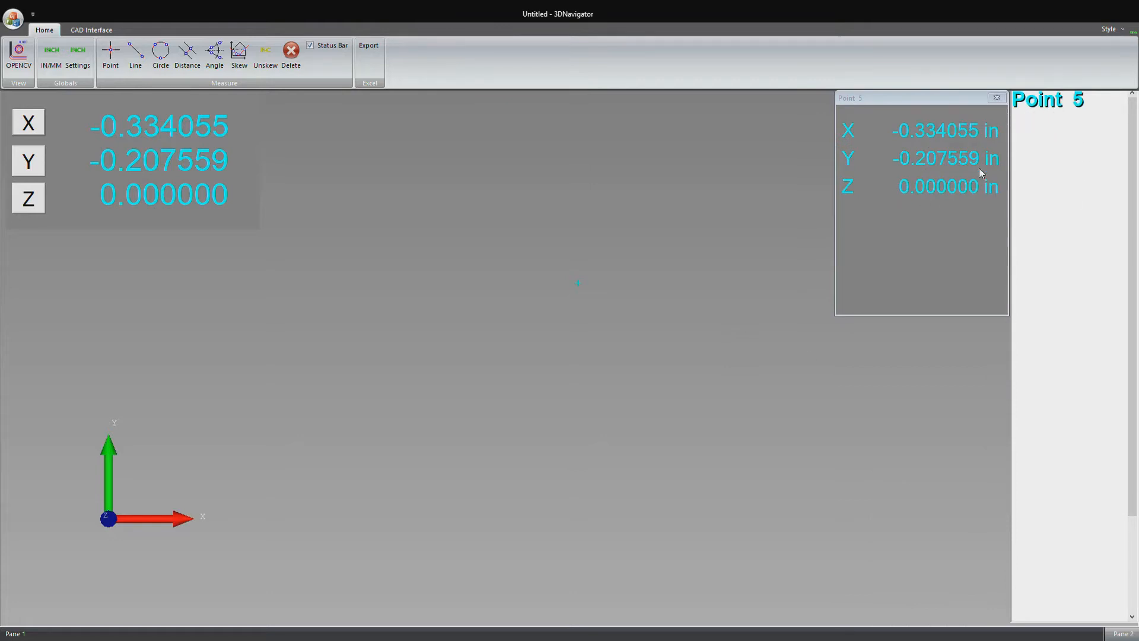
pyautogui.moveTo(691, 250)
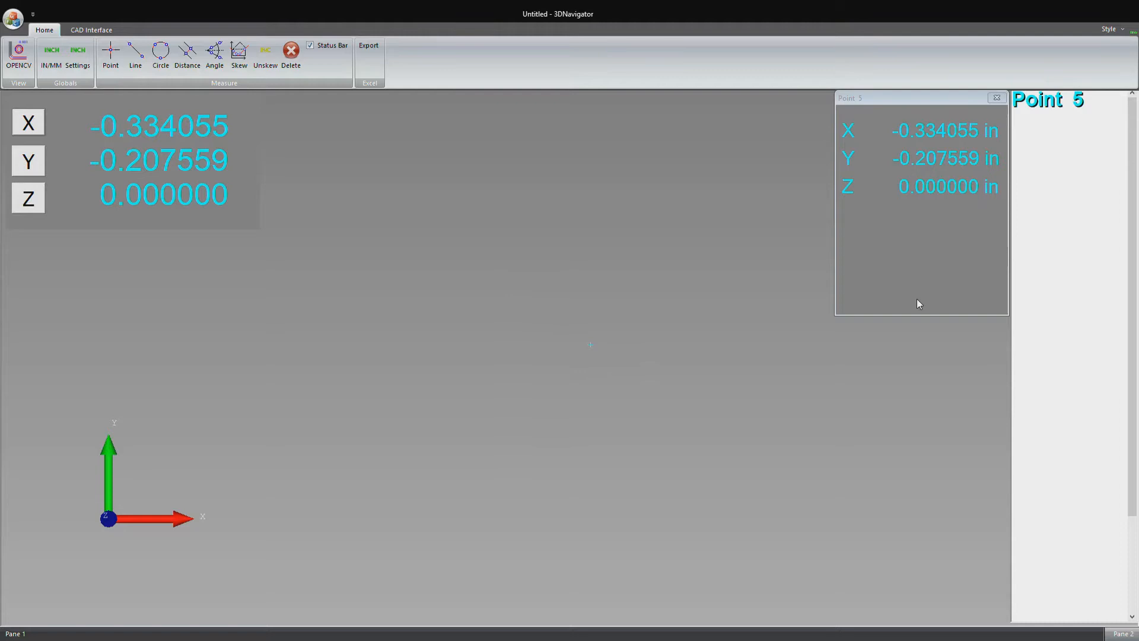
pyautogui.moveTo(994, 117)
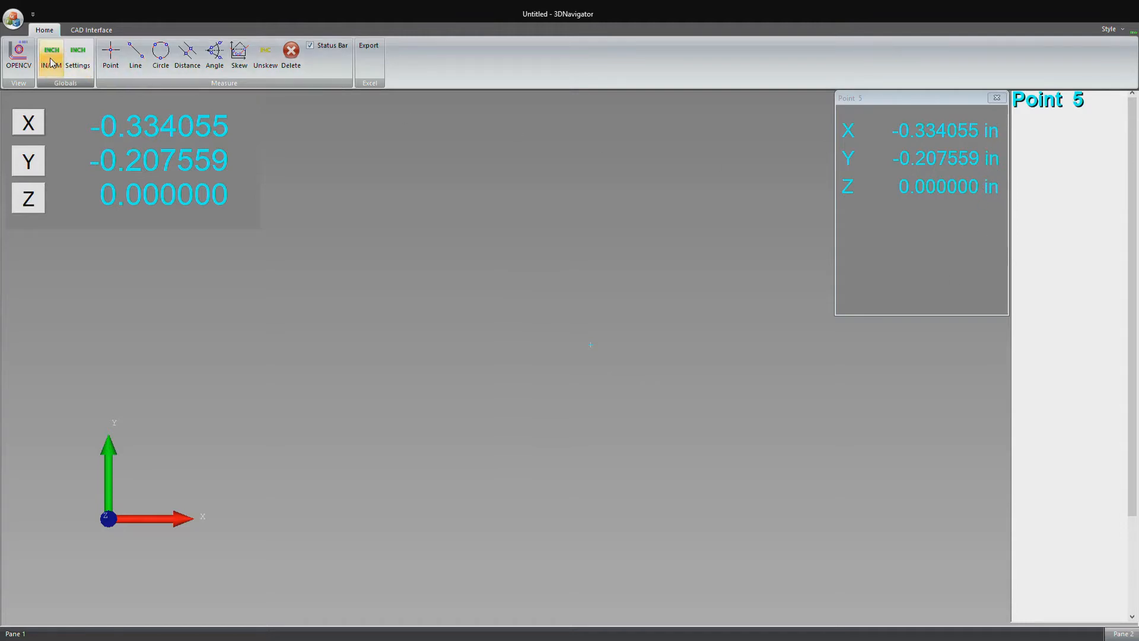
pyautogui.click(51, 59)
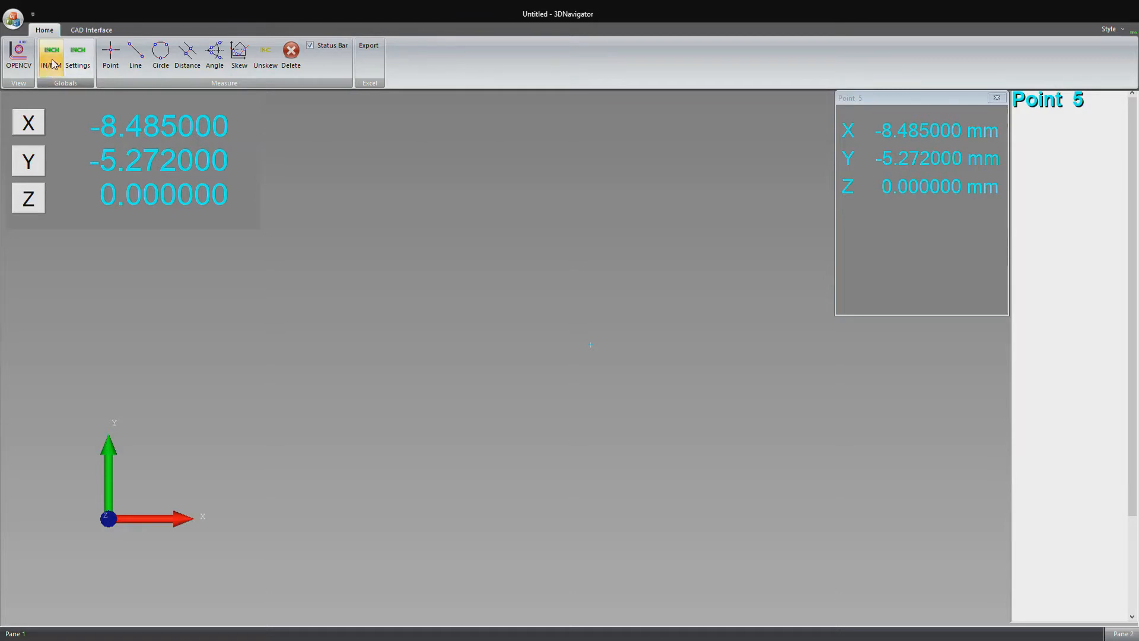
pyautogui.click(51, 57)
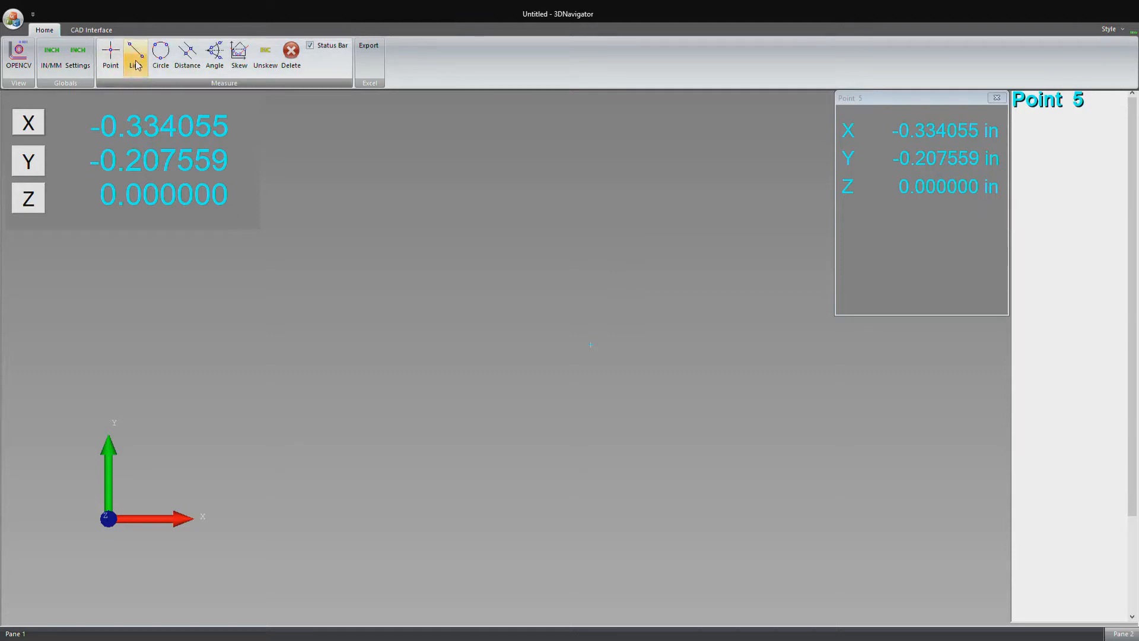
# - Measure Line 3 from two edge points, reading X 0.274449, Y −0.224941 in
pyautogui.click(136, 56)
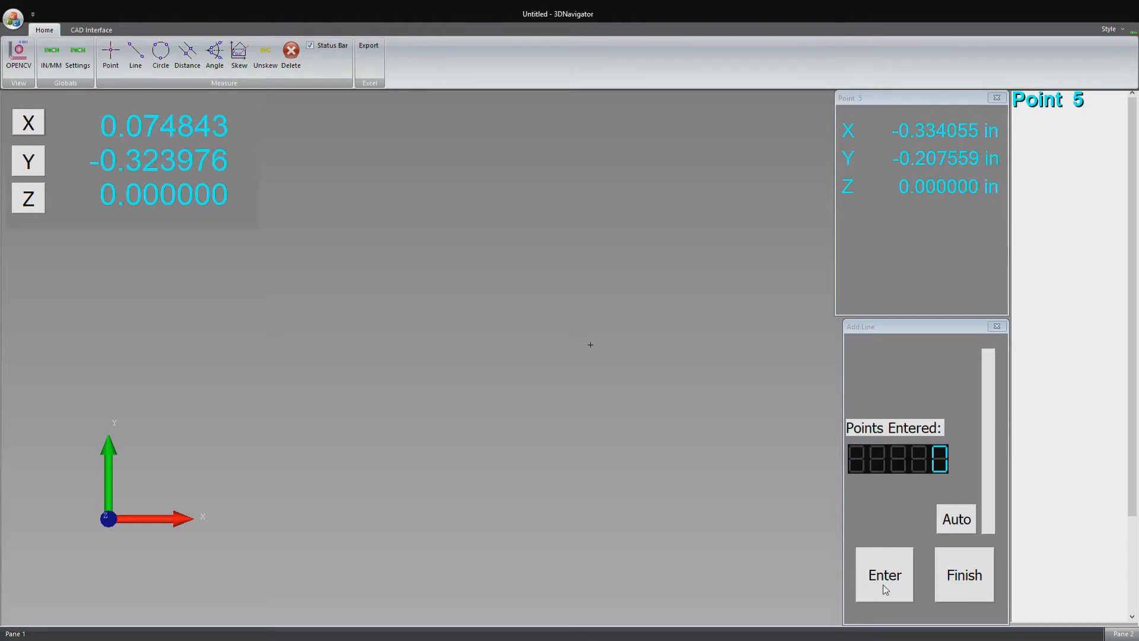
pyautogui.click(884, 575)
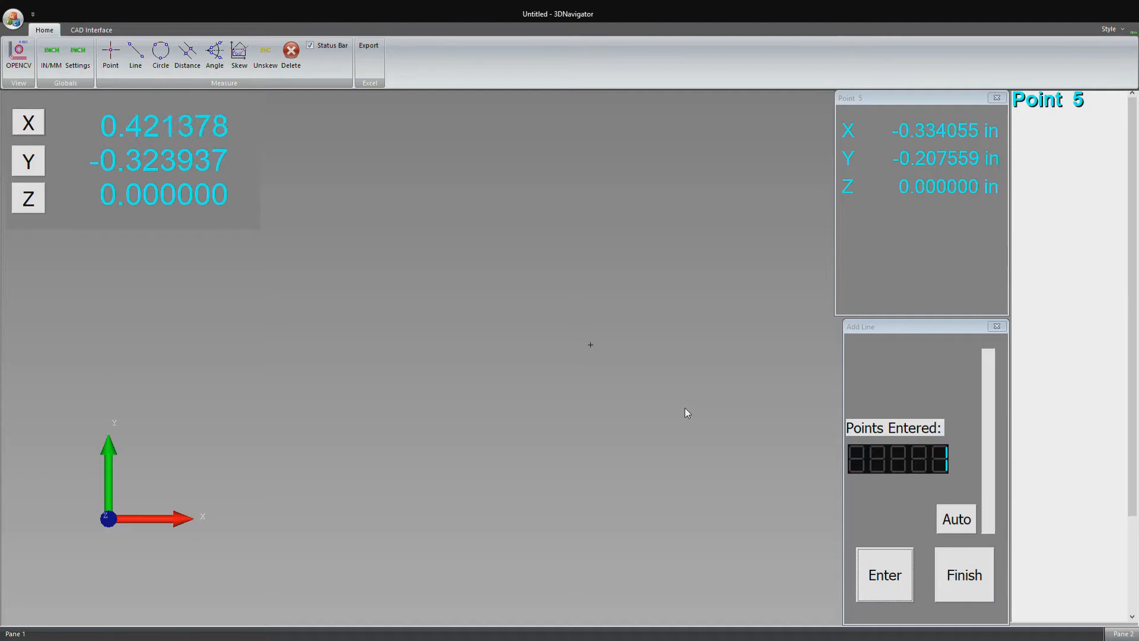
pyautogui.moveTo(842, 582)
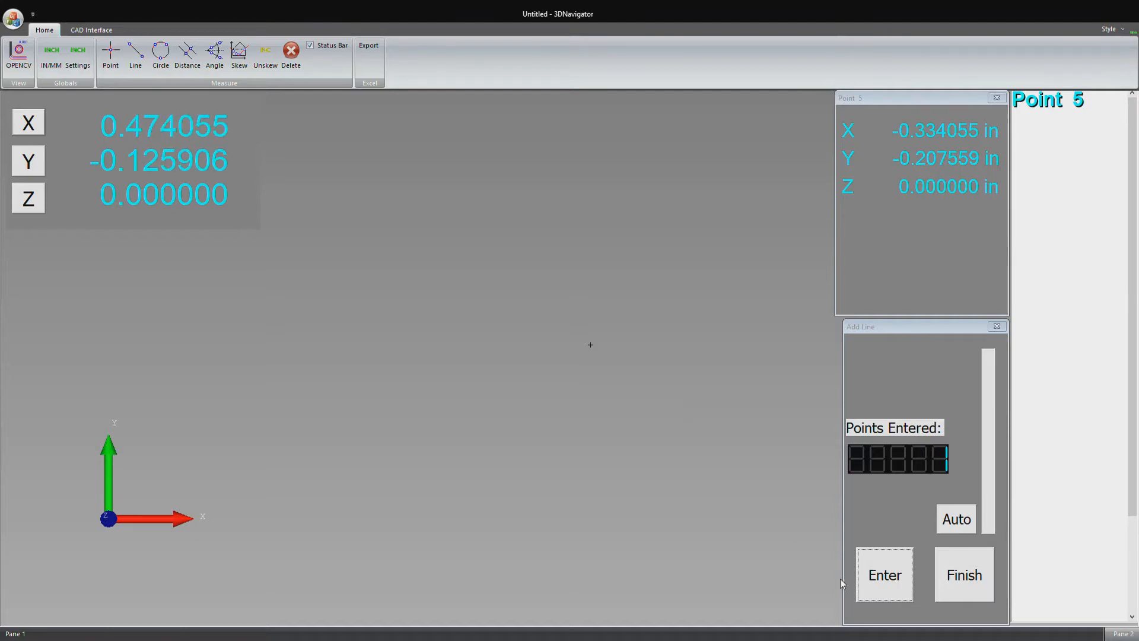
pyautogui.click(964, 575)
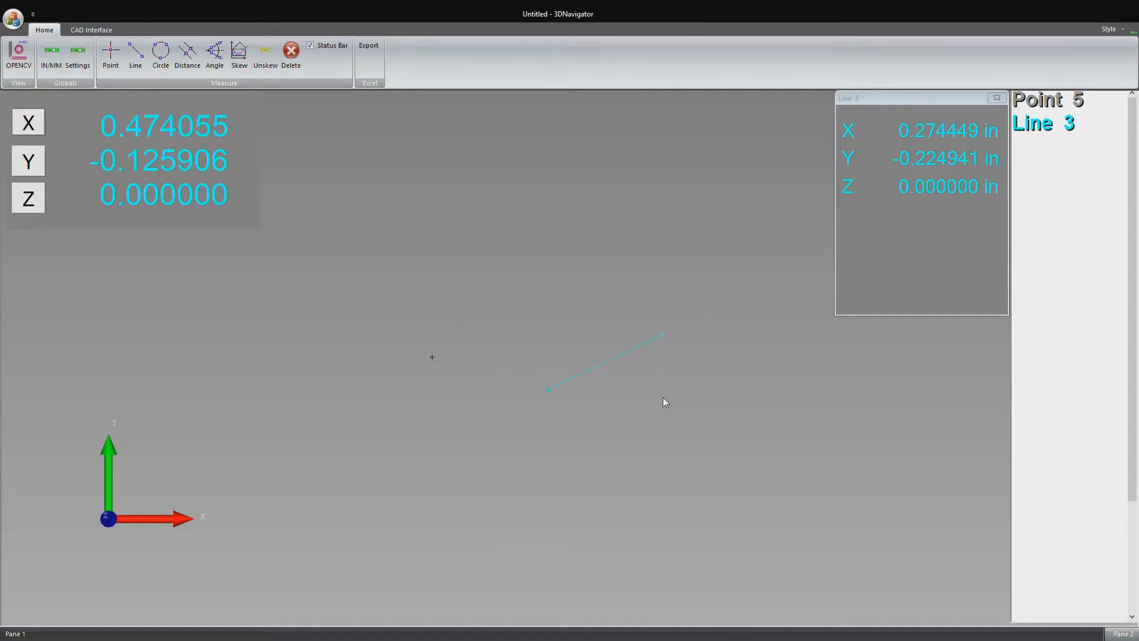
pyautogui.moveTo(948, 149)
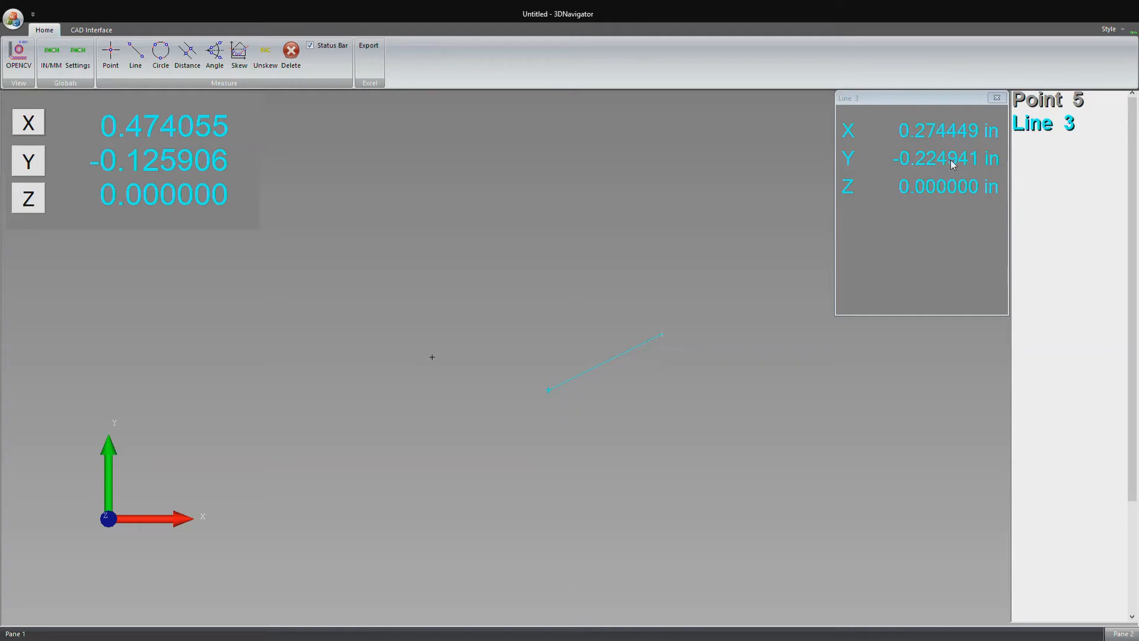
pyautogui.moveTo(463, 158)
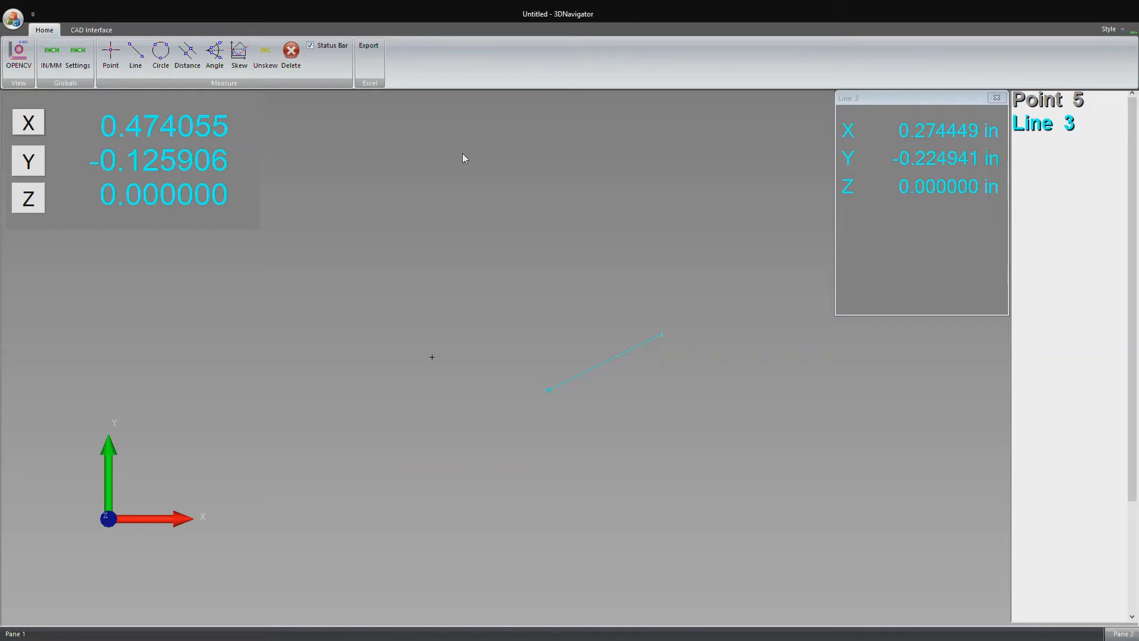
# - Measure Circle 3 from edge points: radius 0.264724 in, diameter 0.529448 in
pyautogui.click(159, 55)
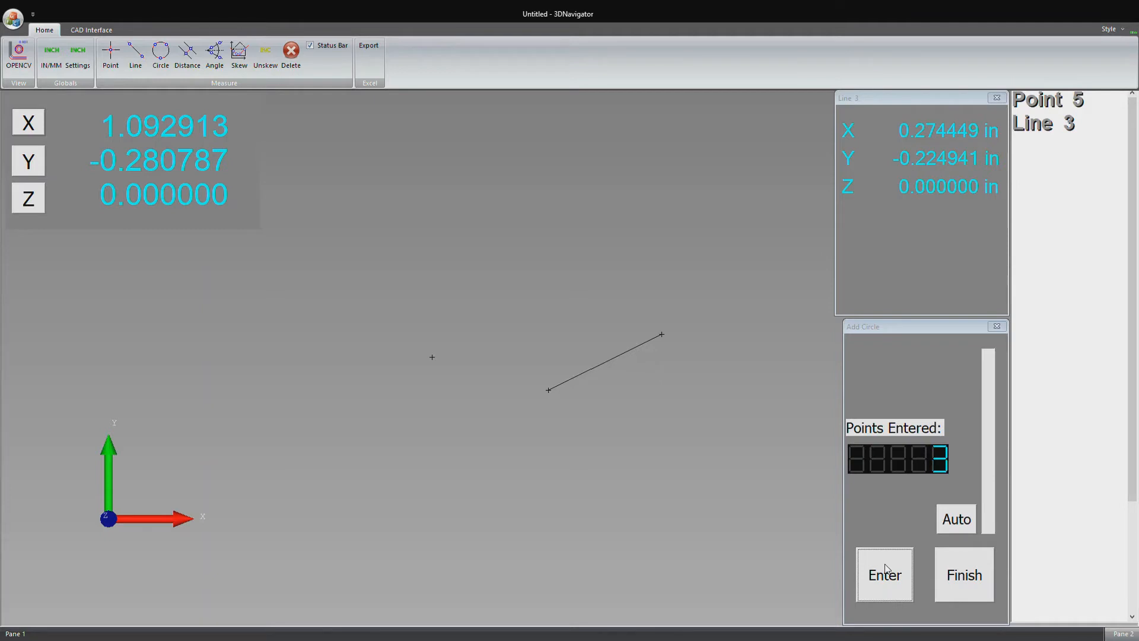
pyautogui.click(884, 575)
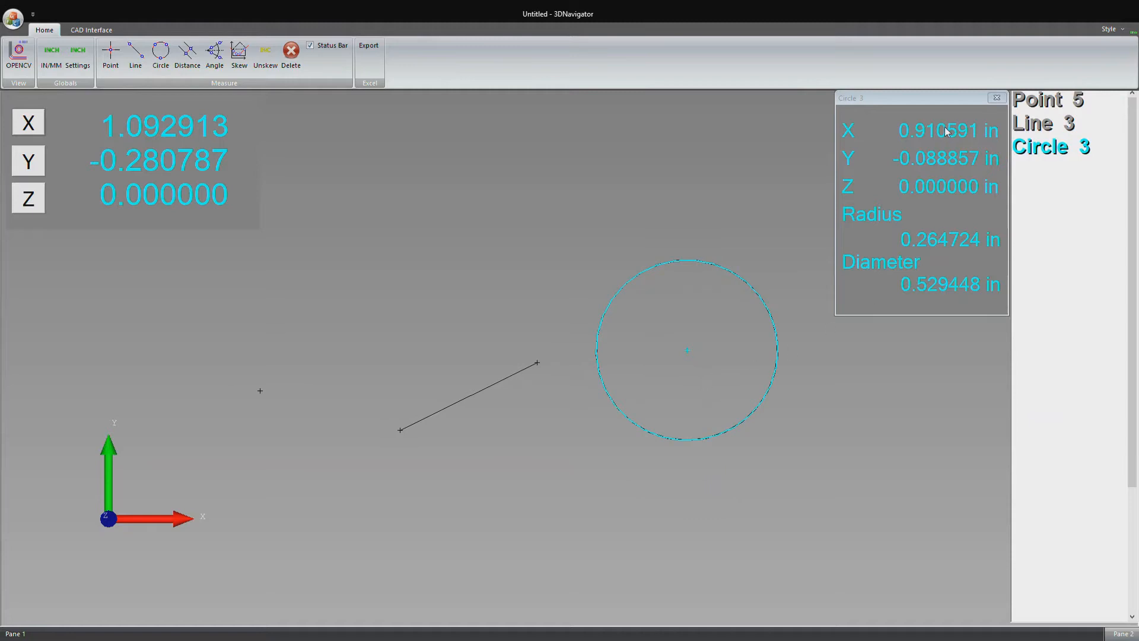
pyautogui.moveTo(691, 365)
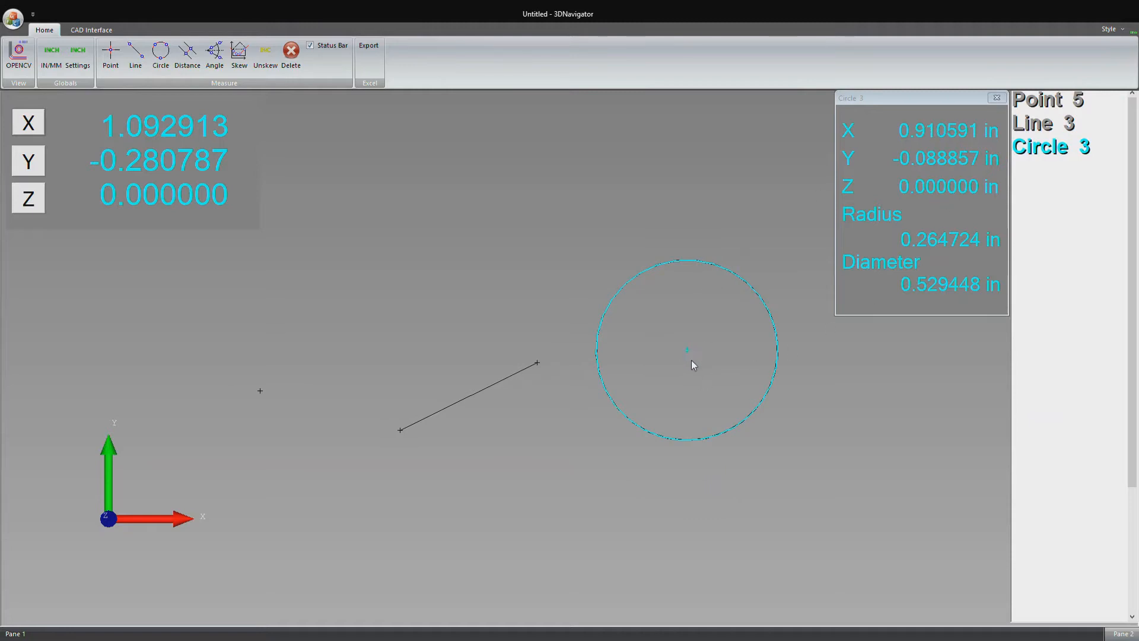
pyautogui.moveTo(745, 231)
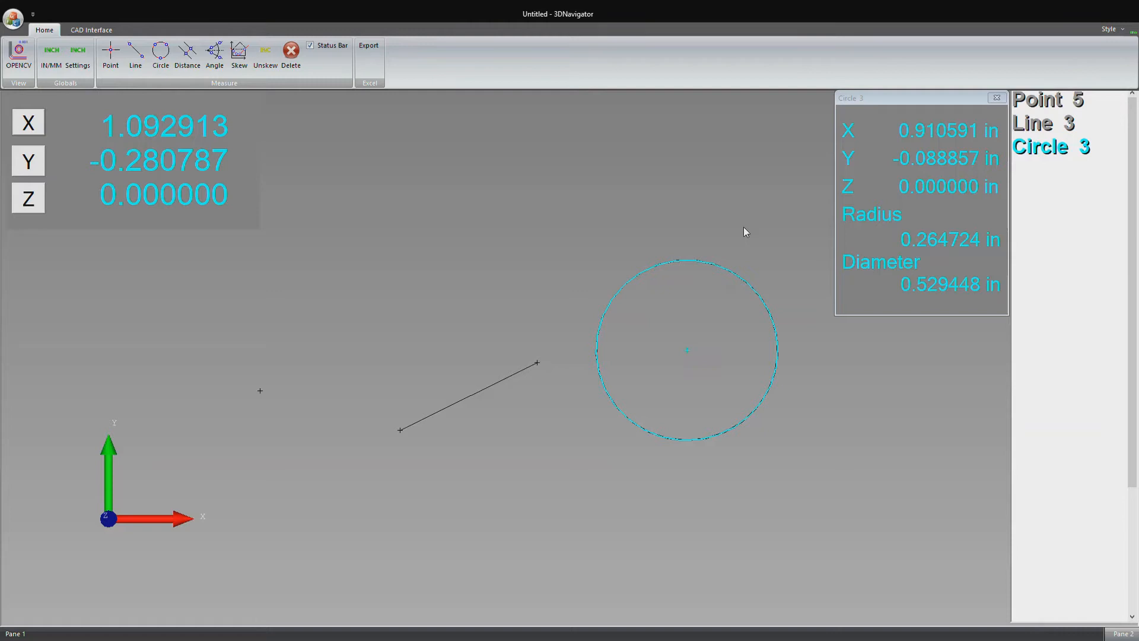
pyautogui.moveTo(979, 256)
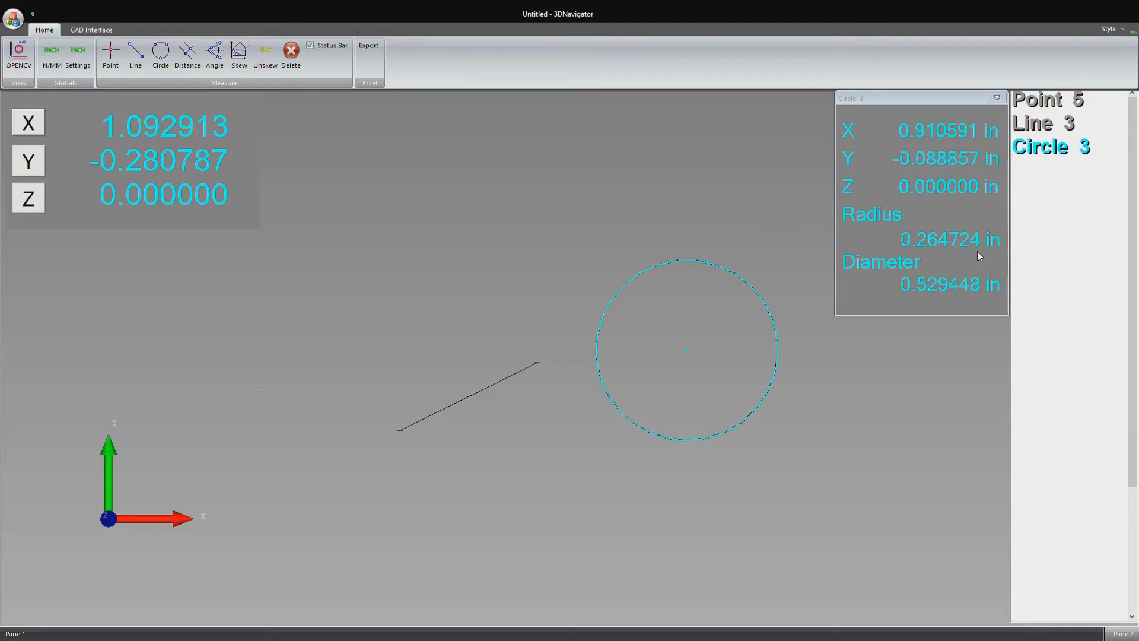
pyautogui.moveTo(696, 318)
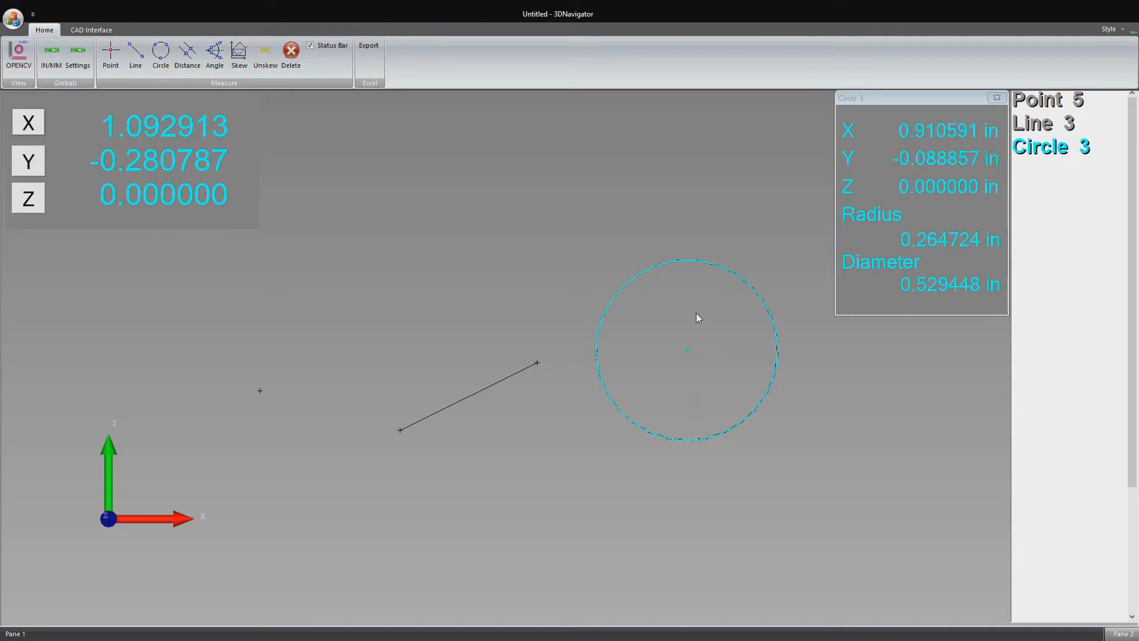
pyautogui.moveTo(672, 310)
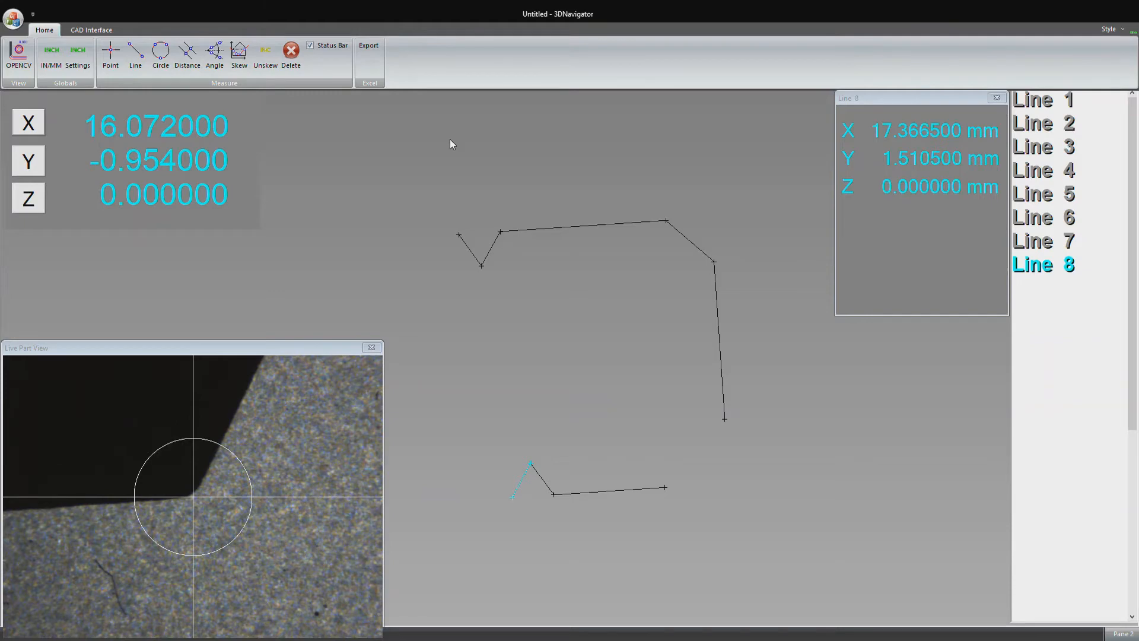
pyautogui.moveTo(437, 255)
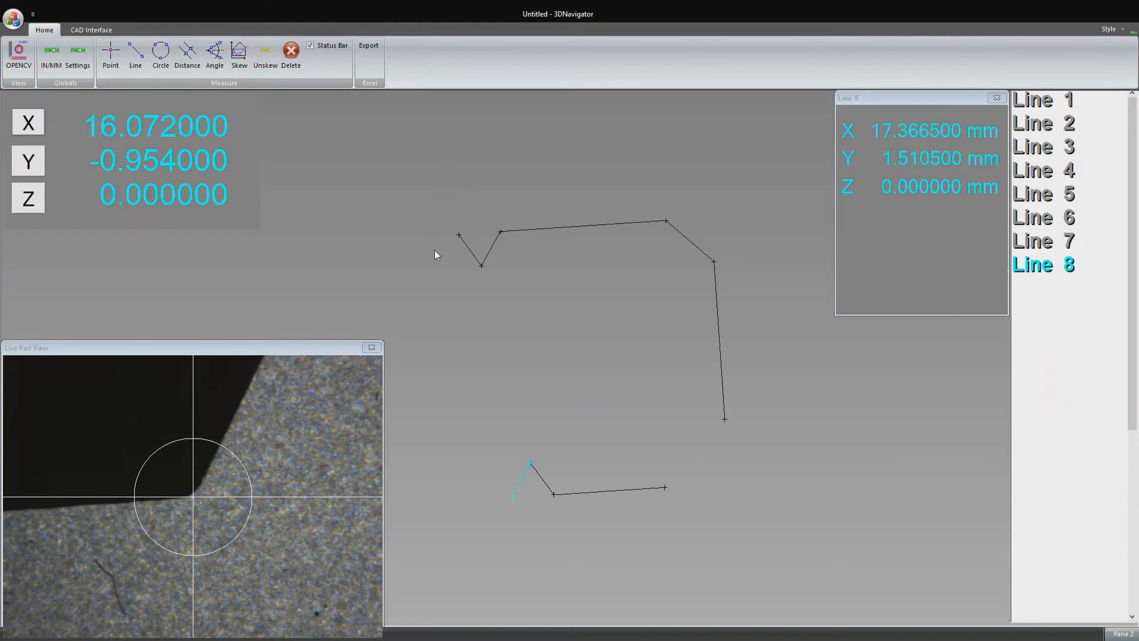
pyautogui.moveTo(469, 280)
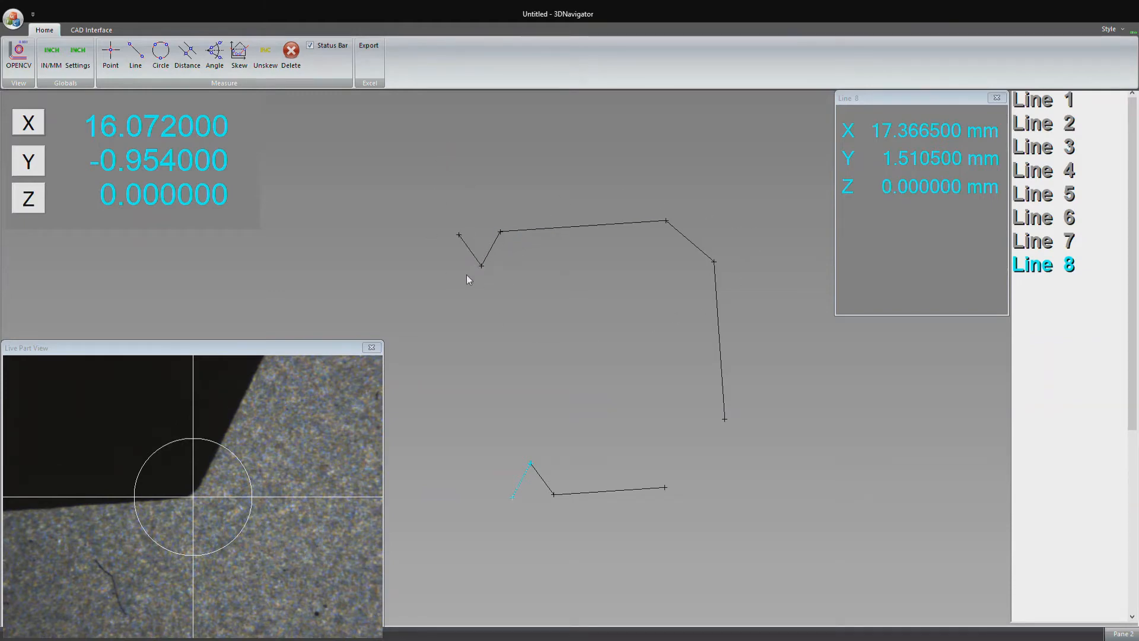
pyautogui.moveTo(527, 491)
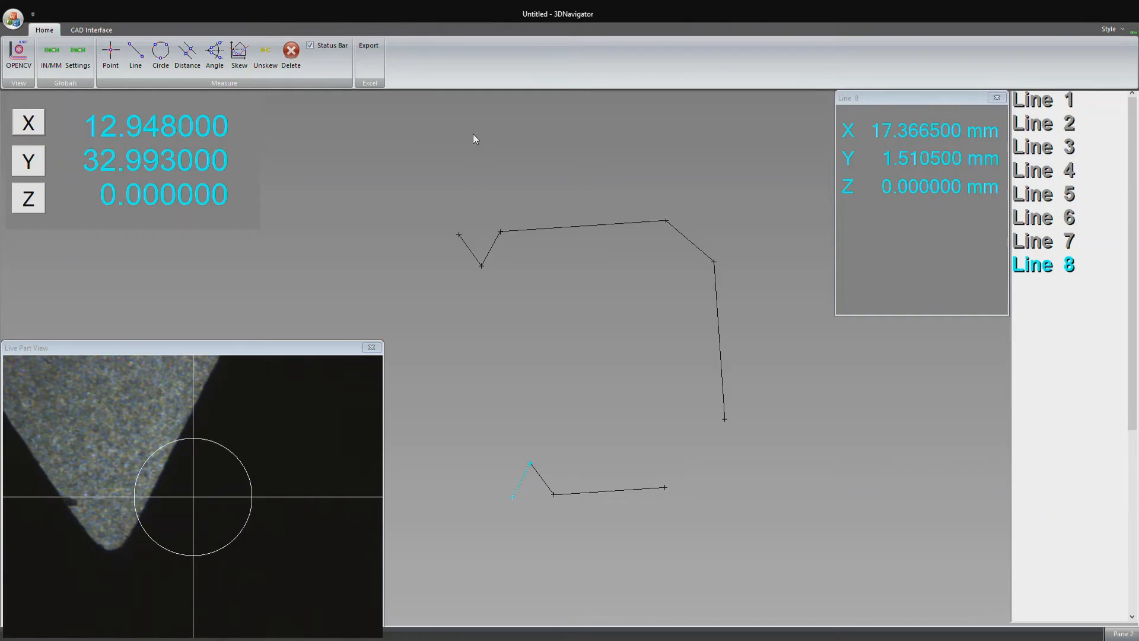
pyautogui.moveTo(554, 141)
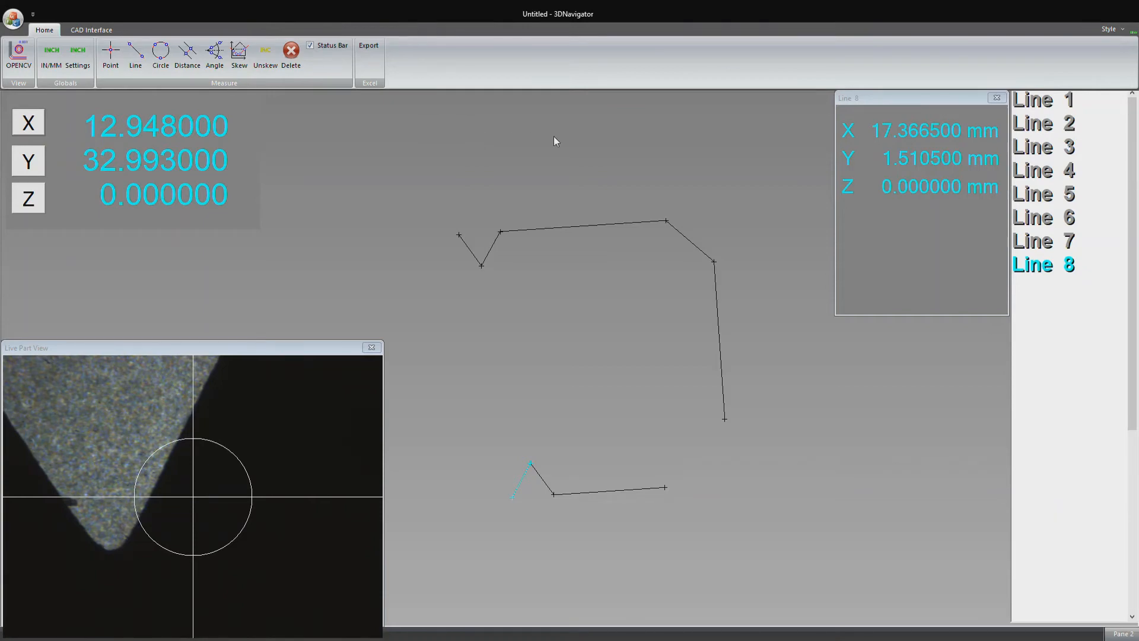
pyautogui.click(582, 228)
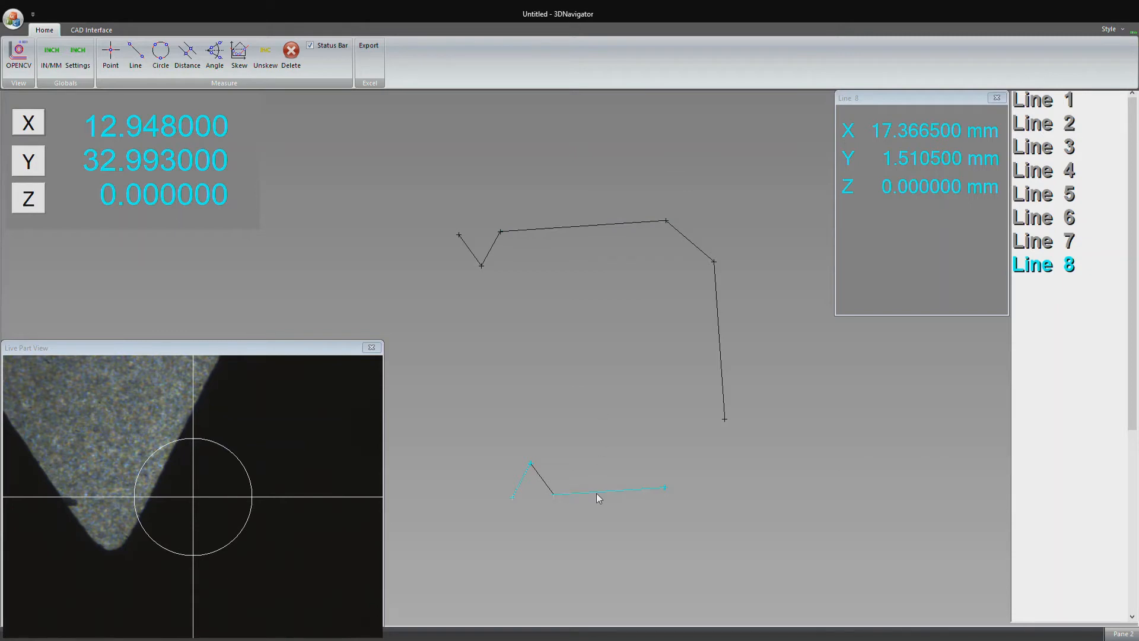
pyautogui.click(187, 56)
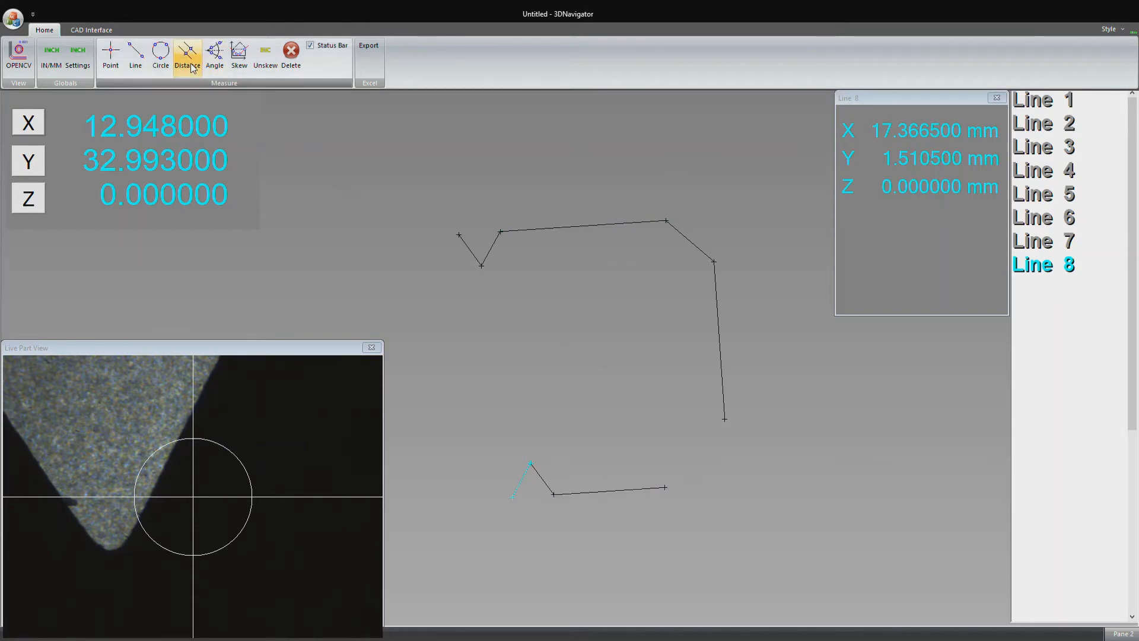
# - Start a distance measurement and pick Line 3 as the first reference feature
pyautogui.click(187, 55)
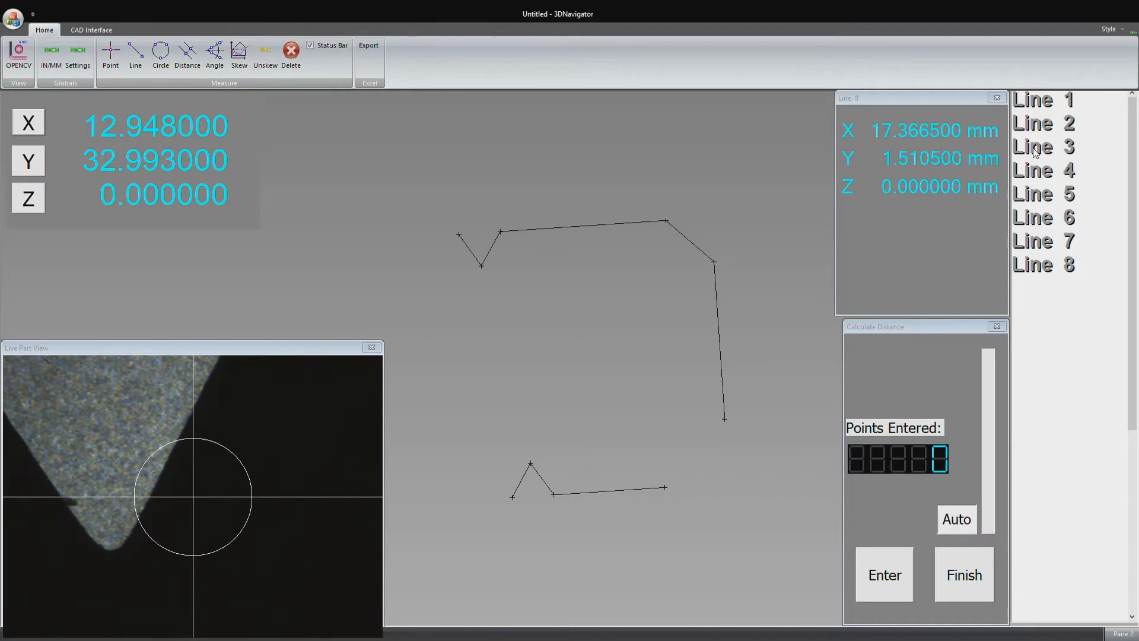
pyautogui.click(1043, 147)
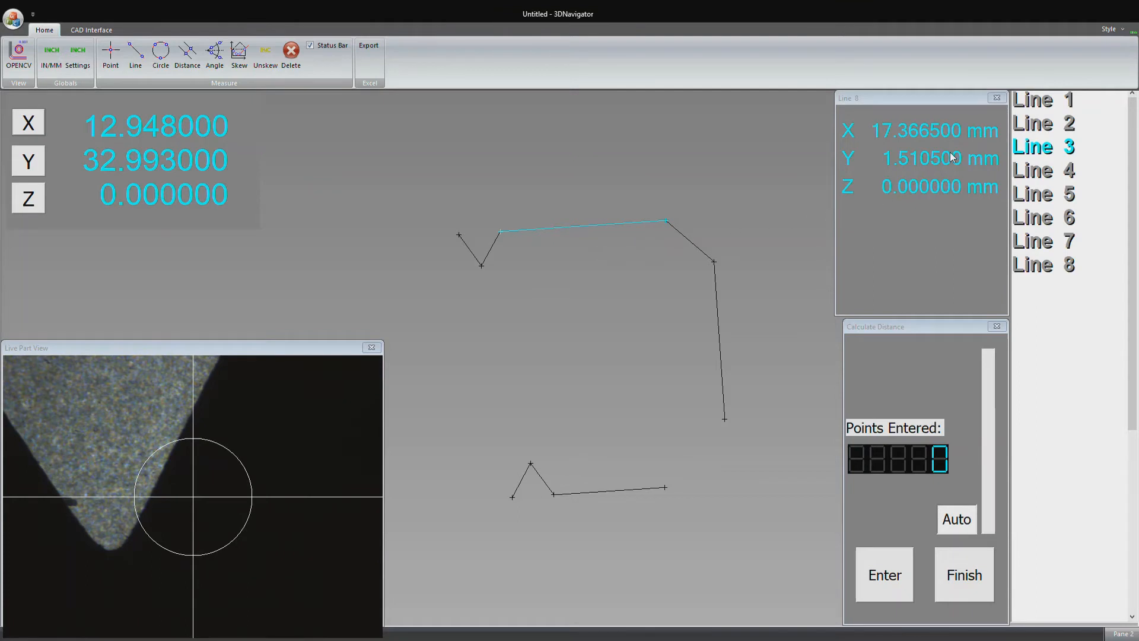
pyautogui.moveTo(1045, 221)
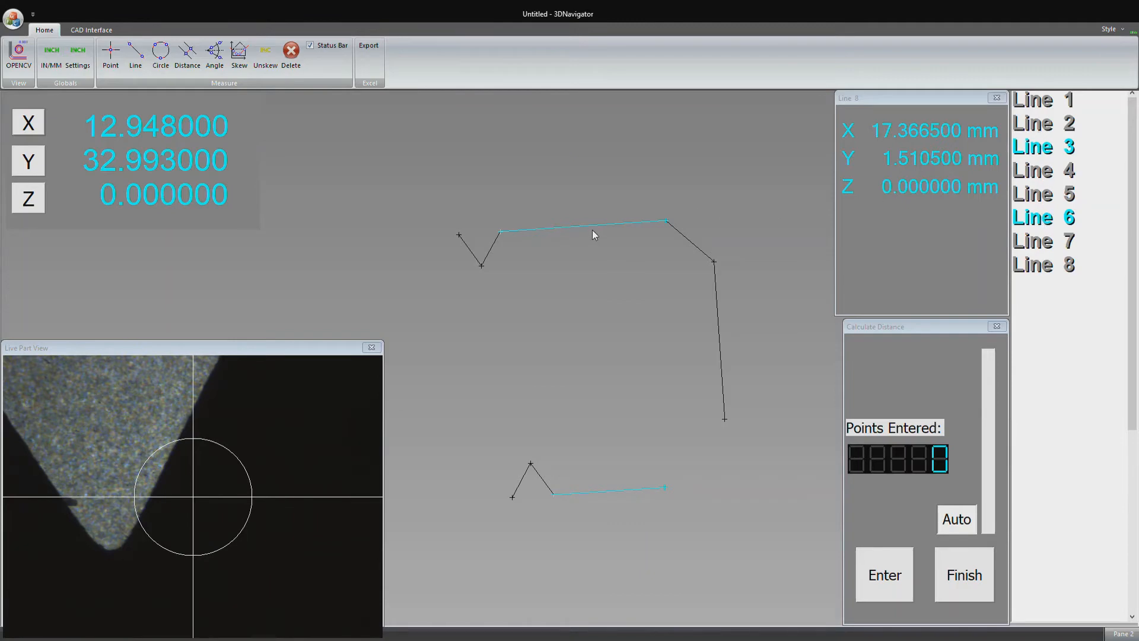
pyautogui.moveTo(674, 489)
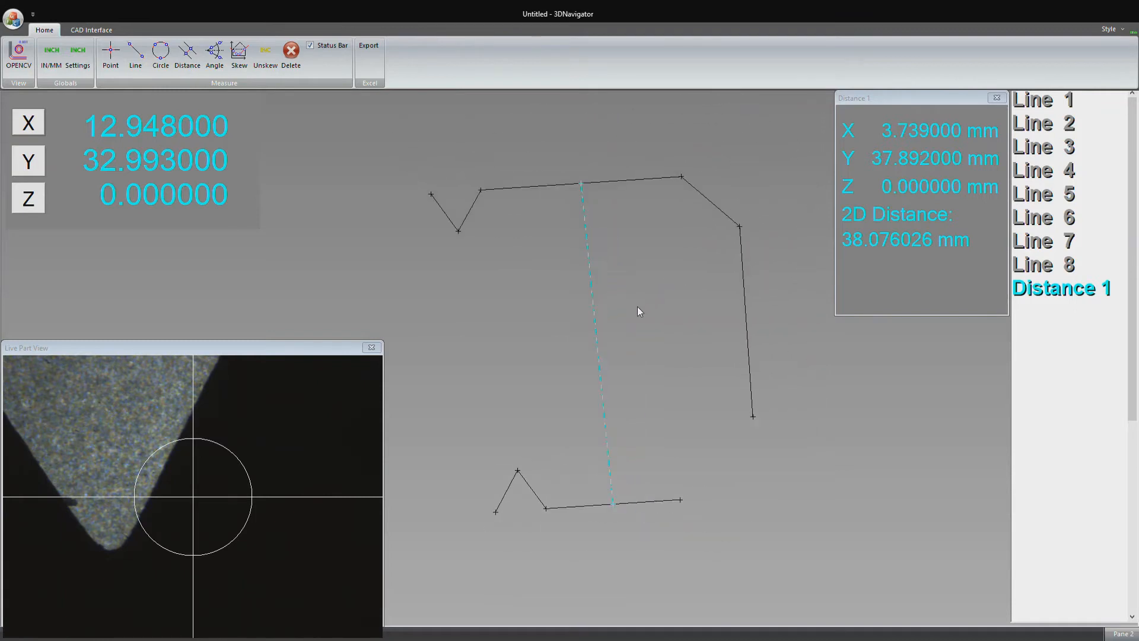
pyautogui.moveTo(980, 321)
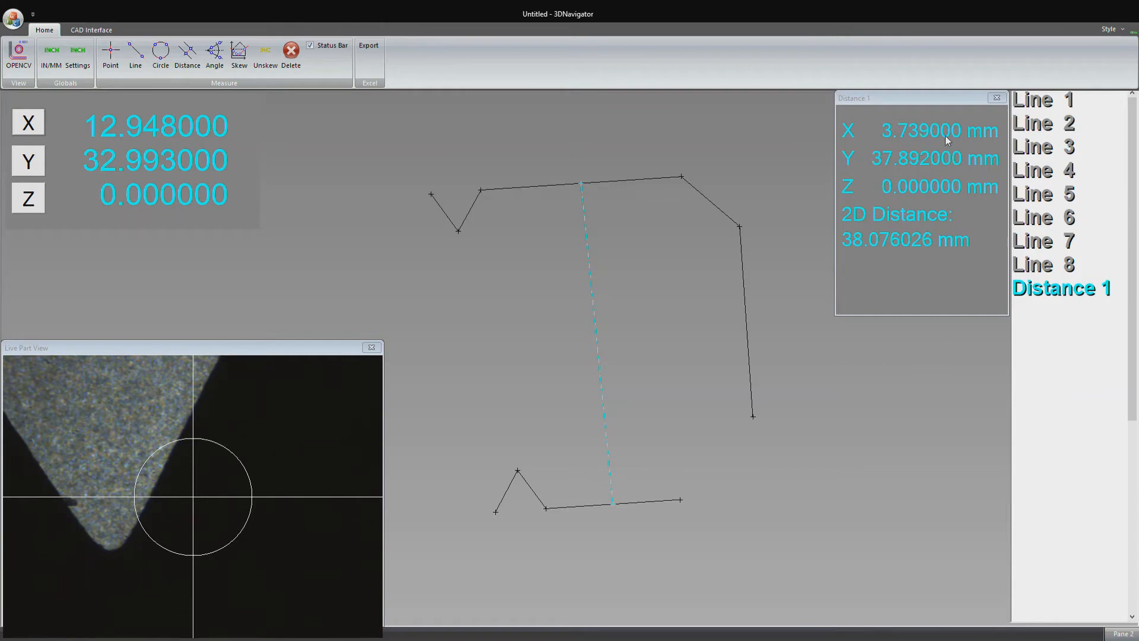
pyautogui.moveTo(595, 349)
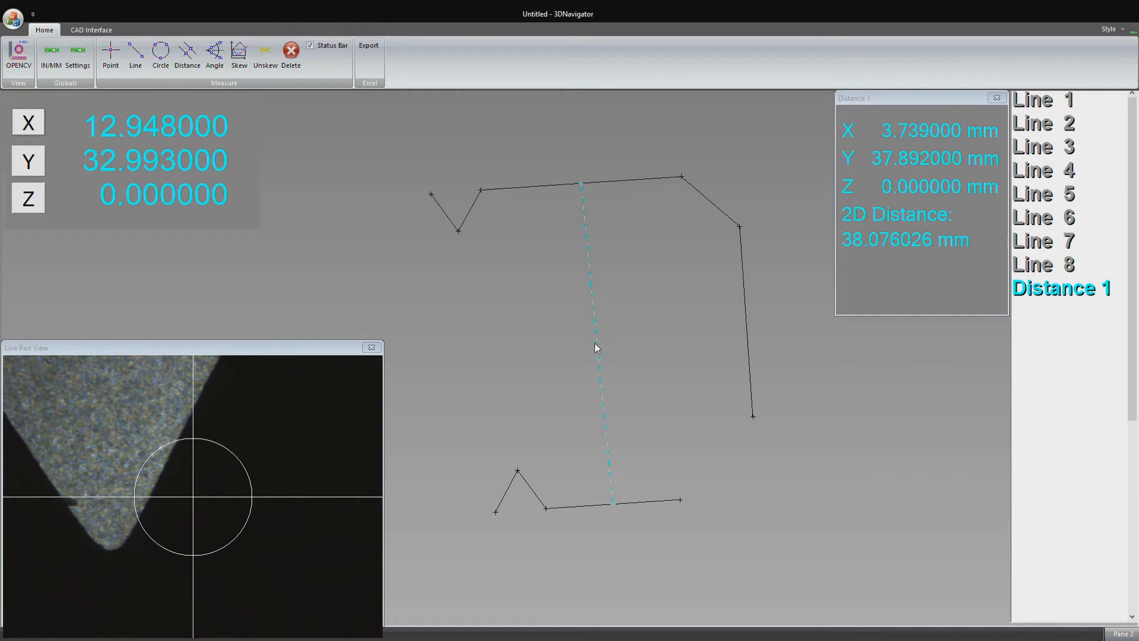
pyautogui.moveTo(939, 224)
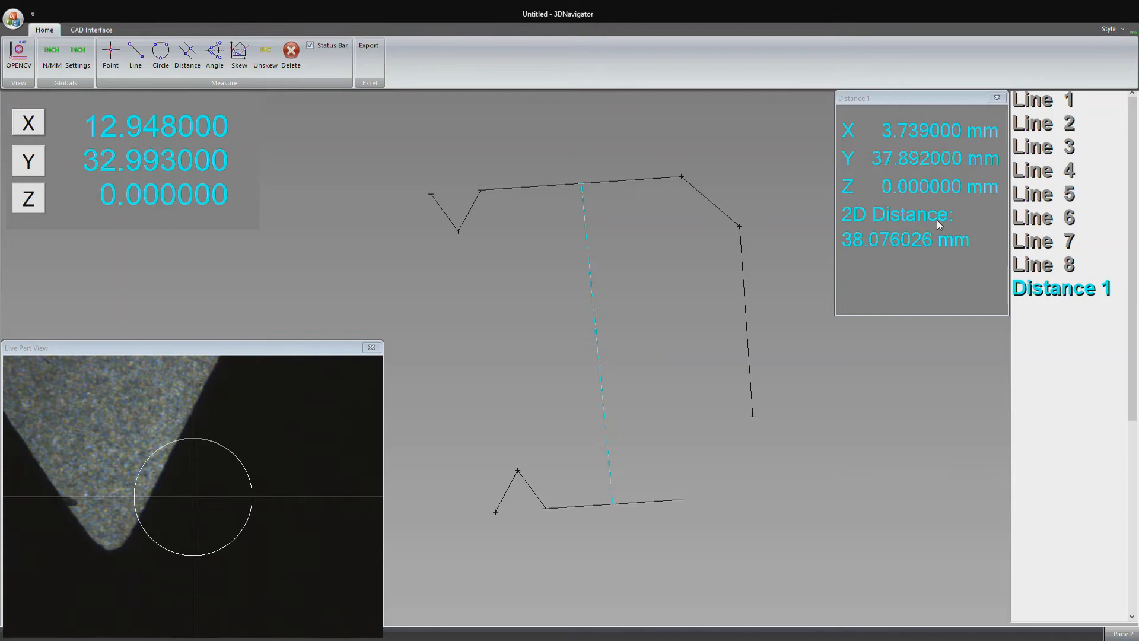
pyautogui.moveTo(849, 253)
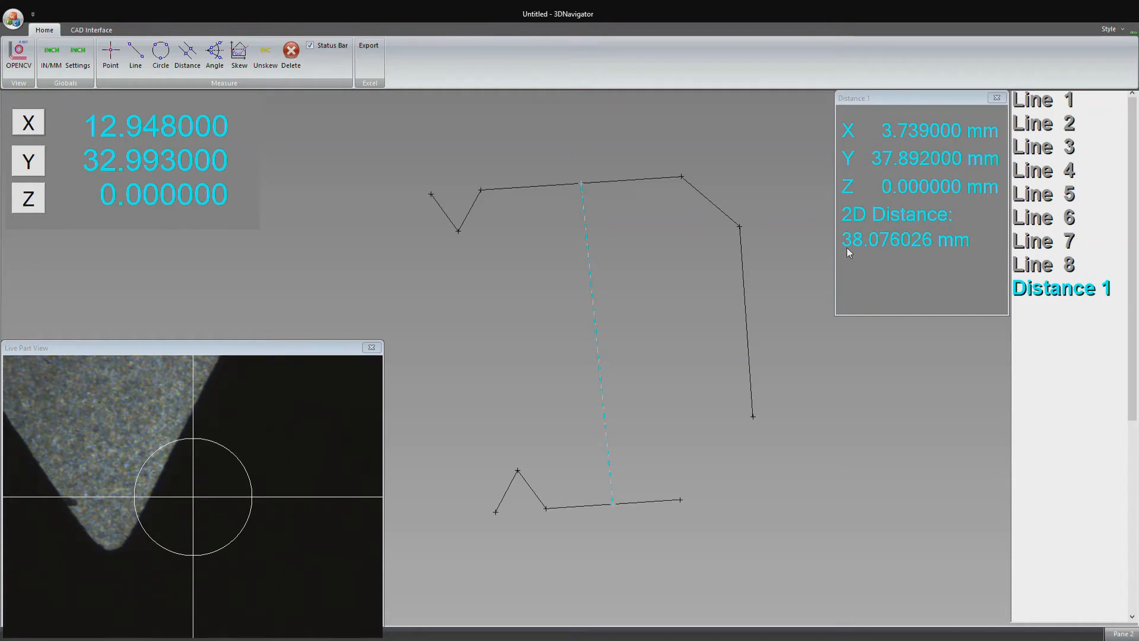
pyautogui.moveTo(378, 148)
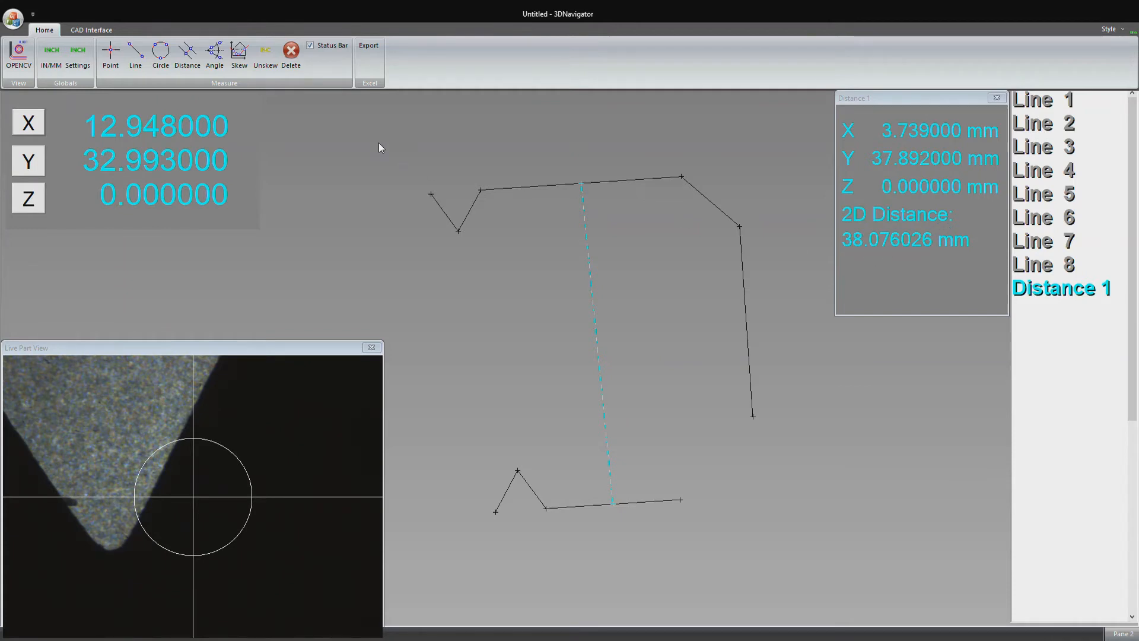
# - Switch readouts to inches so Distance 1 shows 1.499056 in
pyautogui.click(51, 55)
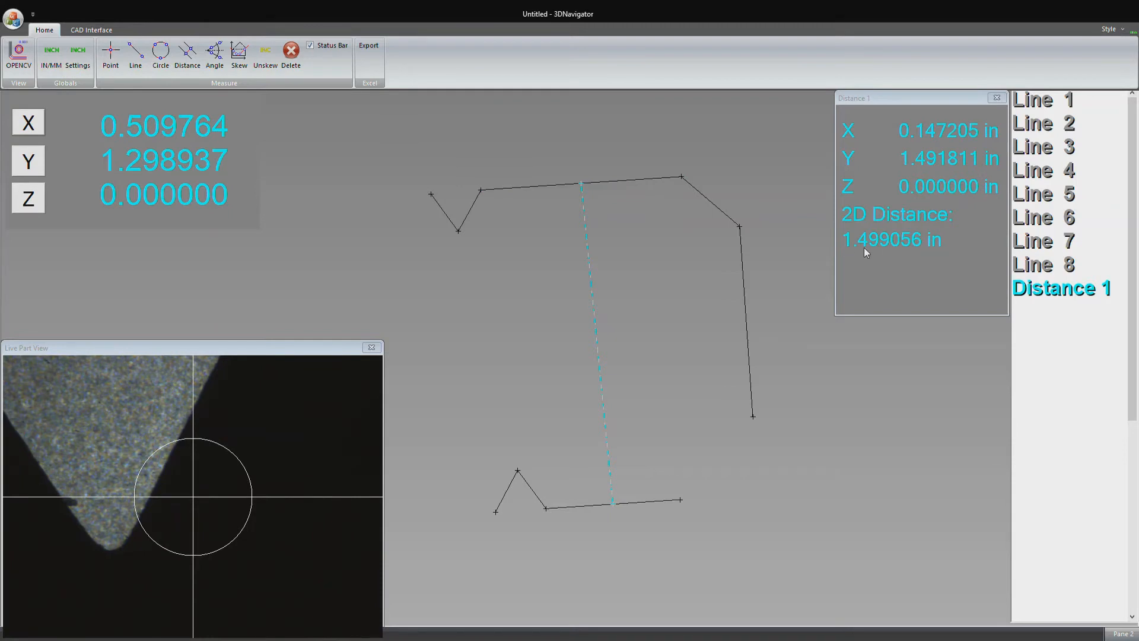
pyautogui.moveTo(584, 189)
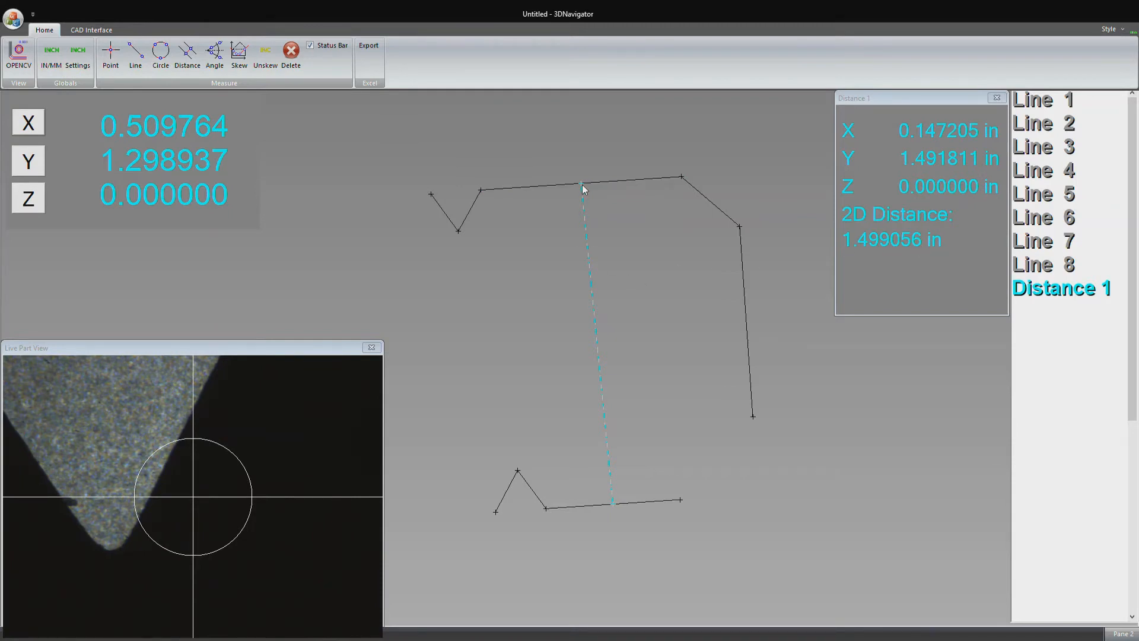
pyautogui.moveTo(622, 298)
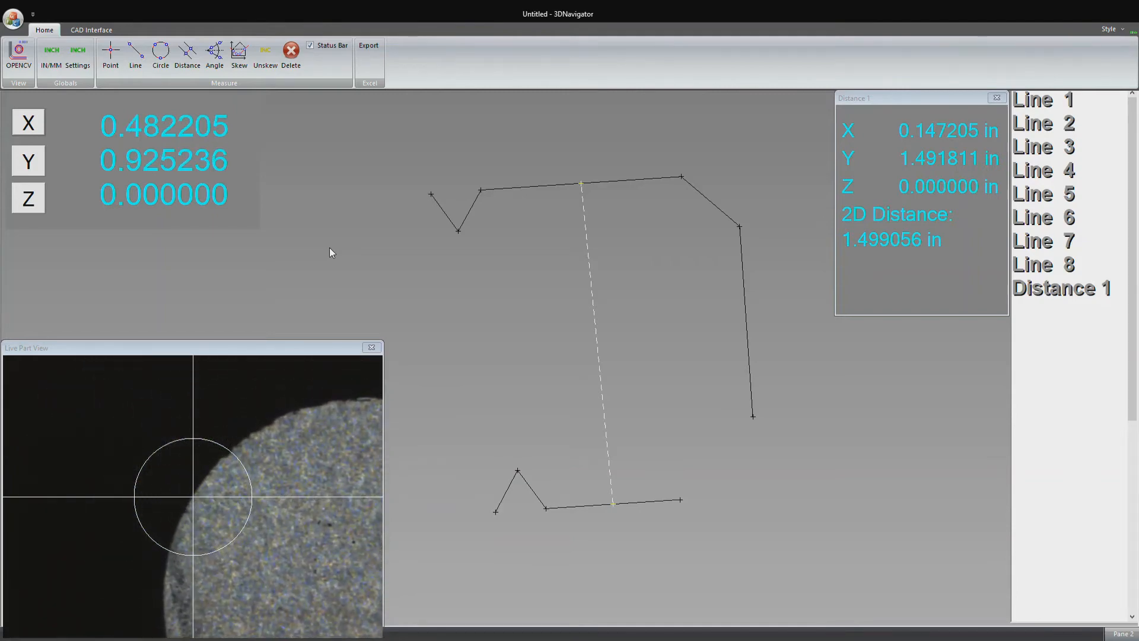
pyautogui.moveTo(250, 167)
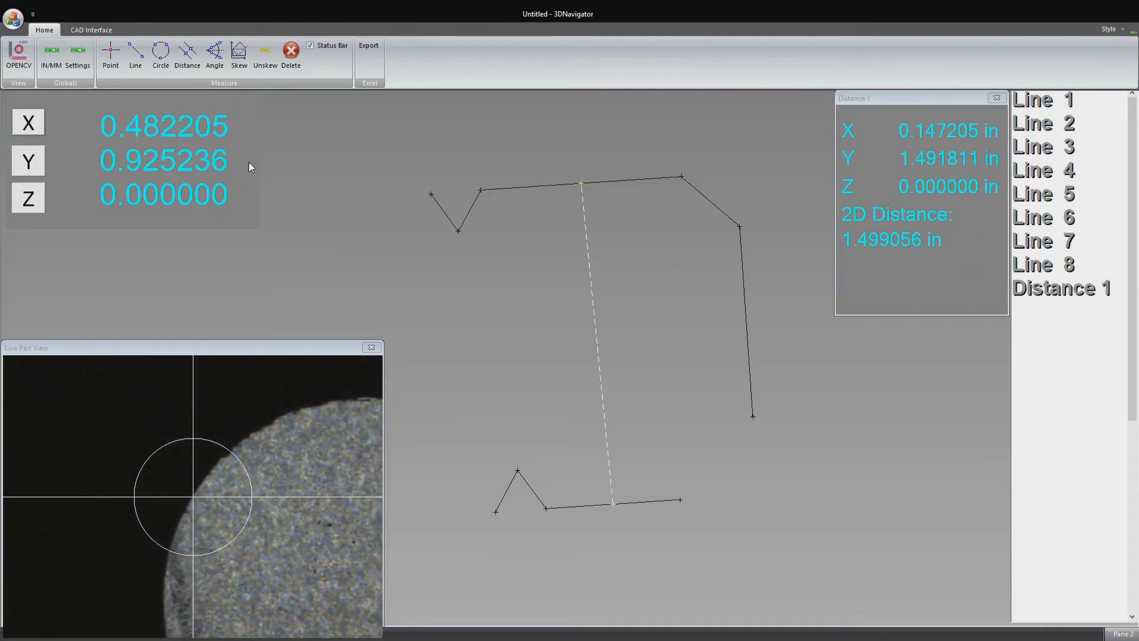
# - Start a new circle measurement to capture points on the hole edge
pyautogui.click(160, 55)
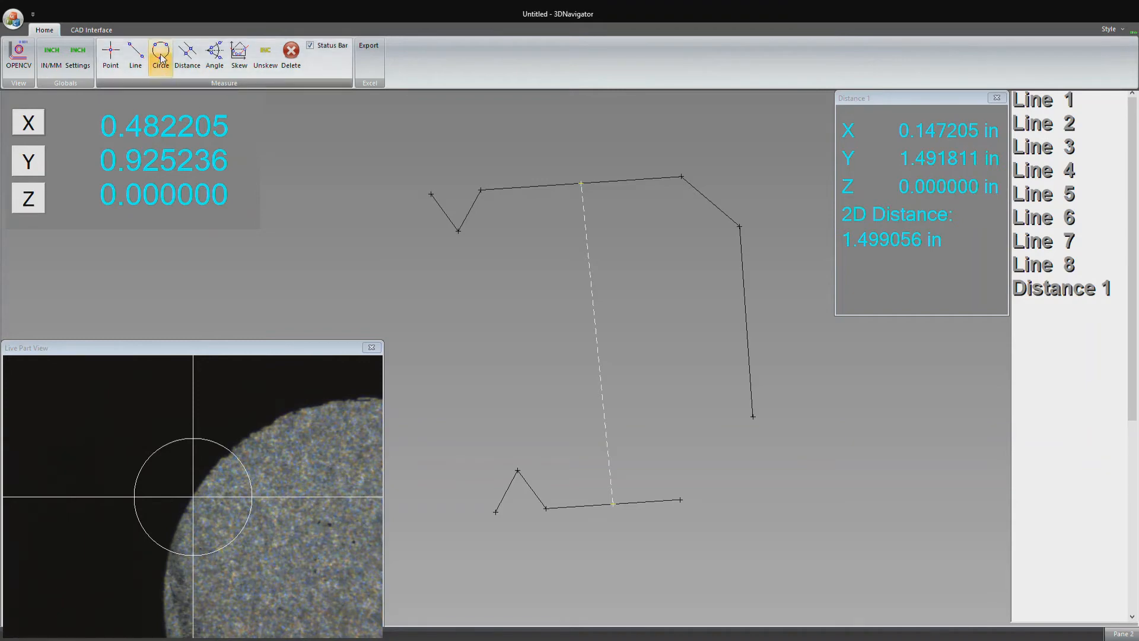
pyautogui.click(160, 54)
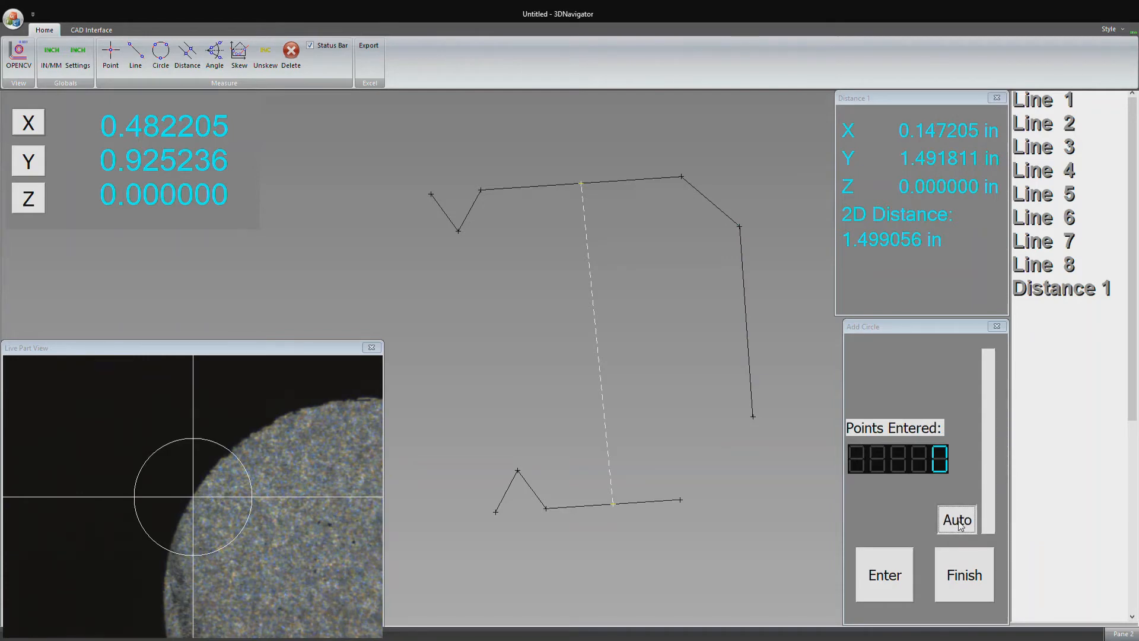
pyautogui.moveTo(988, 412)
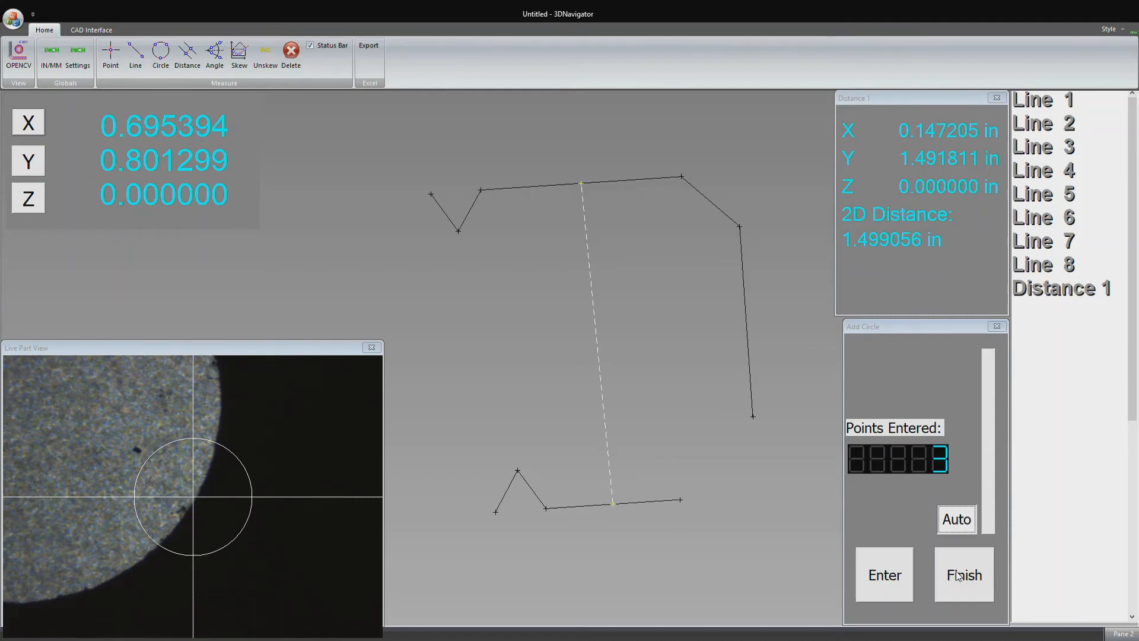
# - Finish Circle 1 and switch back to millimetres, showing diameter 6.282967 mm
pyautogui.click(963, 575)
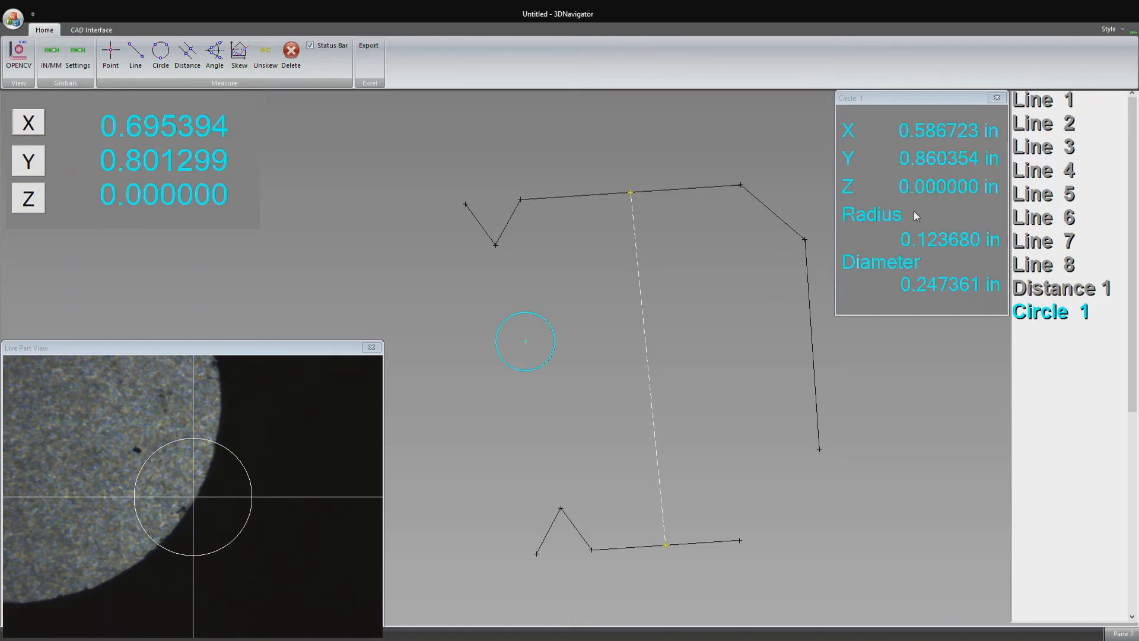
pyautogui.click(51, 55)
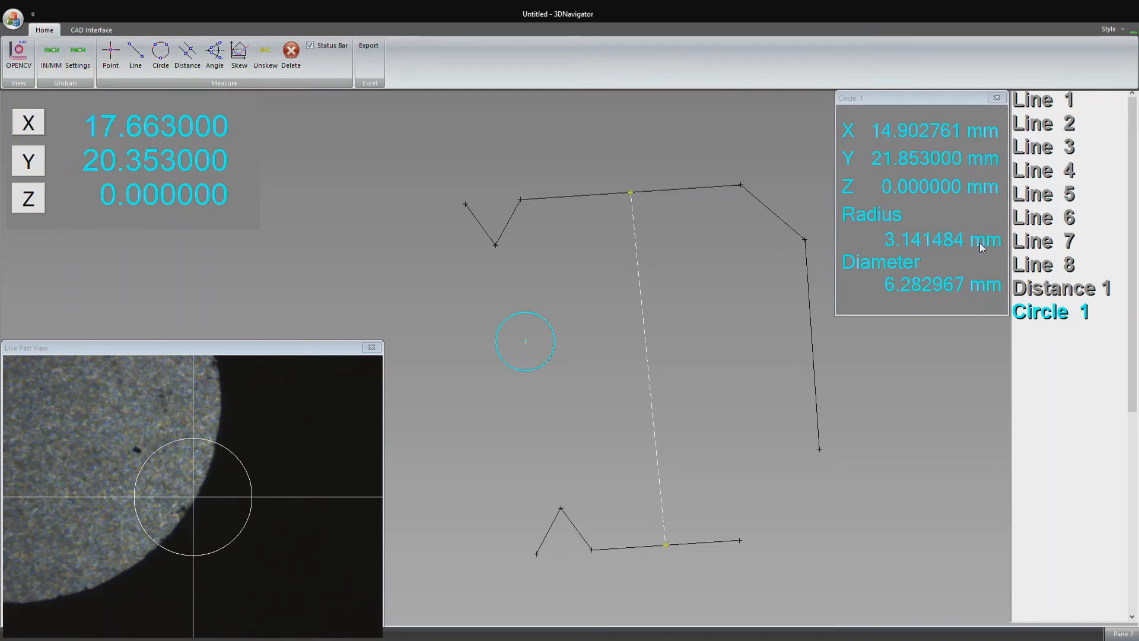
pyautogui.moveTo(913, 298)
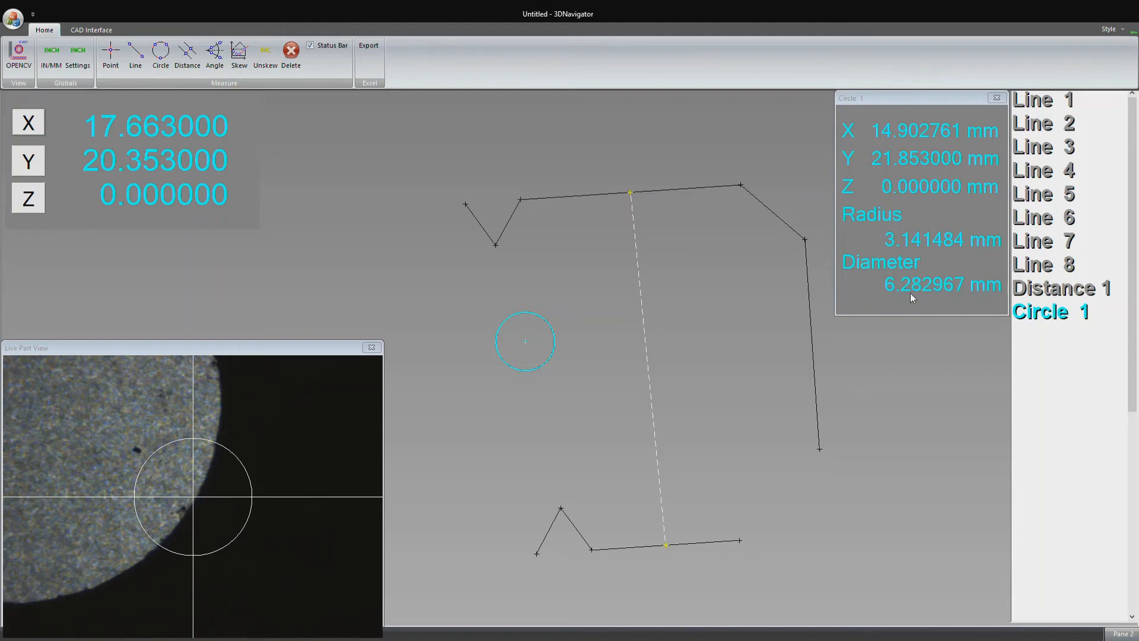
pyautogui.moveTo(715, 362)
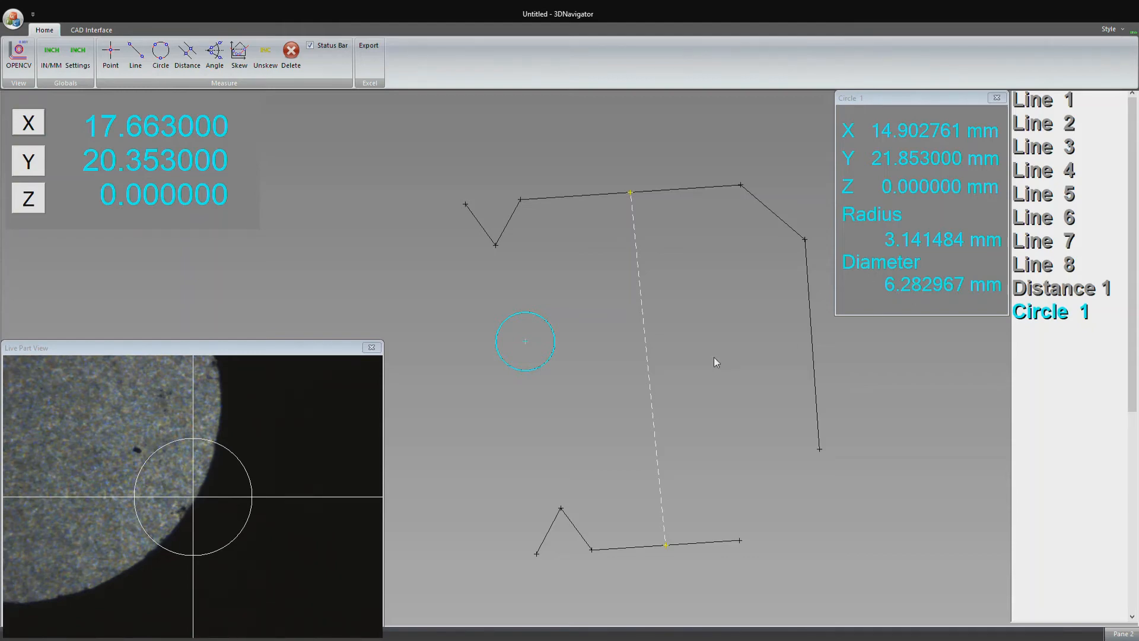
pyautogui.click(161, 54)
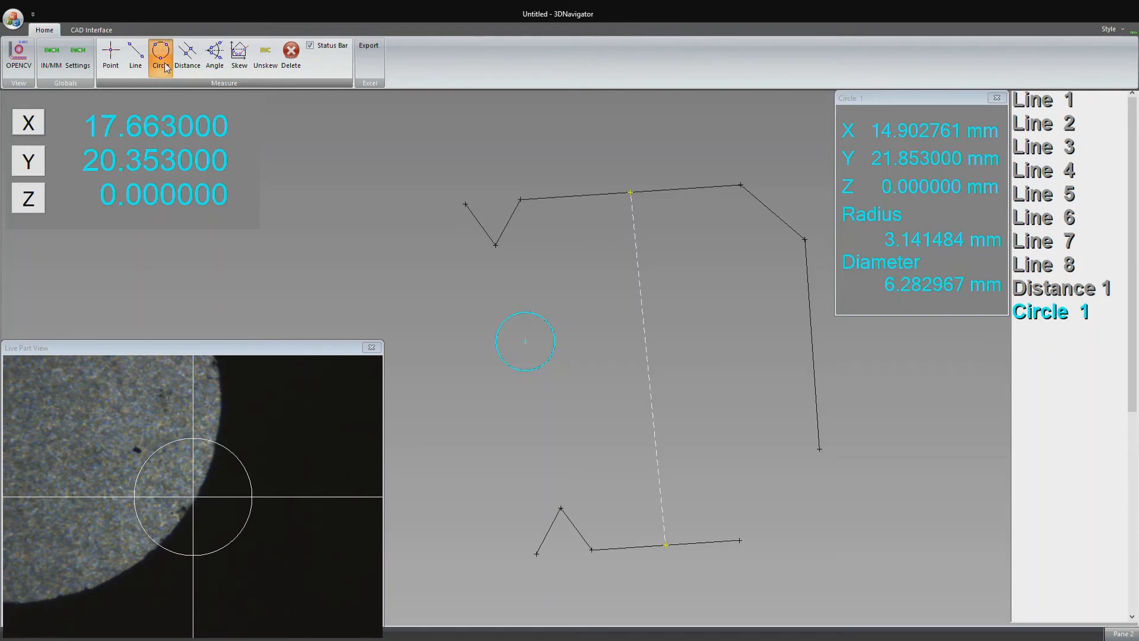
# - Measure Circle 2 centred at X 33.152739, Y 12.887885 mm, diameter 9.497597 mm
pyautogui.click(159, 56)
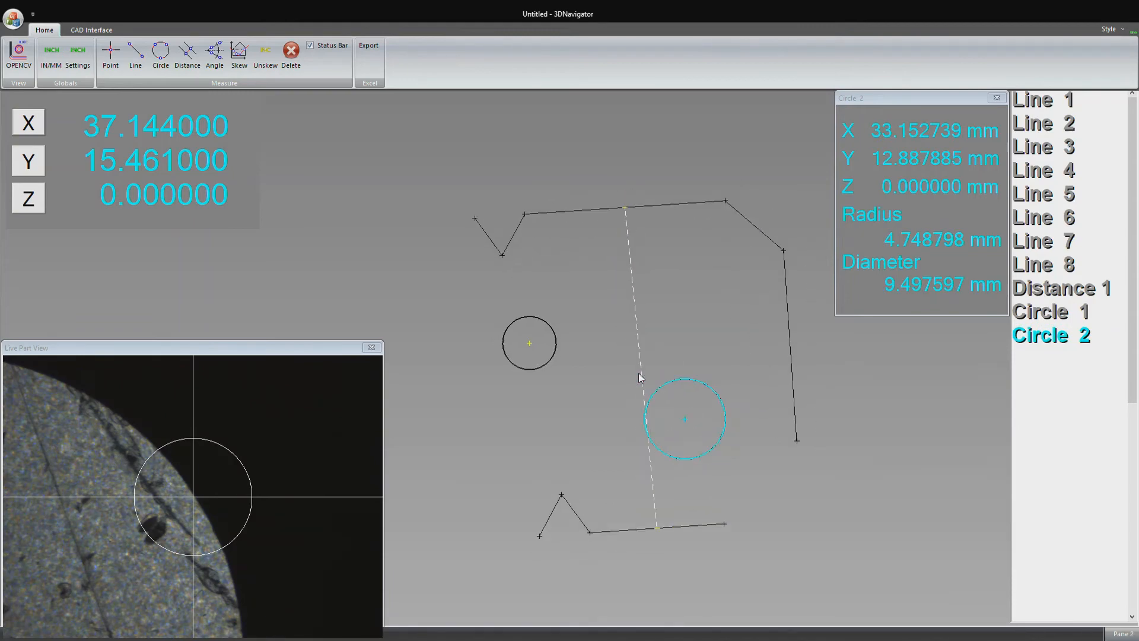
pyautogui.moveTo(683, 374)
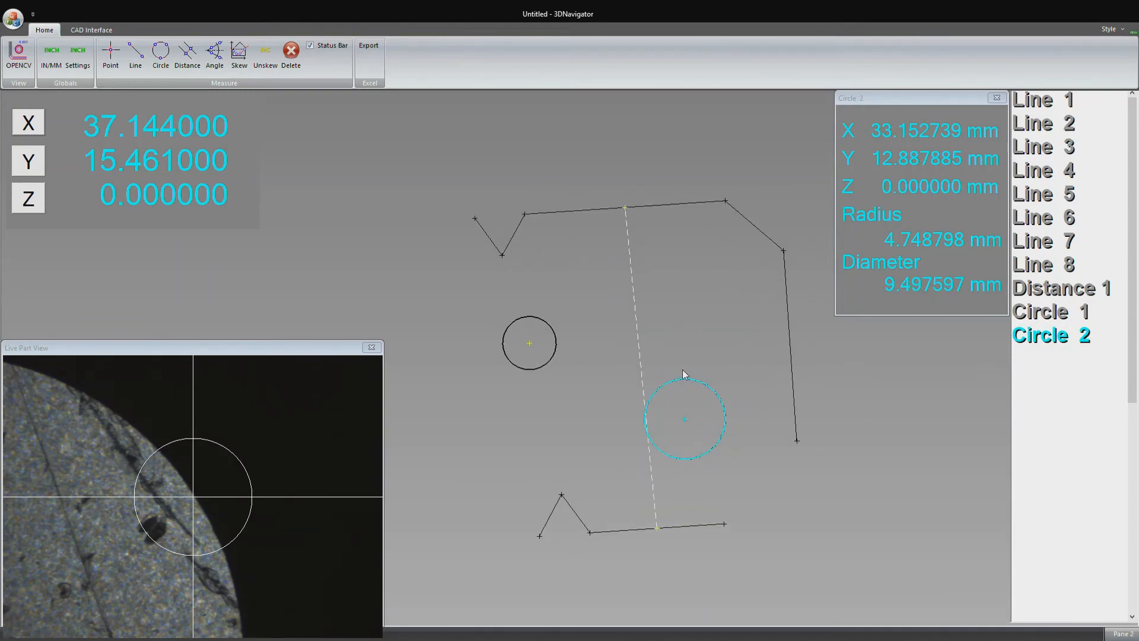
pyautogui.moveTo(683, 335)
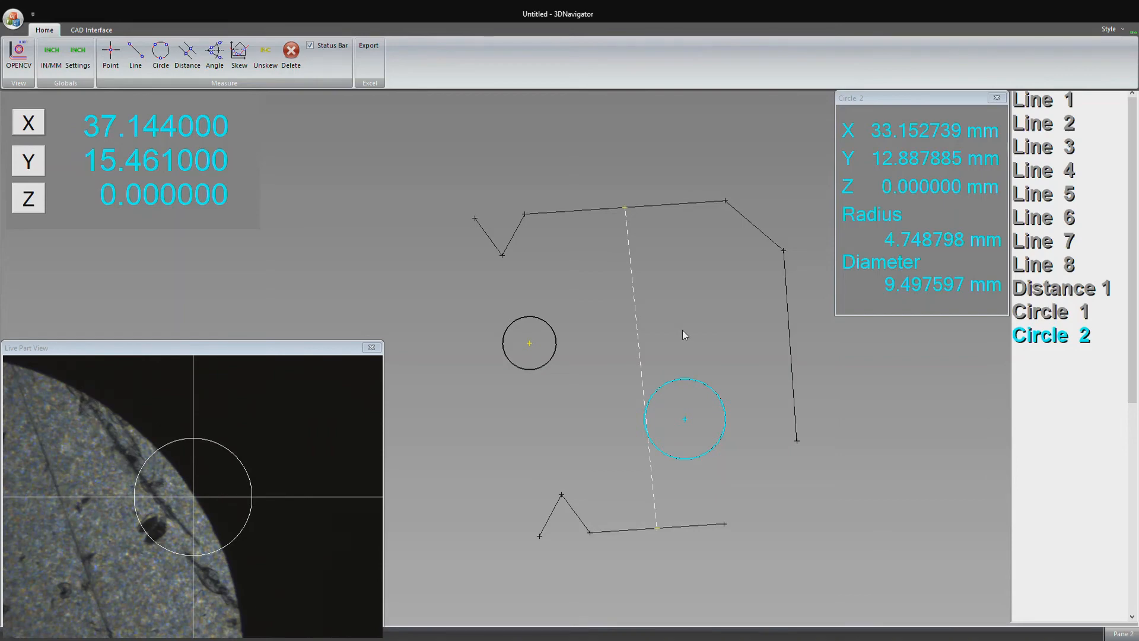
pyautogui.moveTo(696, 429)
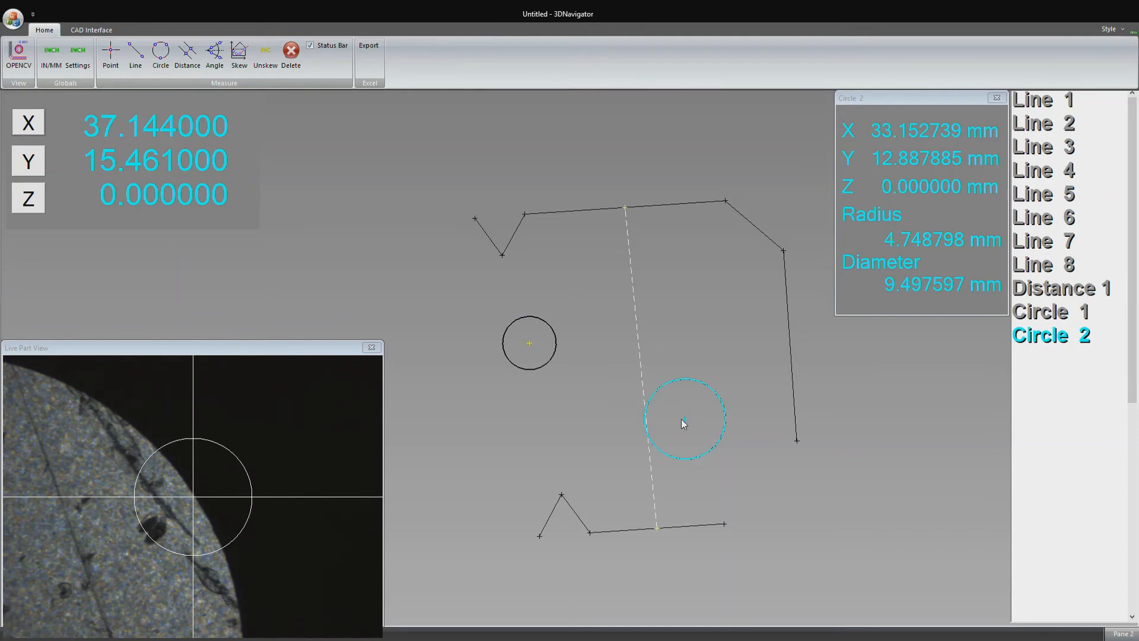
pyautogui.click(187, 54)
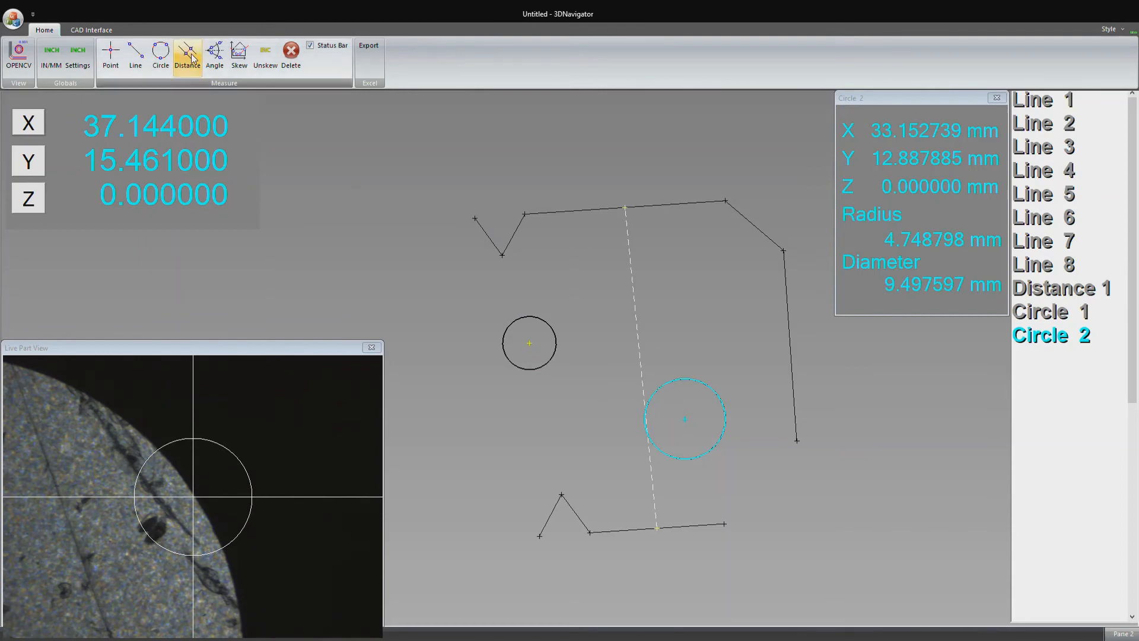
# - Measure Distance 2 between Circle 1 and Circle 2 centres: 20.333101 mm
pyautogui.click(187, 54)
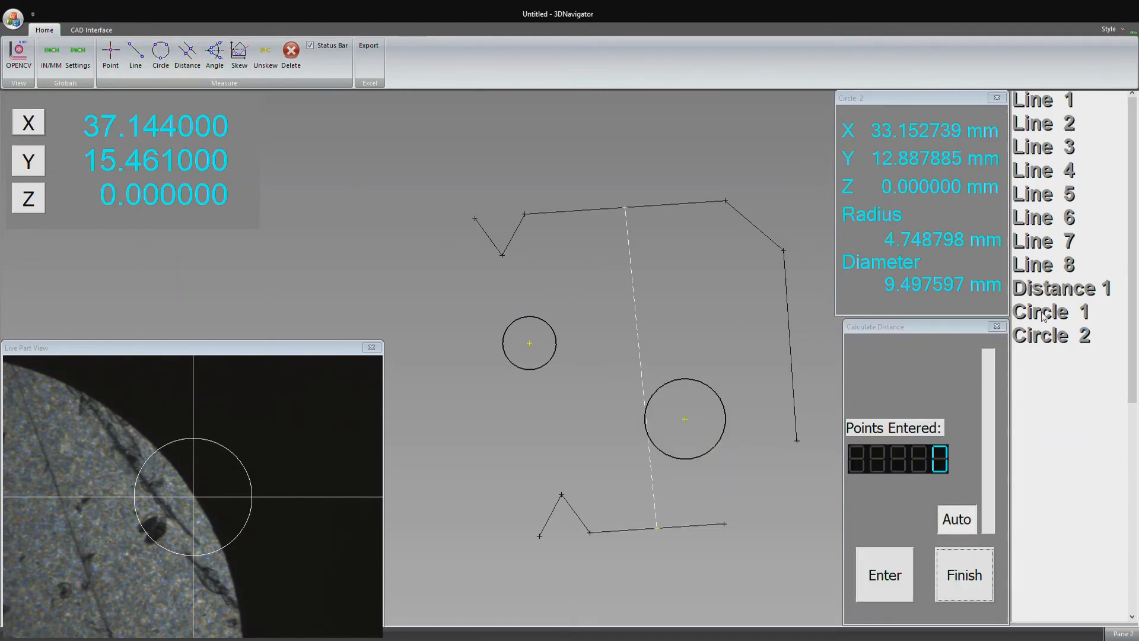
pyautogui.click(1042, 311)
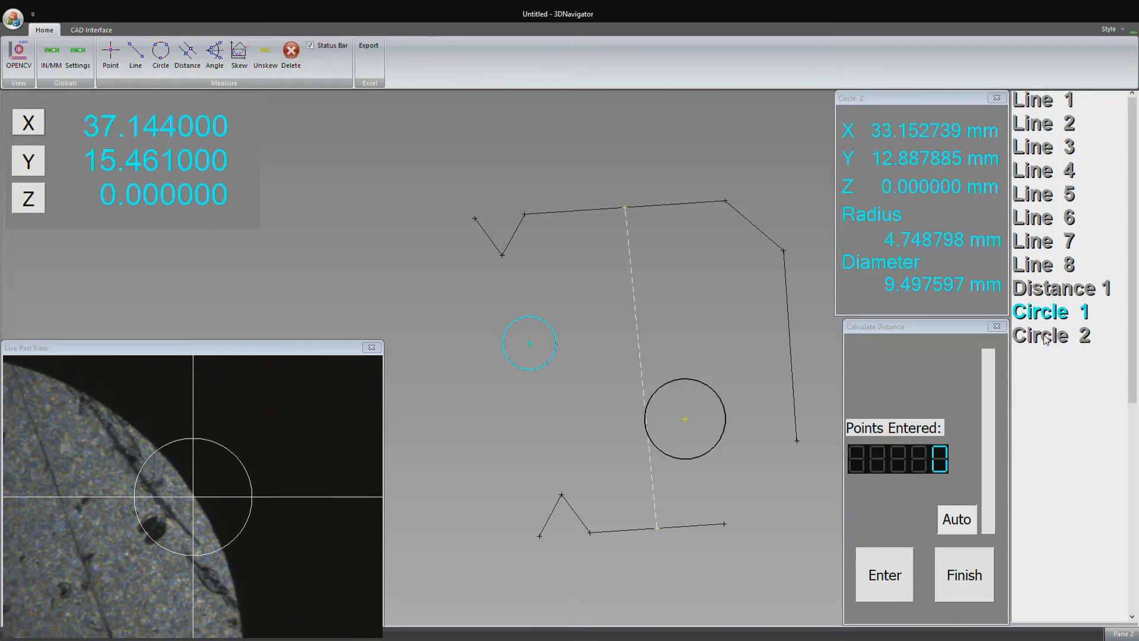
pyautogui.click(1051, 335)
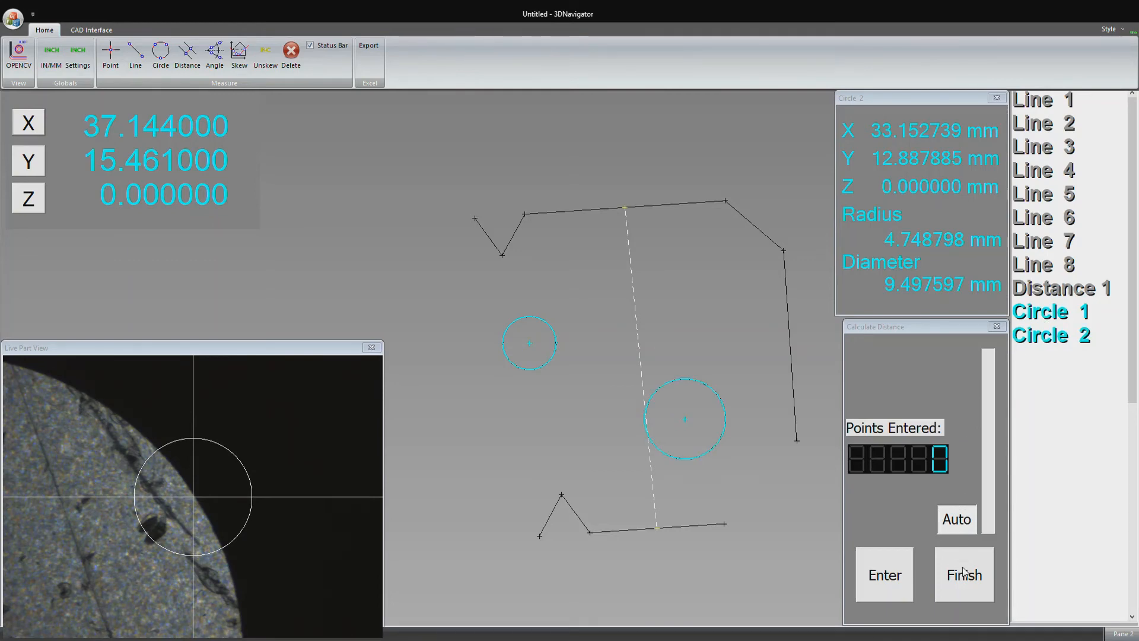
pyautogui.click(964, 575)
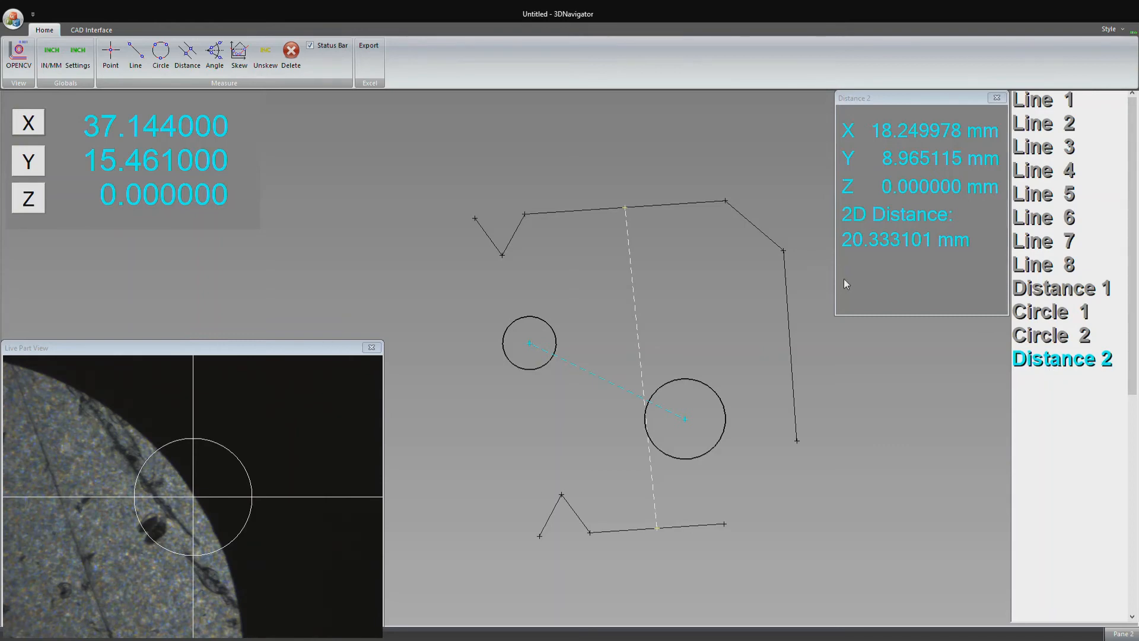
pyautogui.moveTo(877, 251)
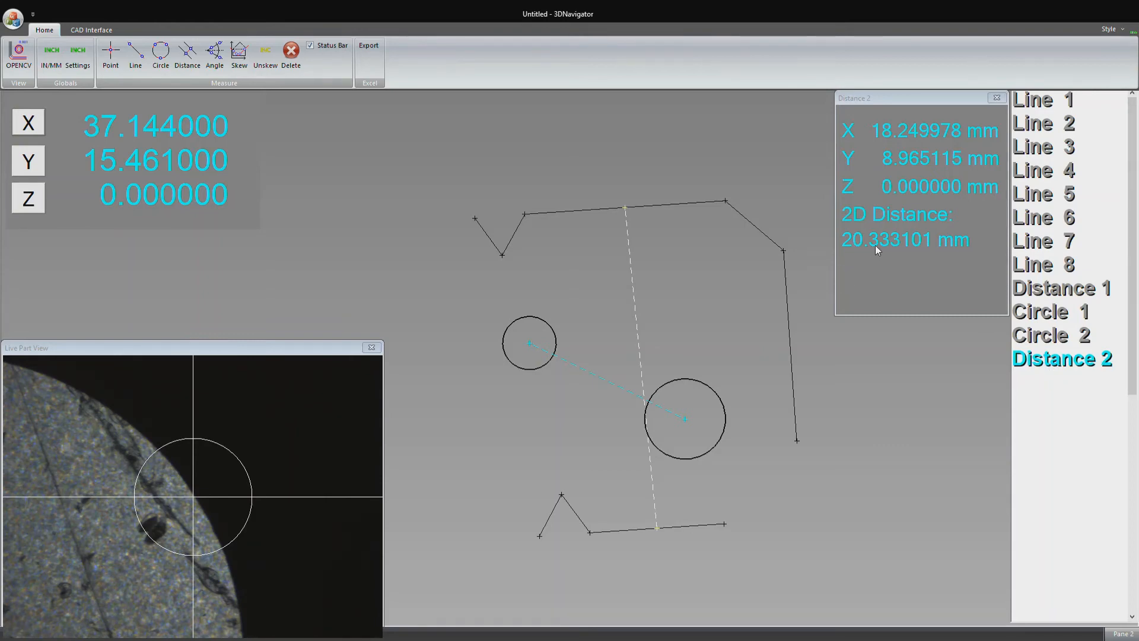
pyautogui.moveTo(643, 336)
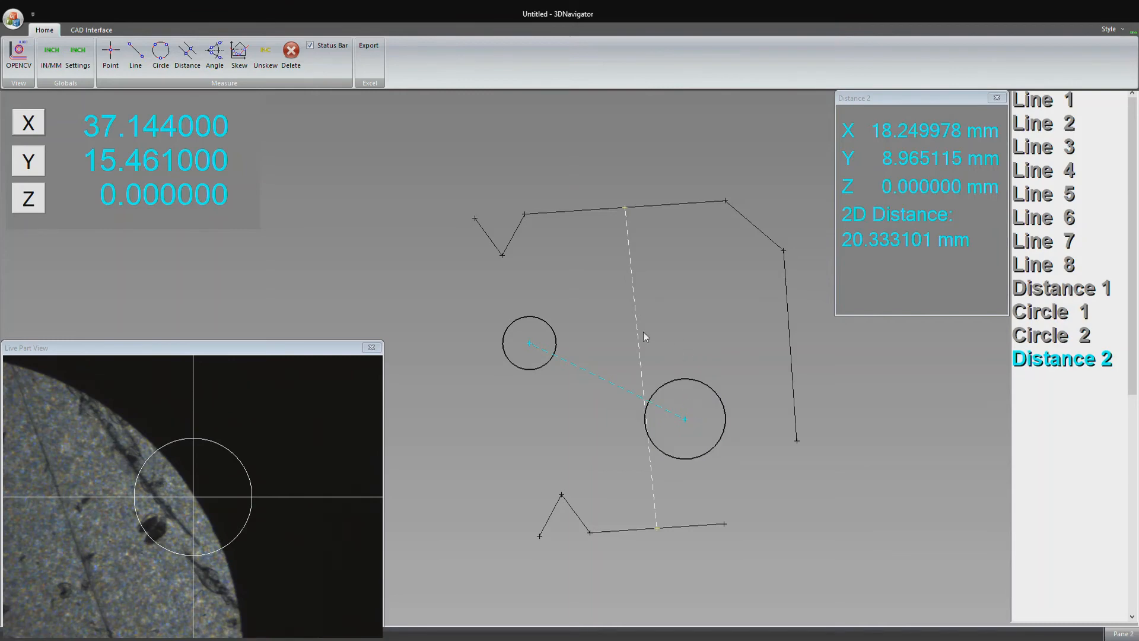
pyautogui.moveTo(669, 308)
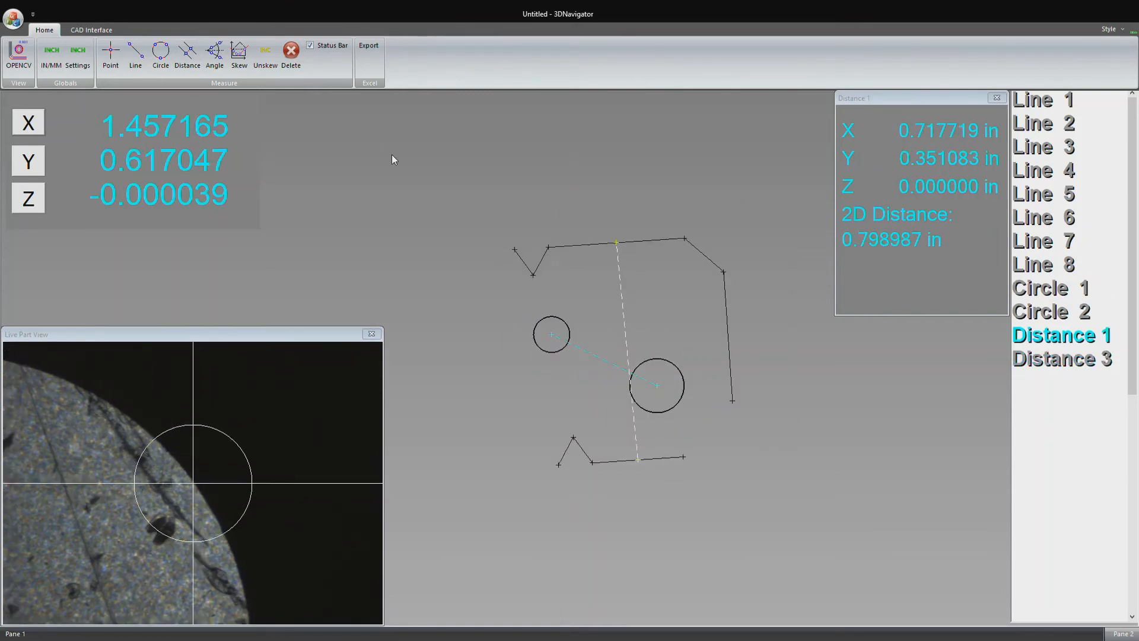
pyautogui.moveTo(499, 169)
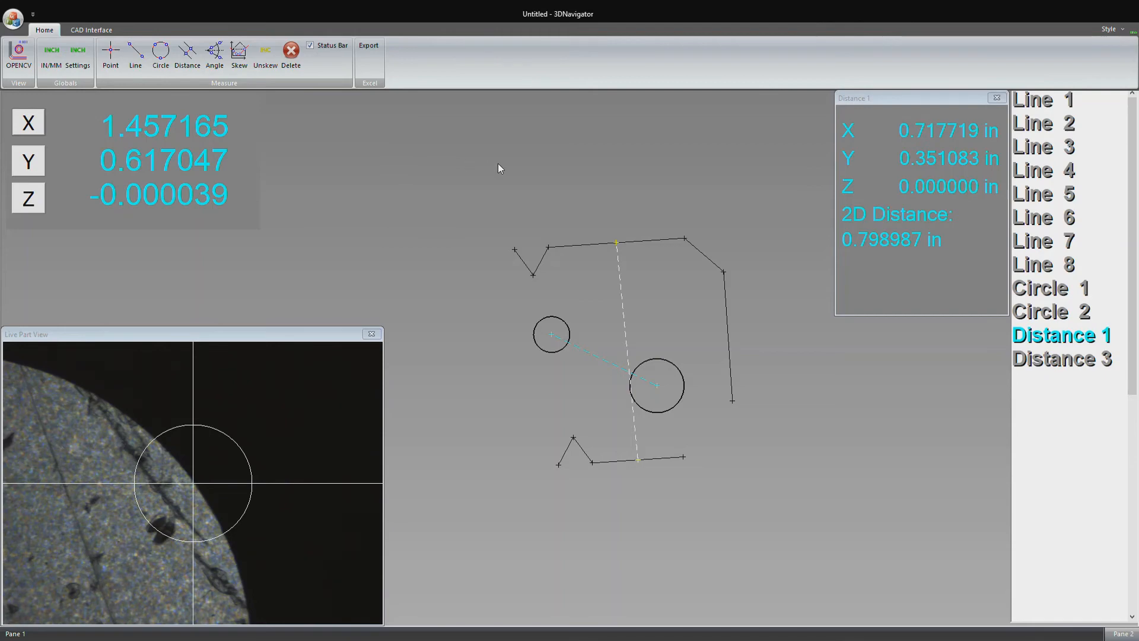
pyautogui.moveTo(298, 142)
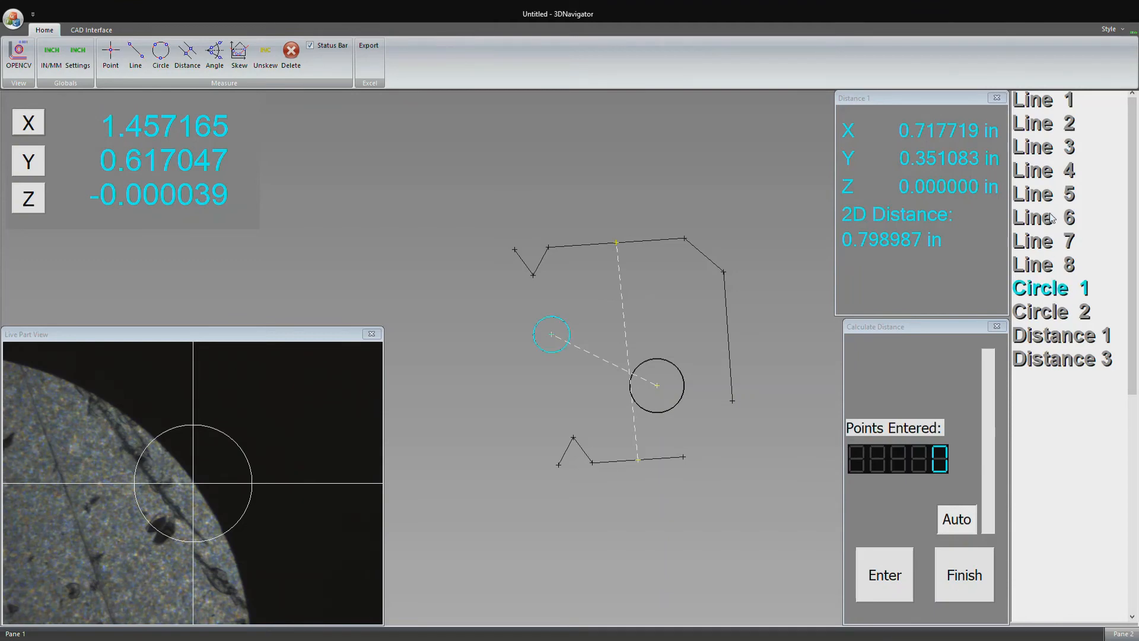
# - Measure Distance 4 from Circle 1 to Line 5, reading 1.202852 in
pyautogui.click(1042, 194)
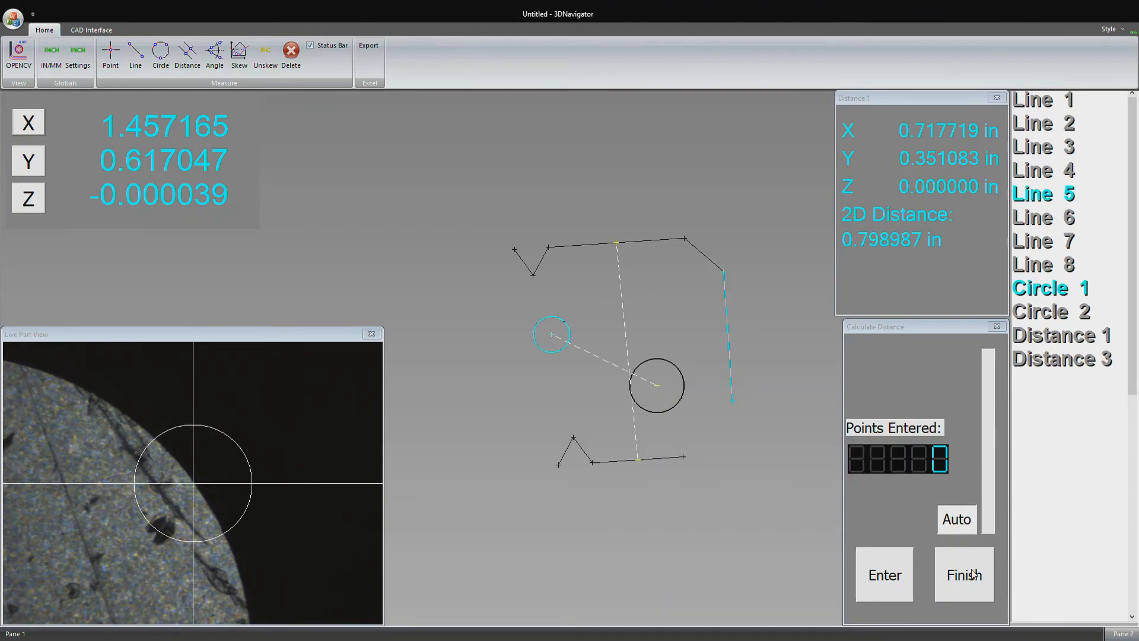
pyautogui.click(964, 574)
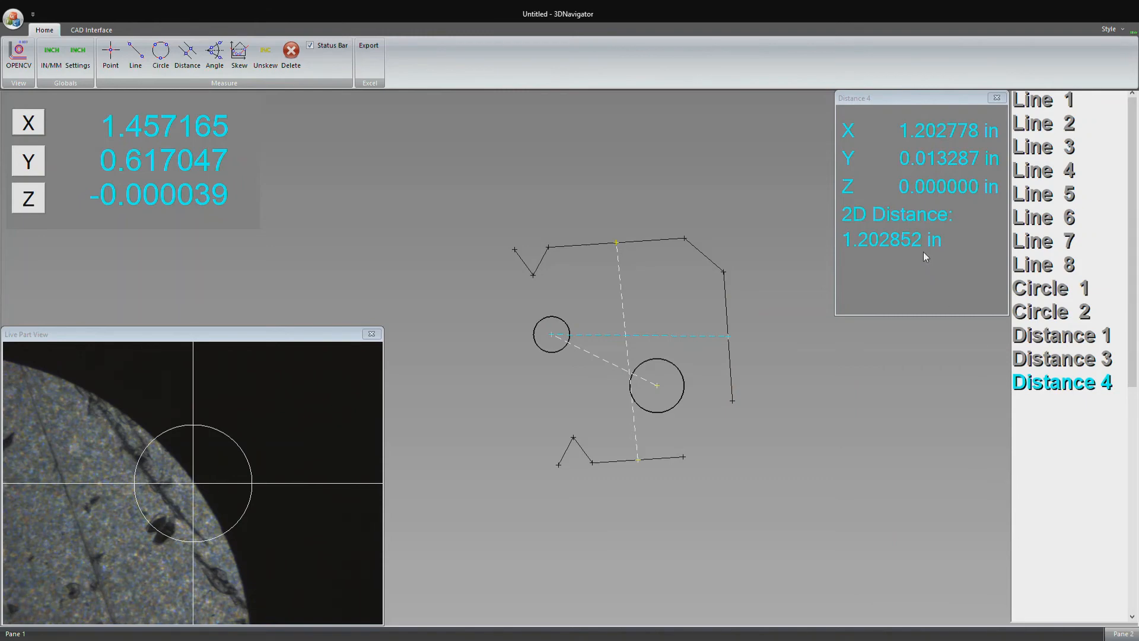
pyautogui.moveTo(791, 353)
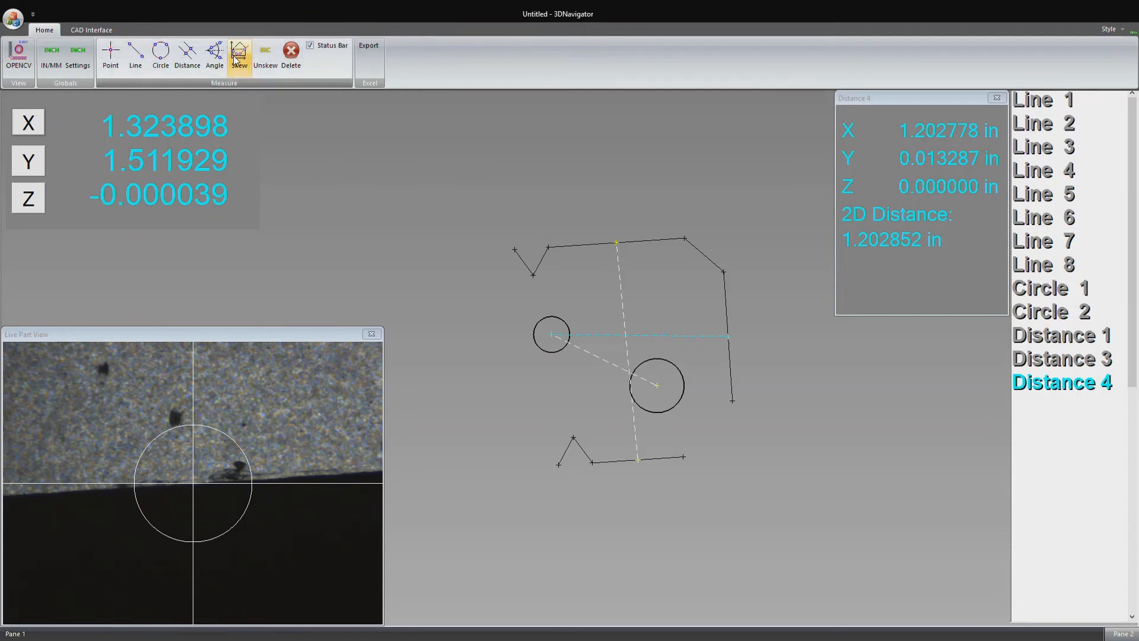
# - Select the Skew button in the Measure toolbar
pyautogui.click(238, 54)
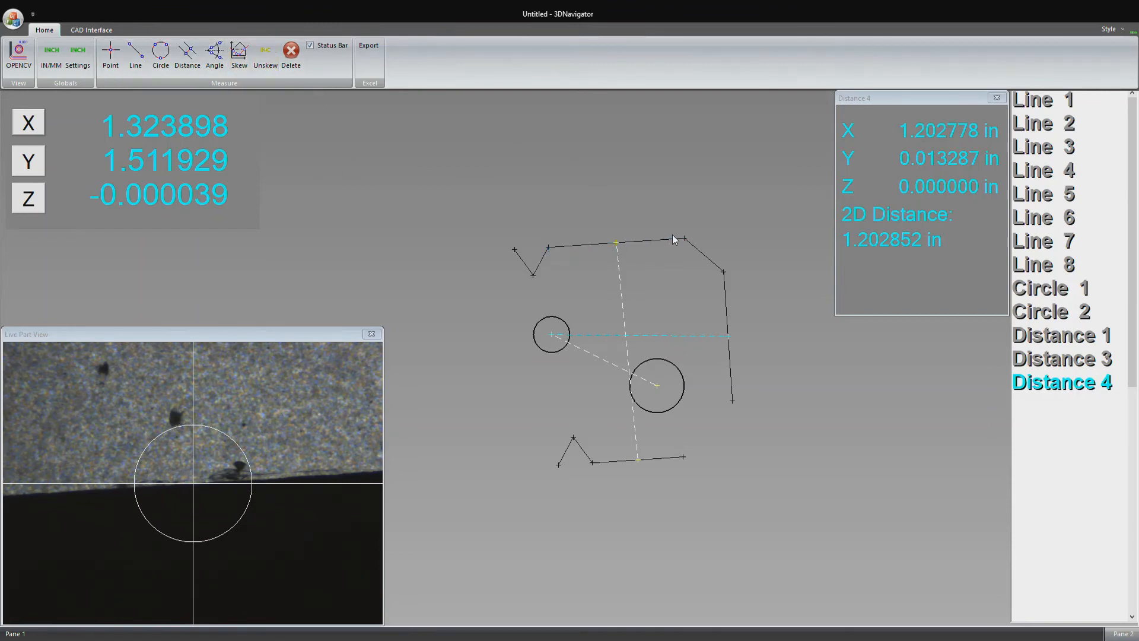
pyautogui.moveTo(571, 254)
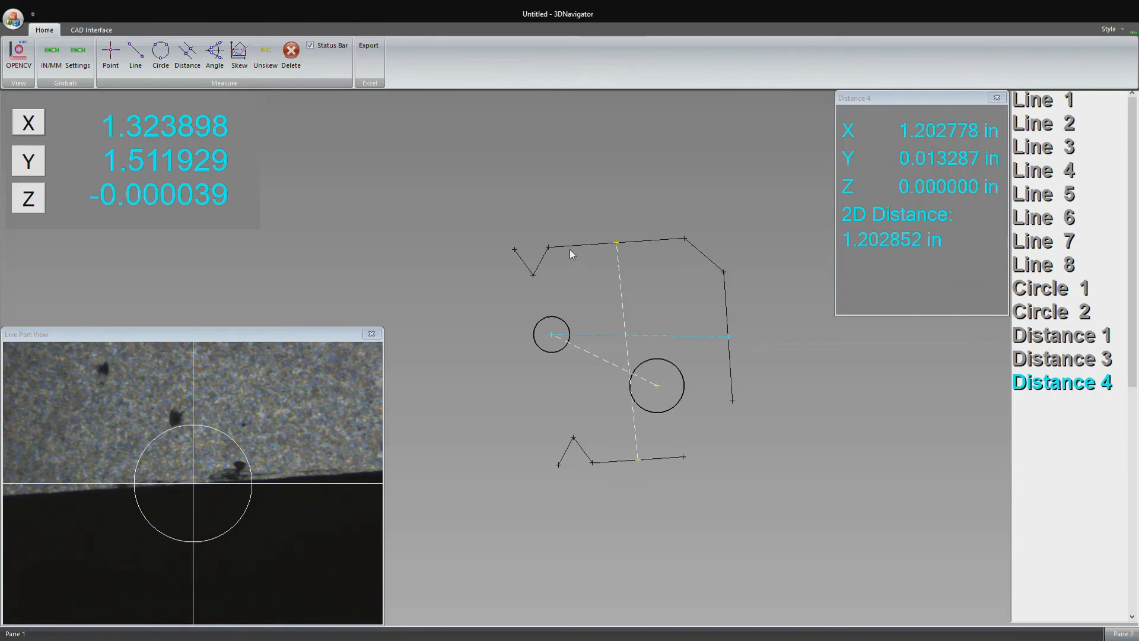
pyautogui.moveTo(584, 253)
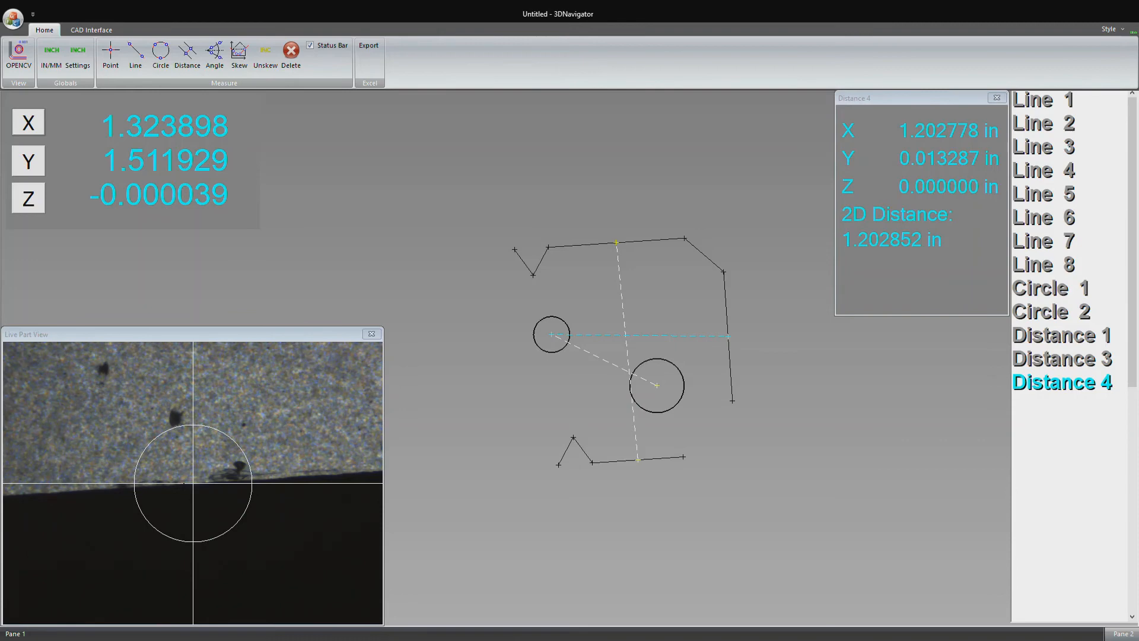
pyautogui.moveTo(229, 352)
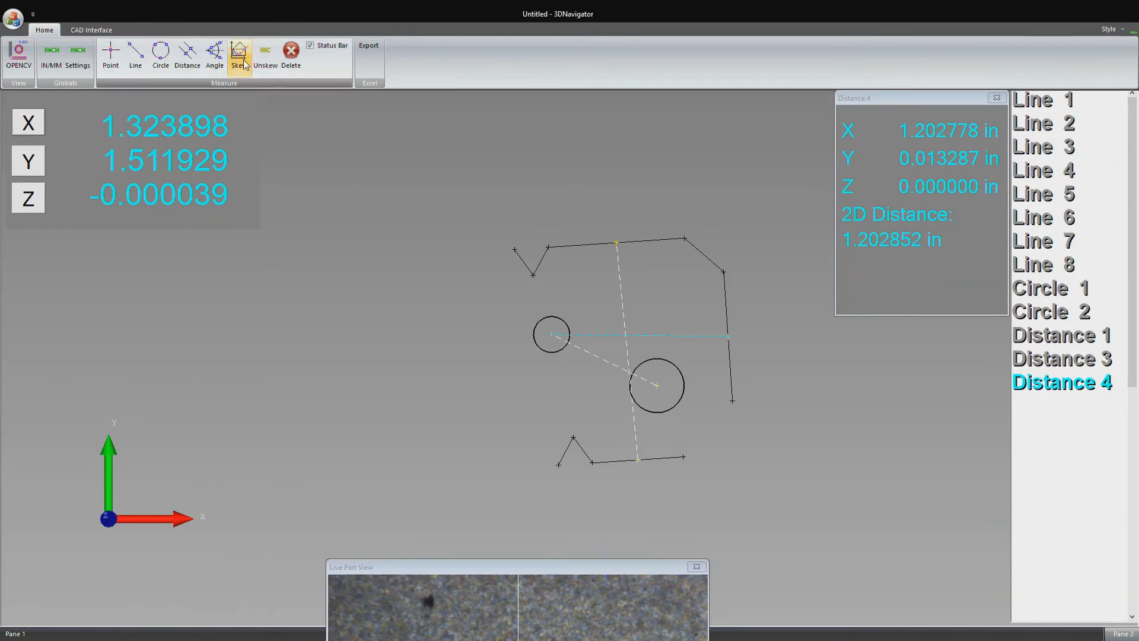
# - Skew the part coordinates to Line 3, the top edge
pyautogui.click(239, 54)
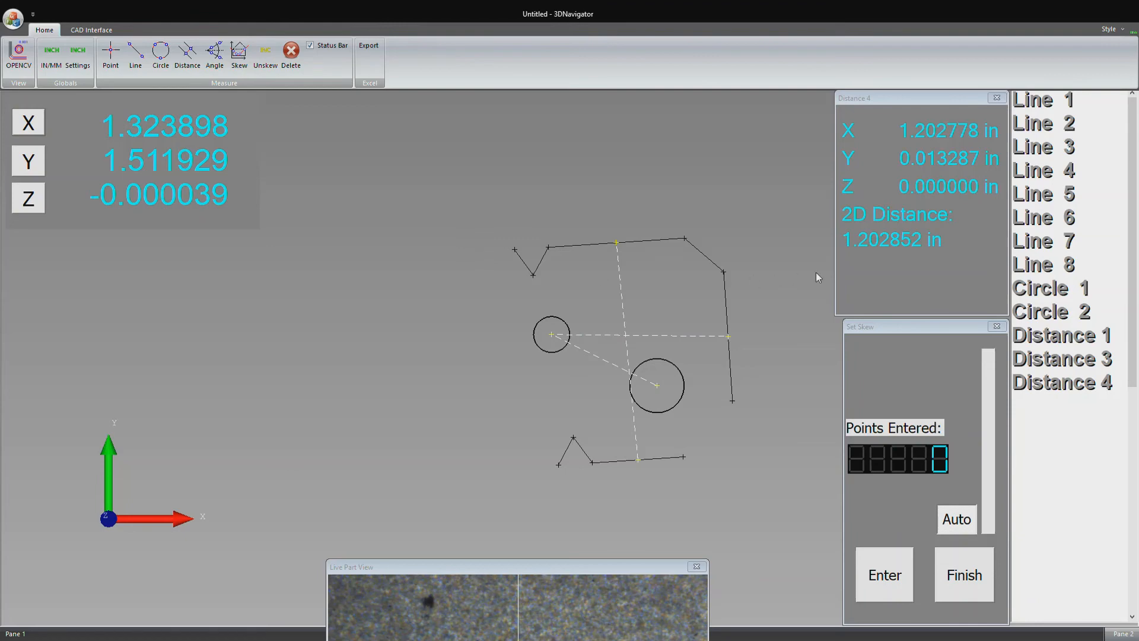
pyautogui.moveTo(1045, 153)
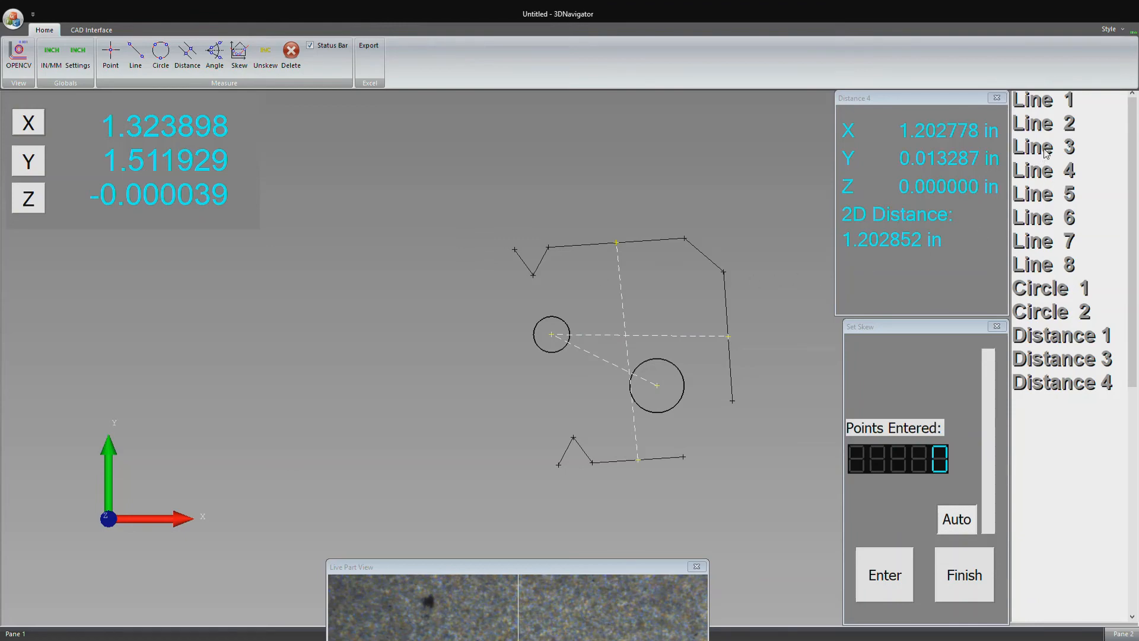
pyautogui.click(1042, 146)
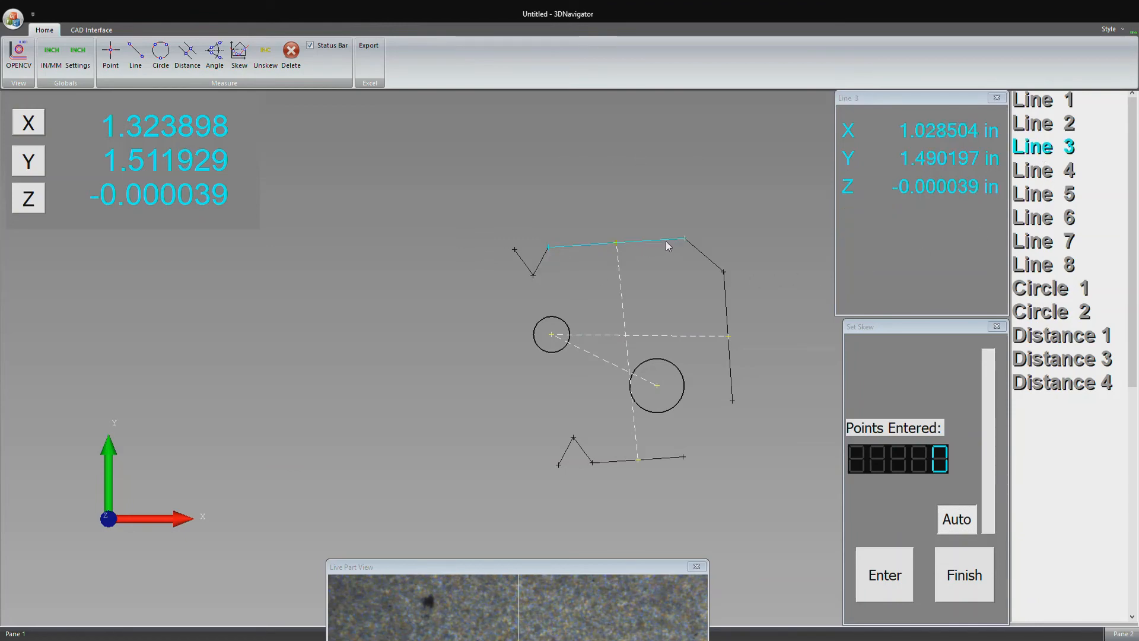
pyautogui.moveTo(41, 369)
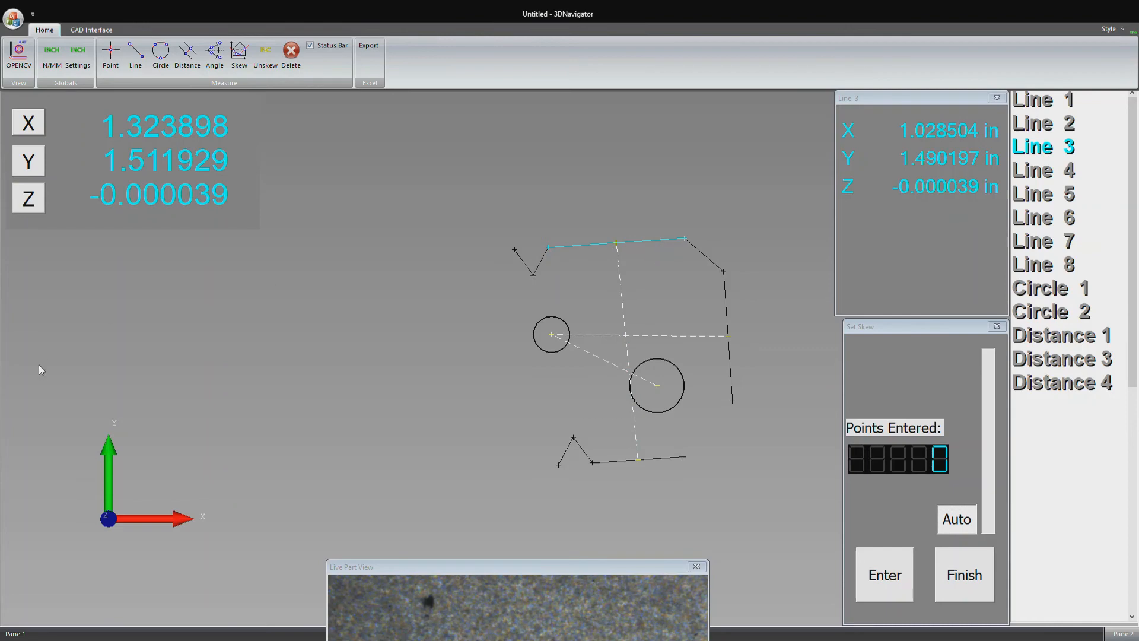
pyautogui.moveTo(325, 402)
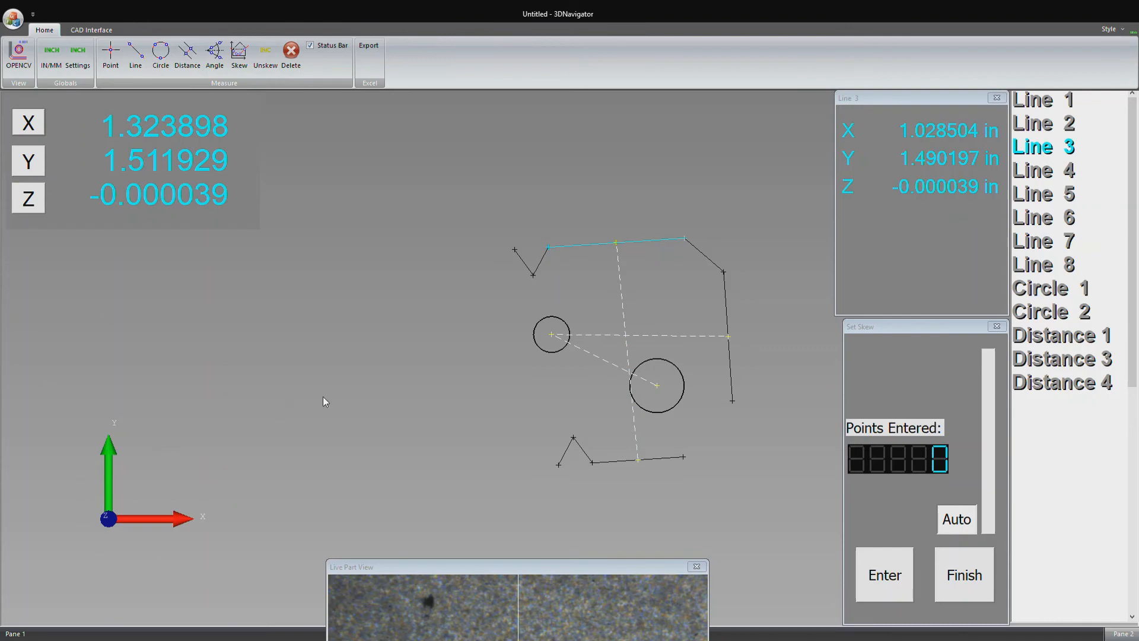
pyautogui.click(964, 575)
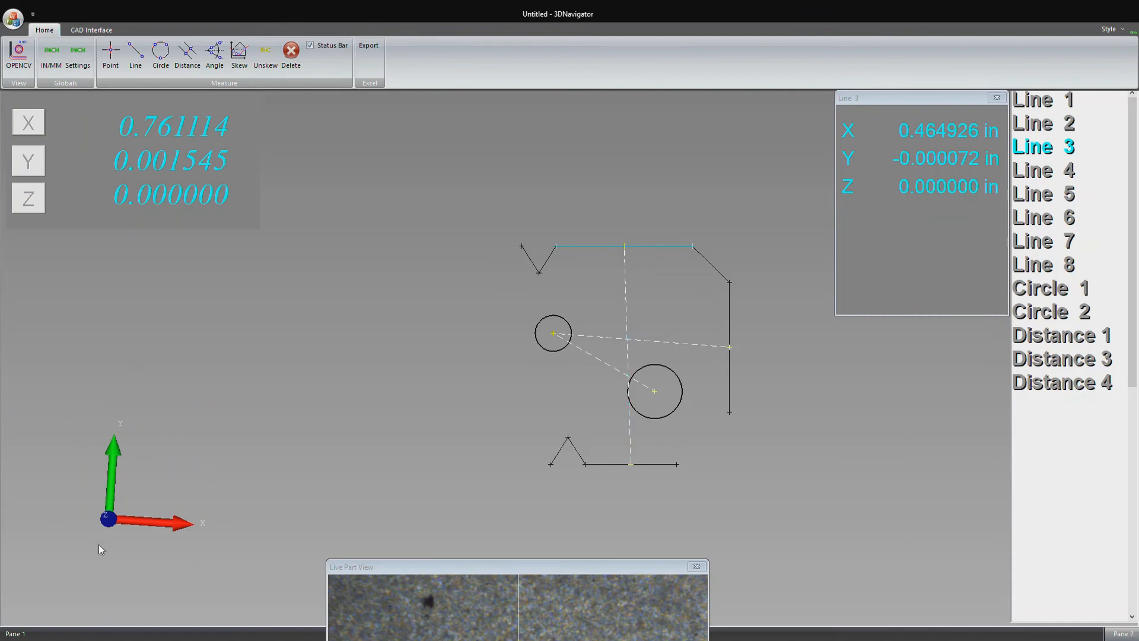
pyautogui.moveTo(570, 289)
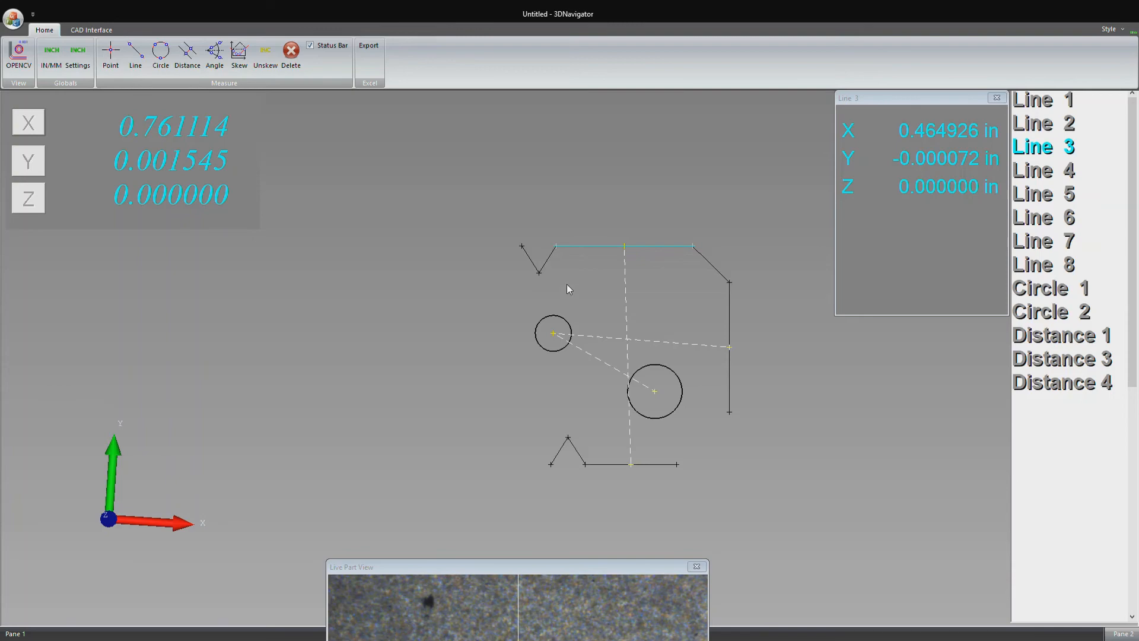
pyautogui.moveTo(672, 278)
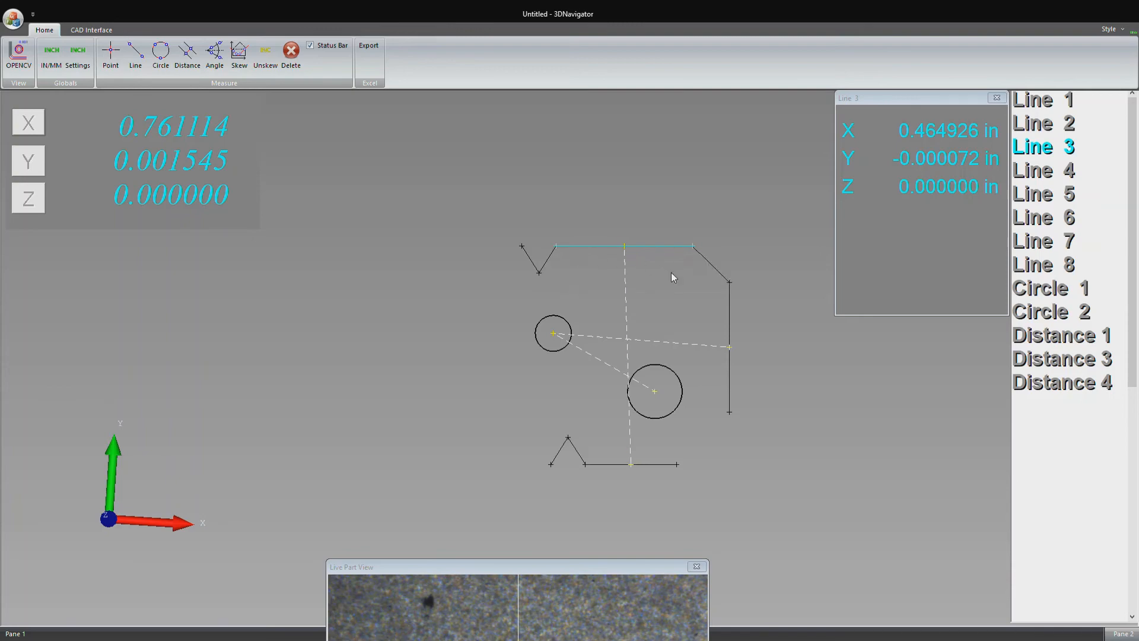
pyautogui.moveTo(679, 280)
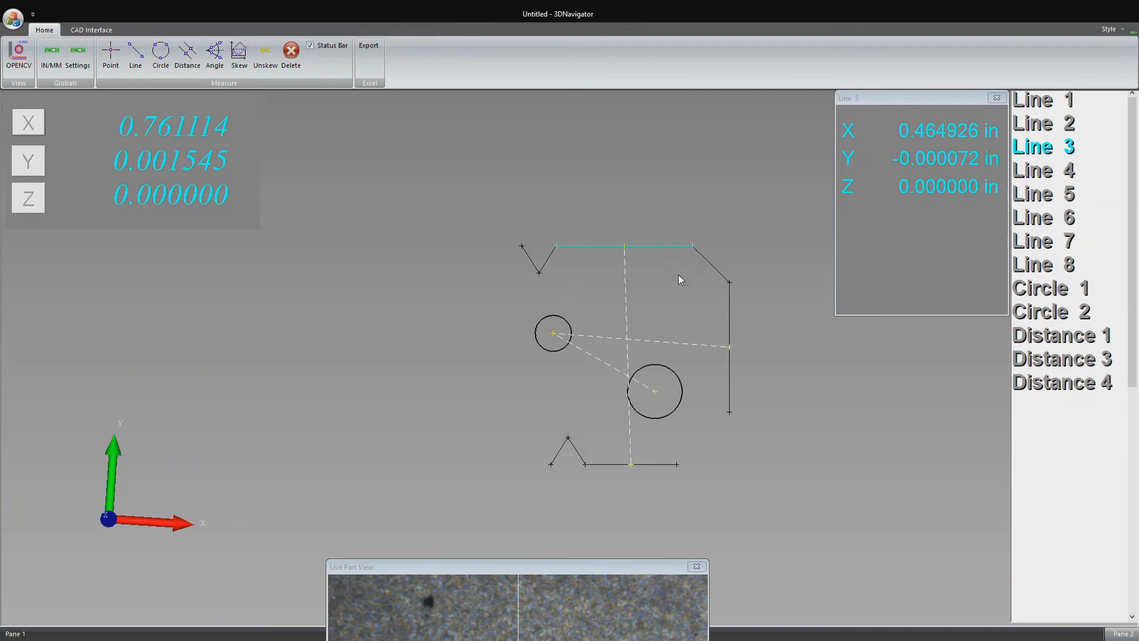
pyautogui.moveTo(627, 438)
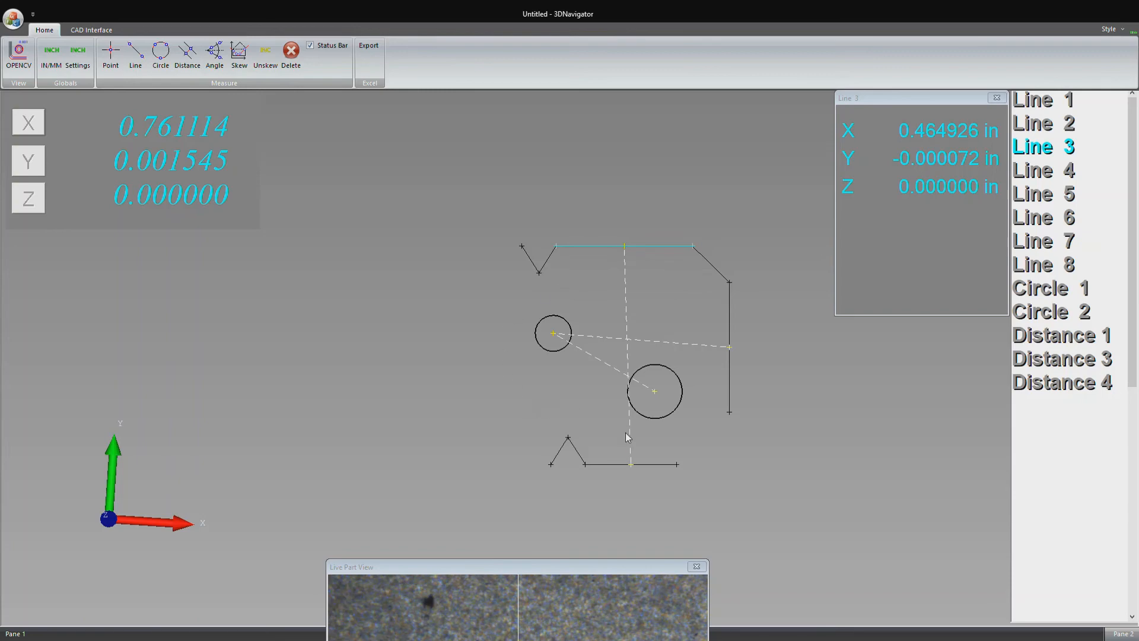
pyautogui.moveTo(490, 223)
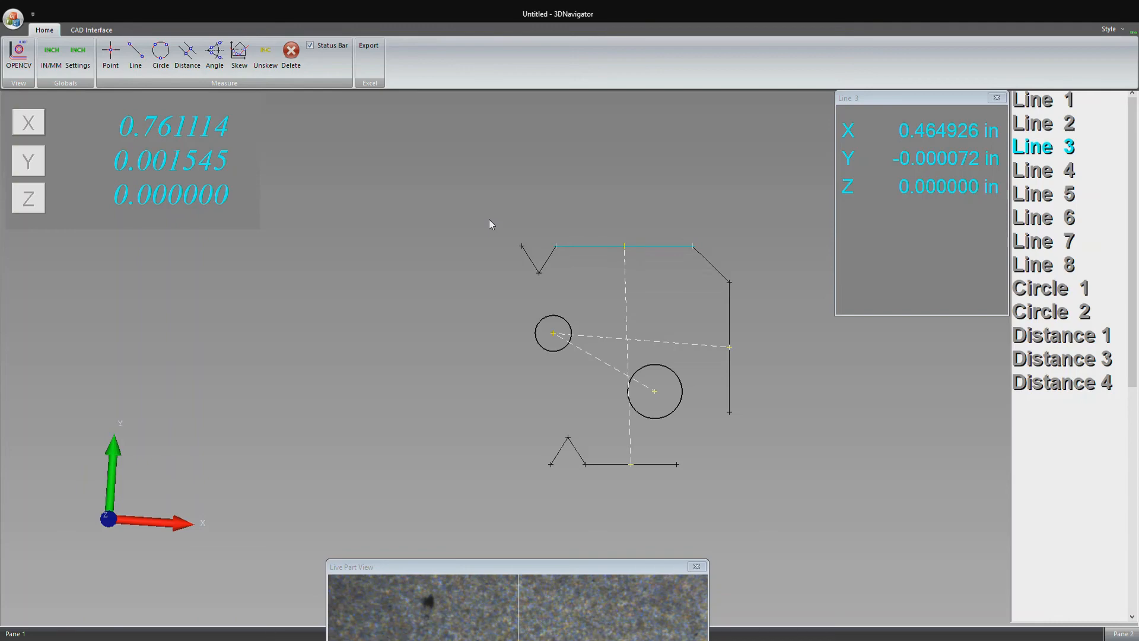
pyautogui.moveTo(599, 187)
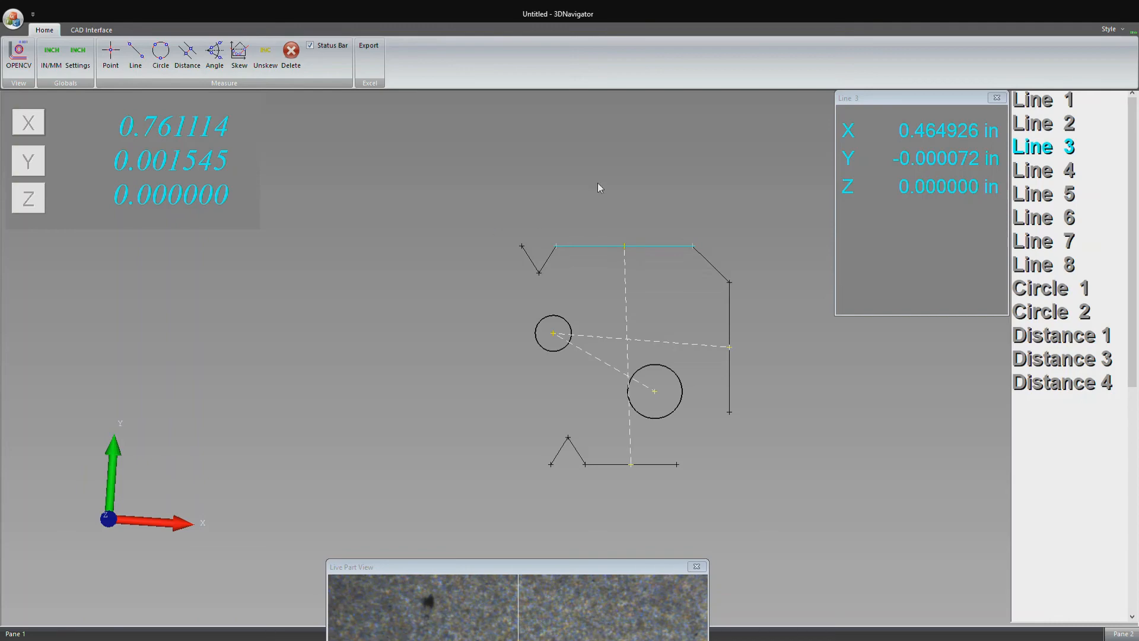
pyautogui.moveTo(517, 299)
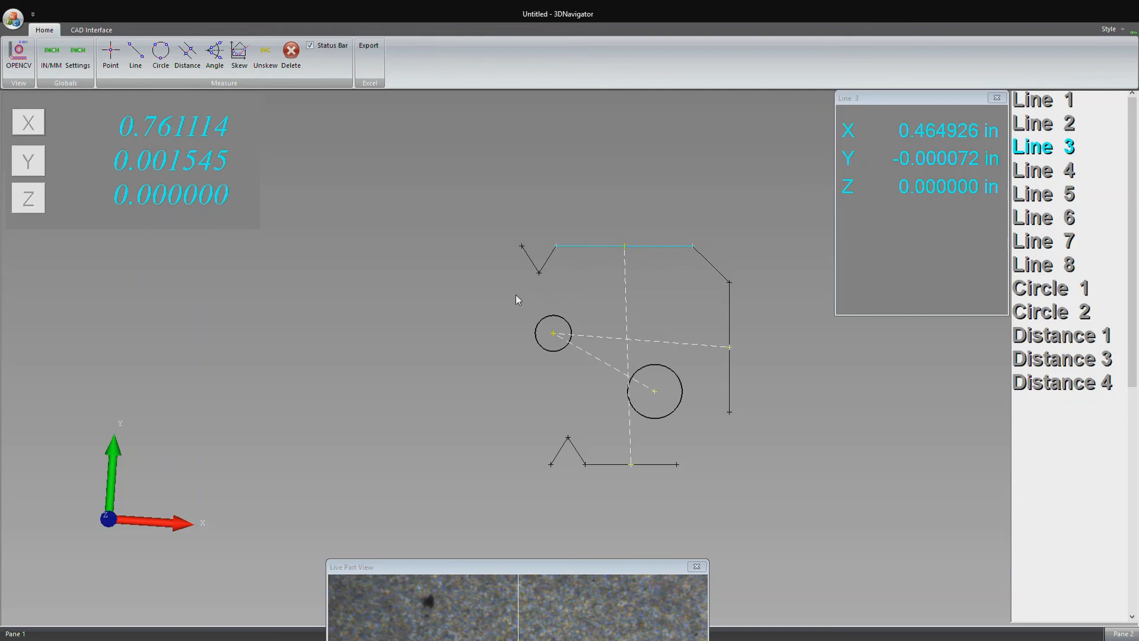
pyautogui.moveTo(522, 290)
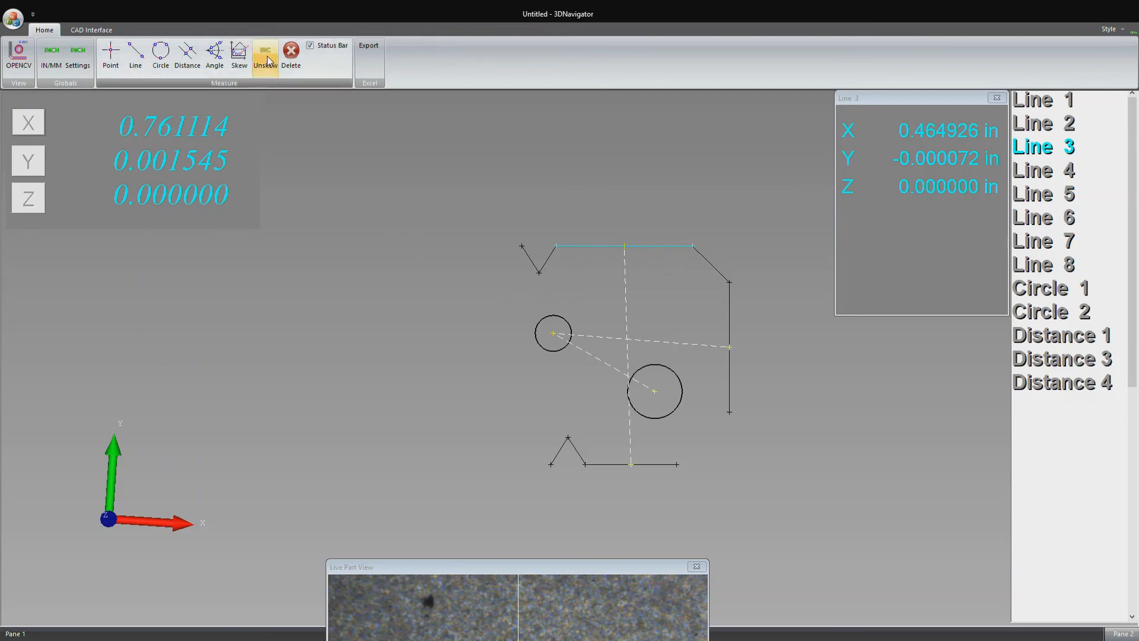
pyautogui.click(265, 54)
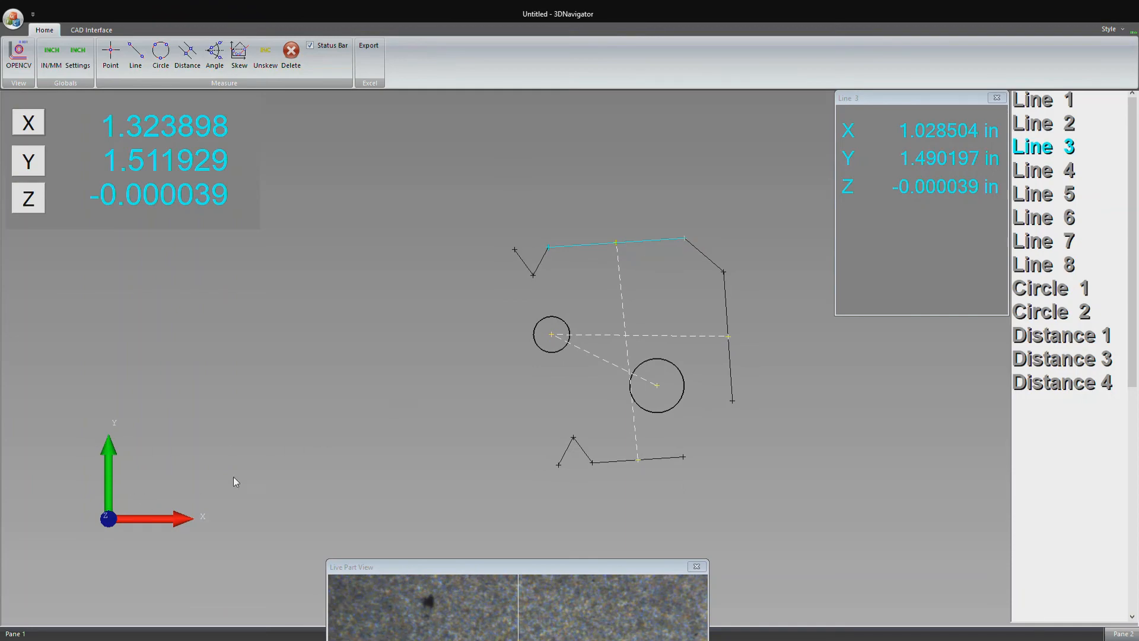
pyautogui.click(239, 56)
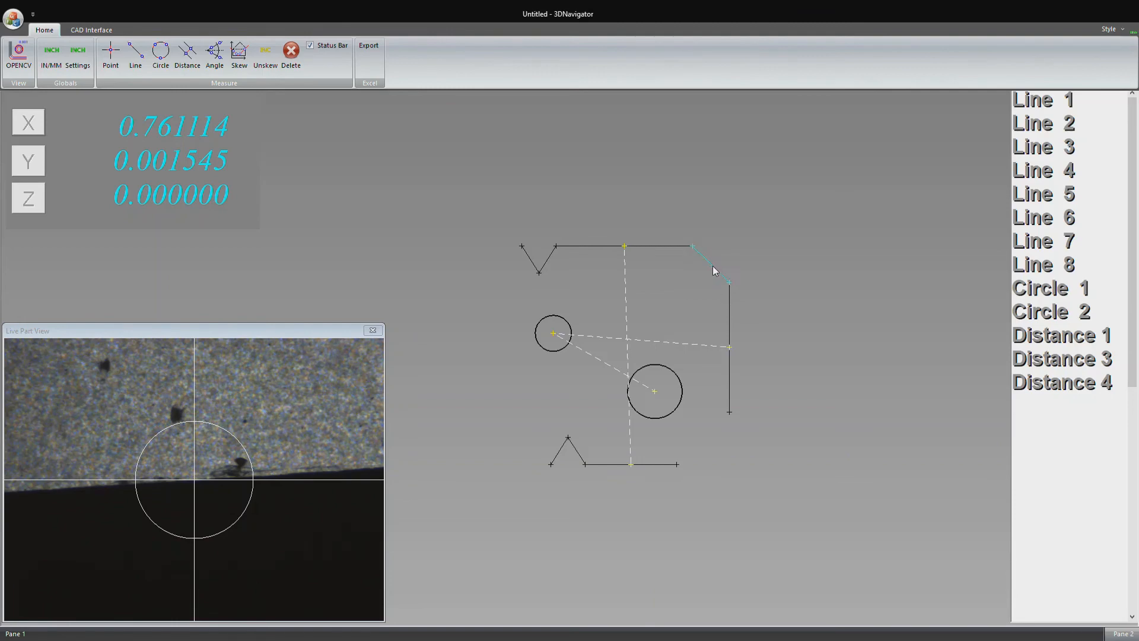
pyautogui.click(214, 56)
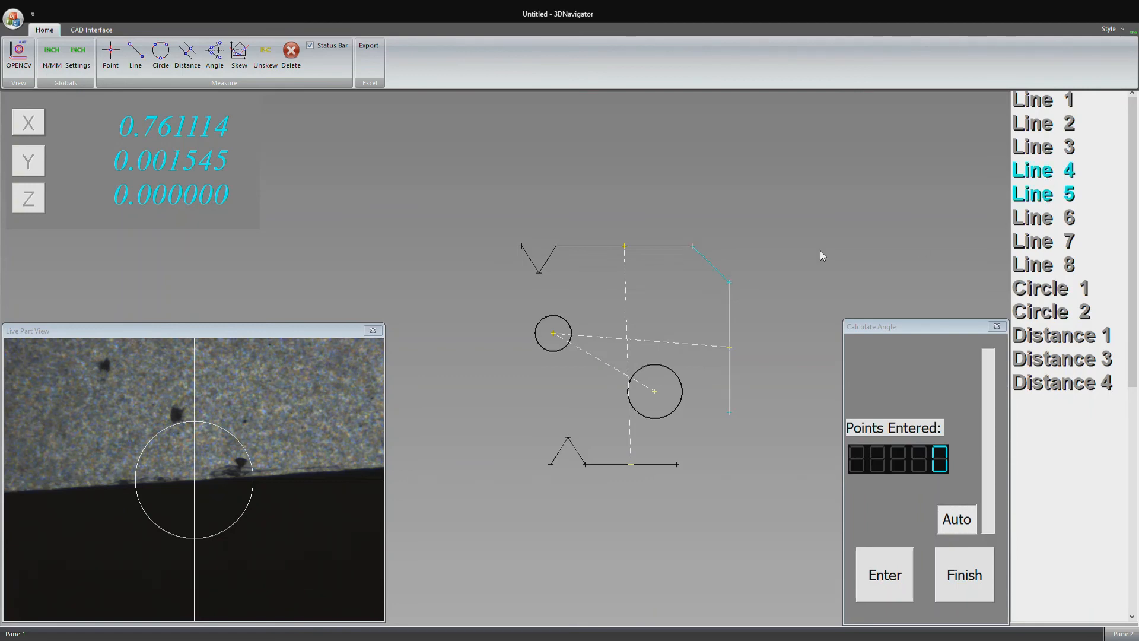
pyautogui.moveTo(744, 269)
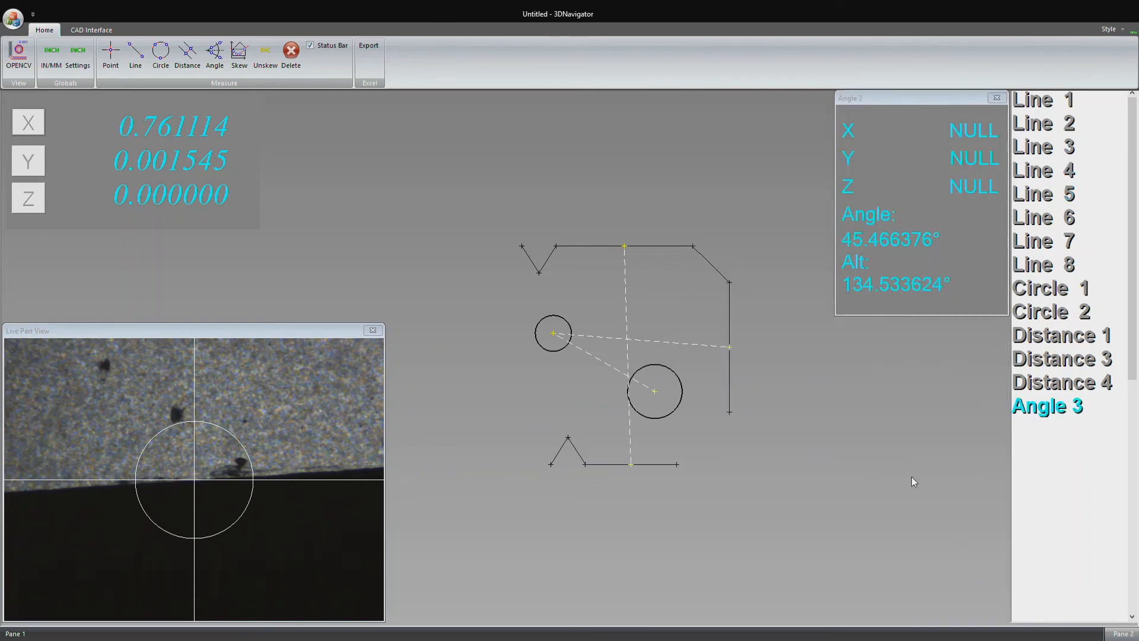
pyautogui.moveTo(1072, 392)
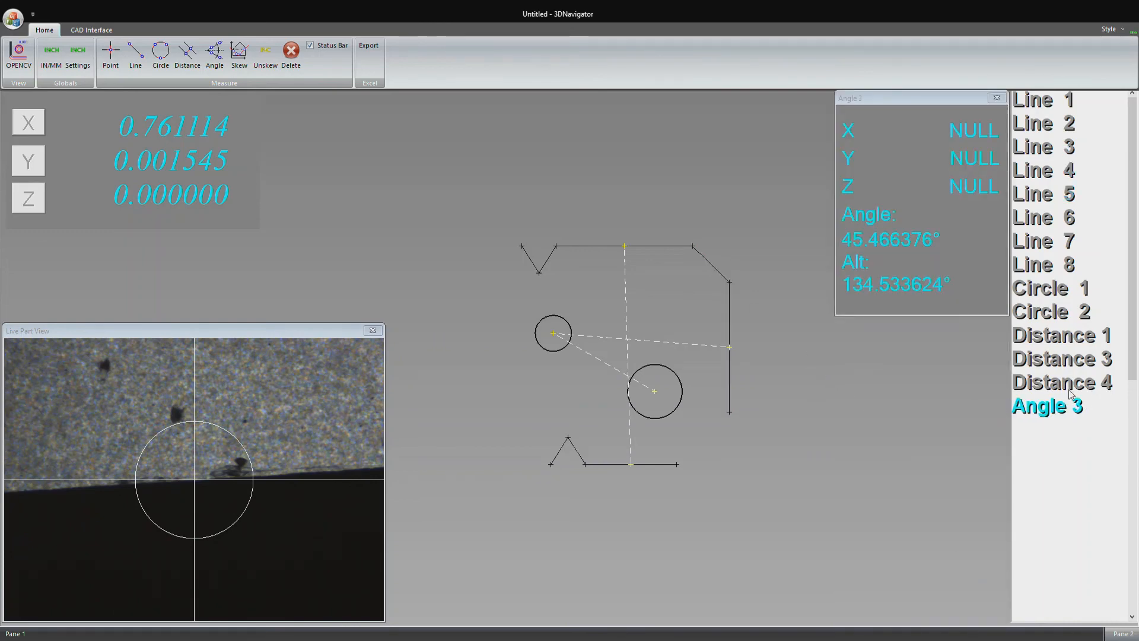
pyautogui.moveTo(763, 267)
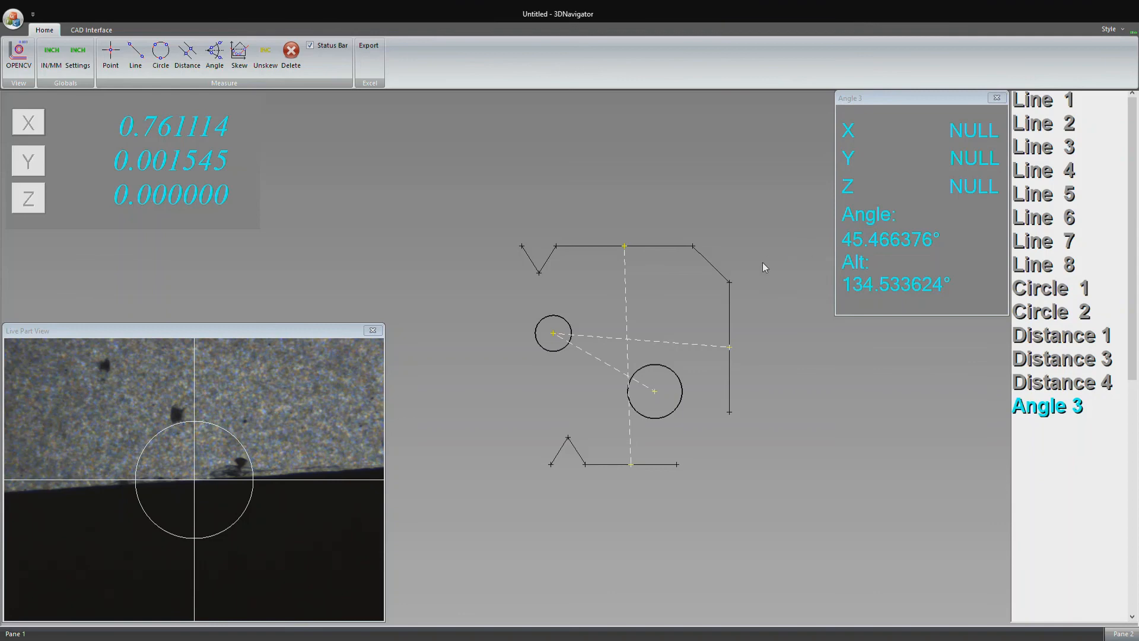
pyautogui.moveTo(712, 283)
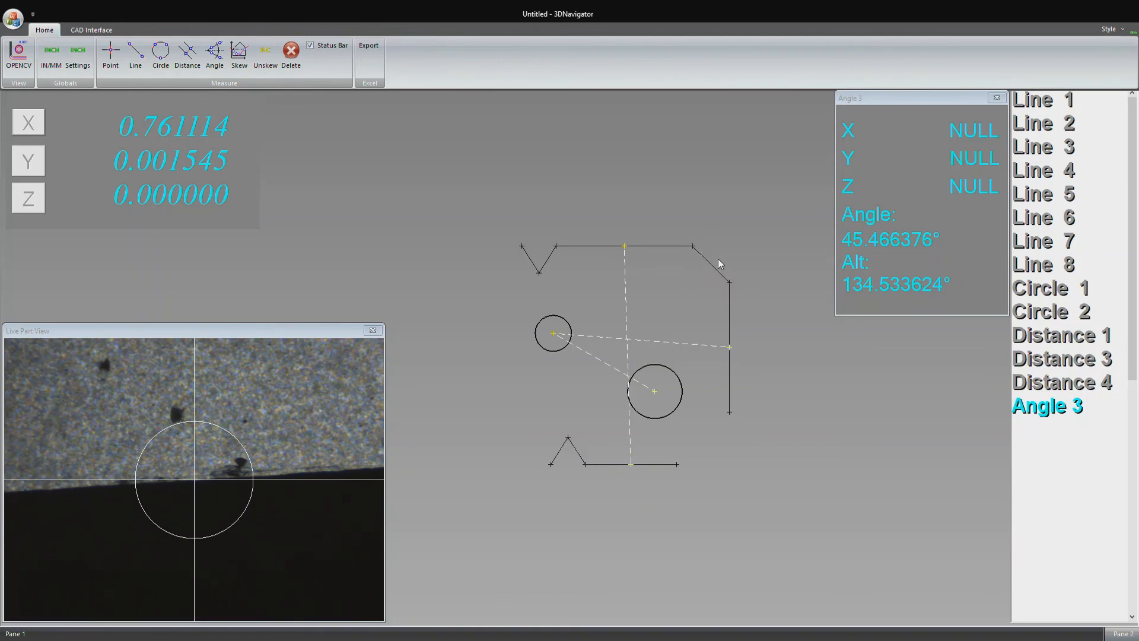
pyautogui.moveTo(731, 245)
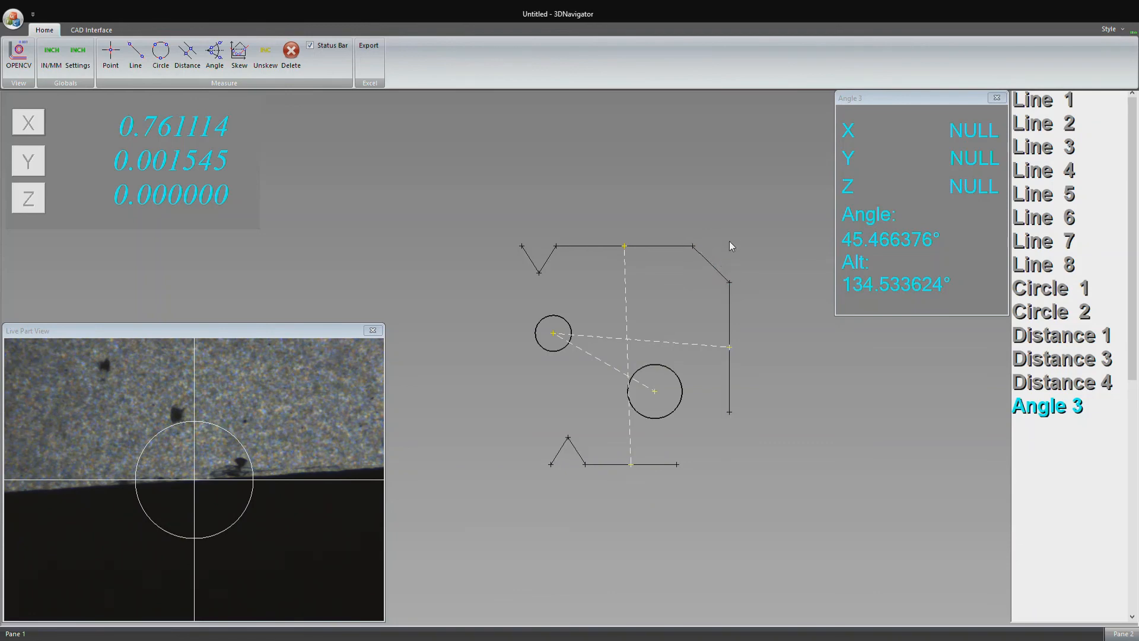
pyautogui.moveTo(689, 191)
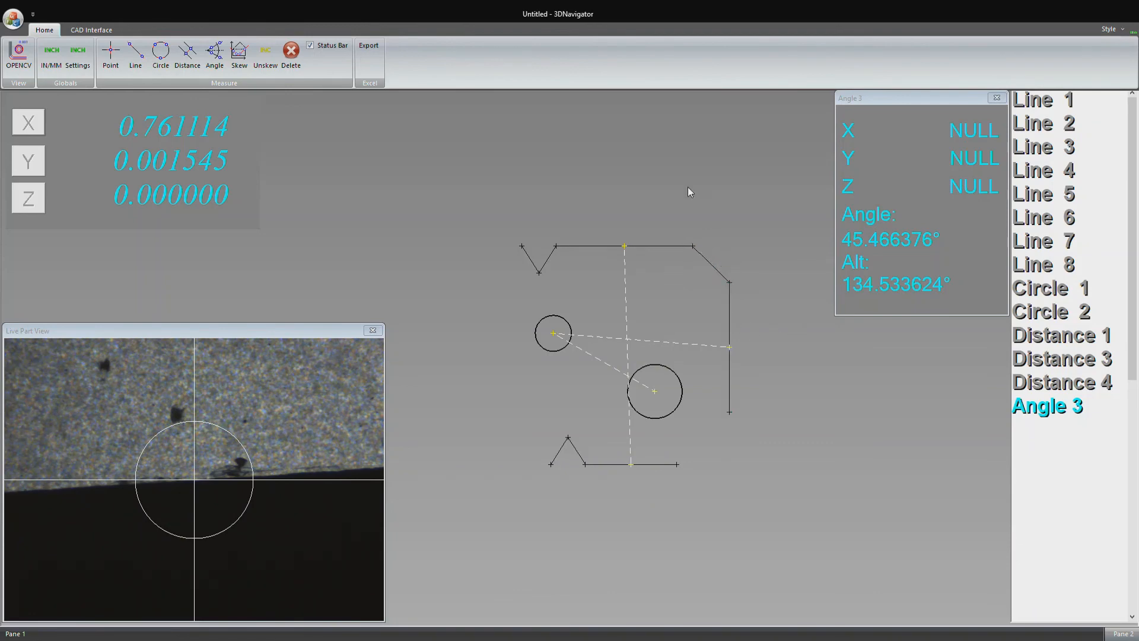
pyautogui.moveTo(835, 209)
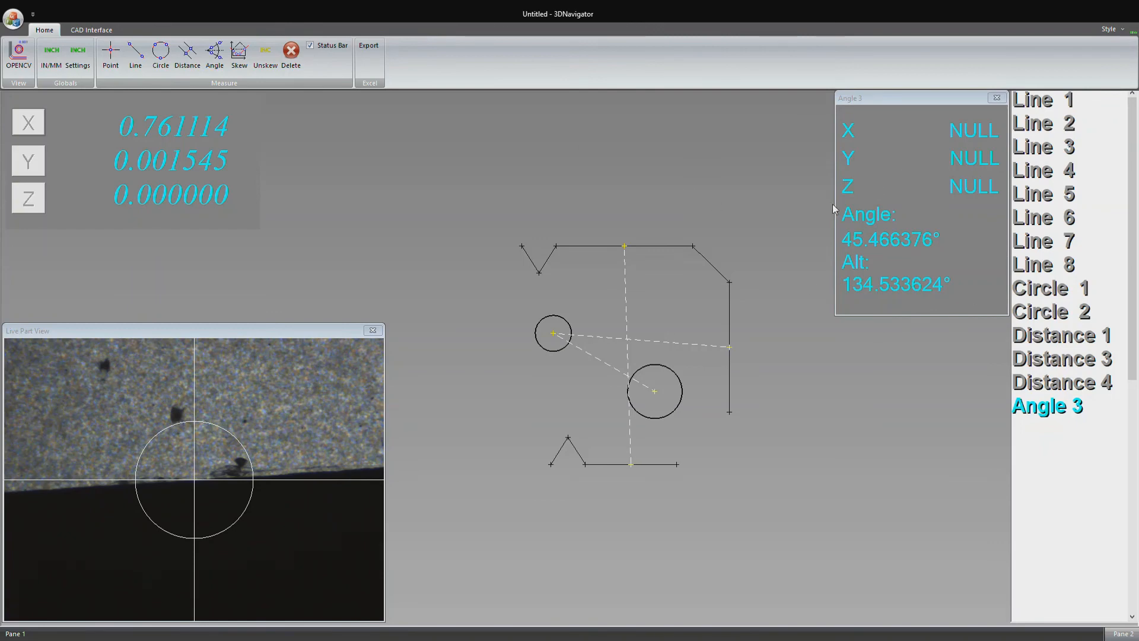
pyautogui.moveTo(1040, 315)
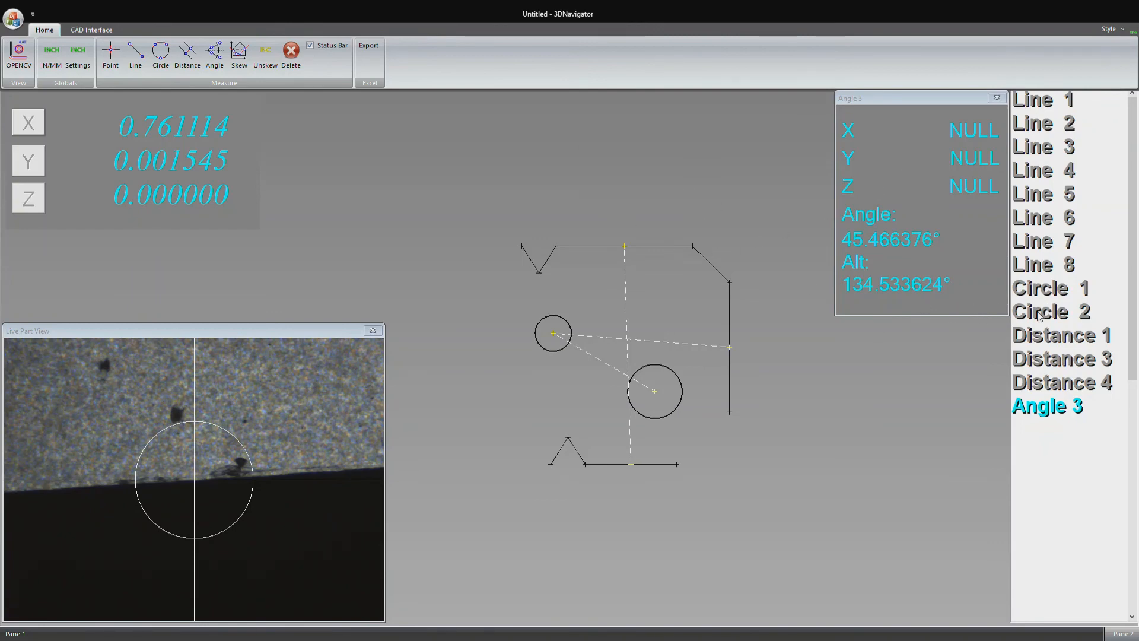
# - Delete Circle 2, then view Angle 3 reading 45.466376°
pyautogui.click(1050, 311)
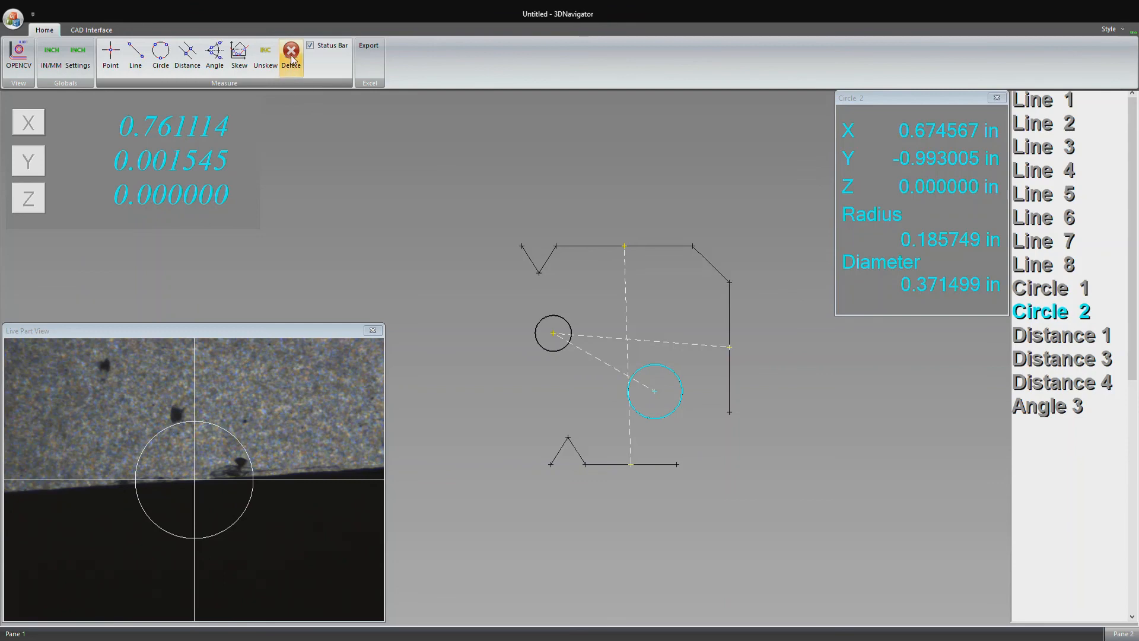
pyautogui.click(291, 54)
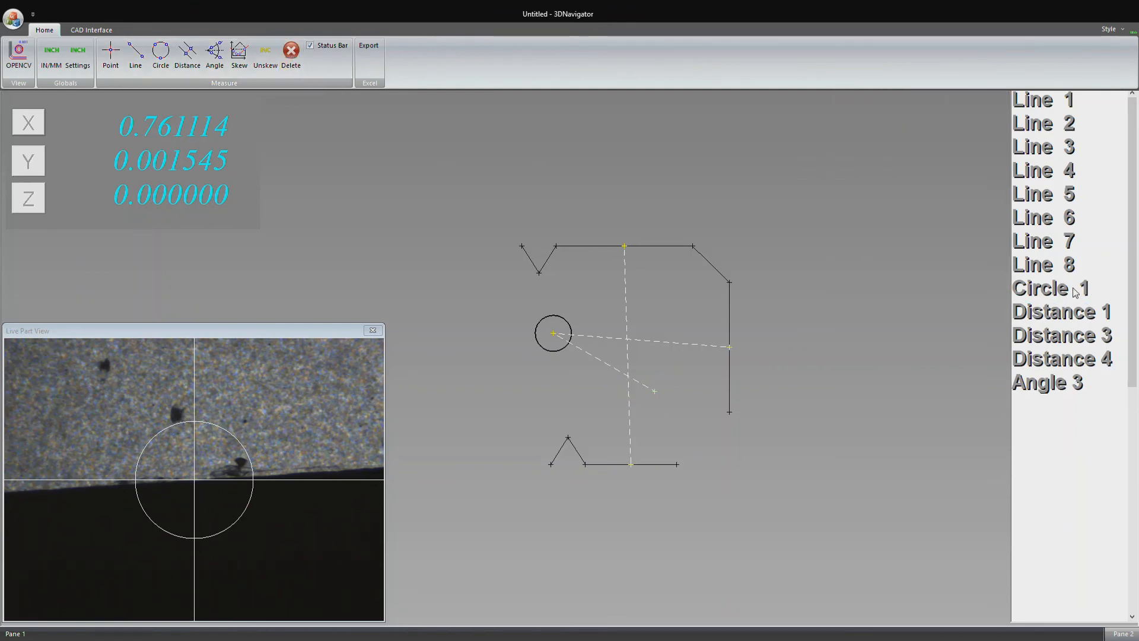
pyautogui.moveTo(679, 364)
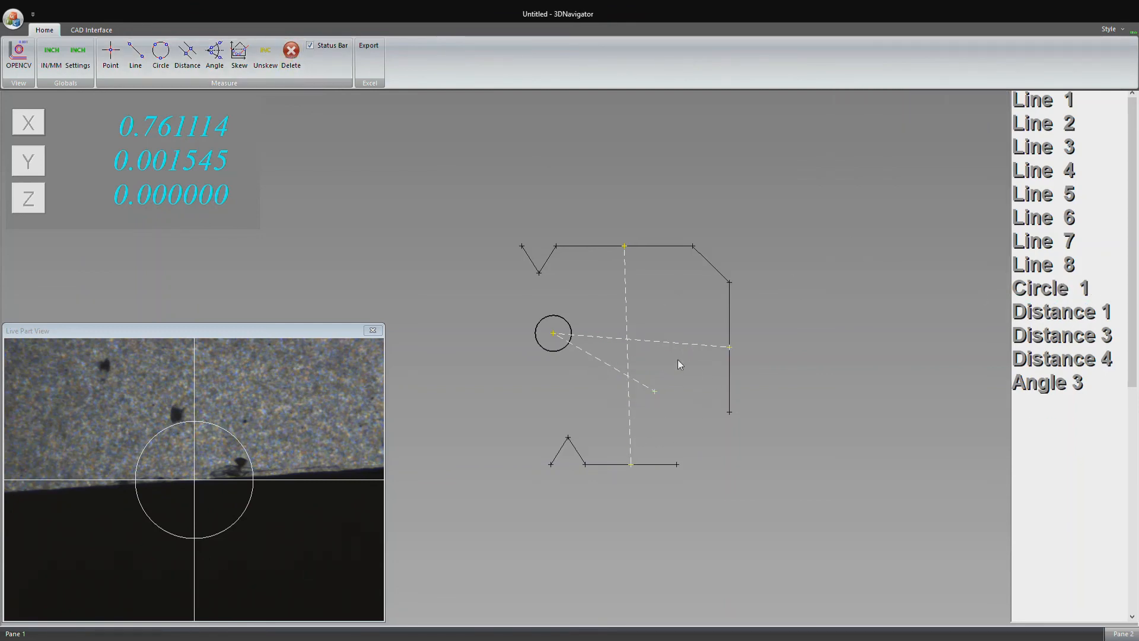
pyautogui.moveTo(808, 353)
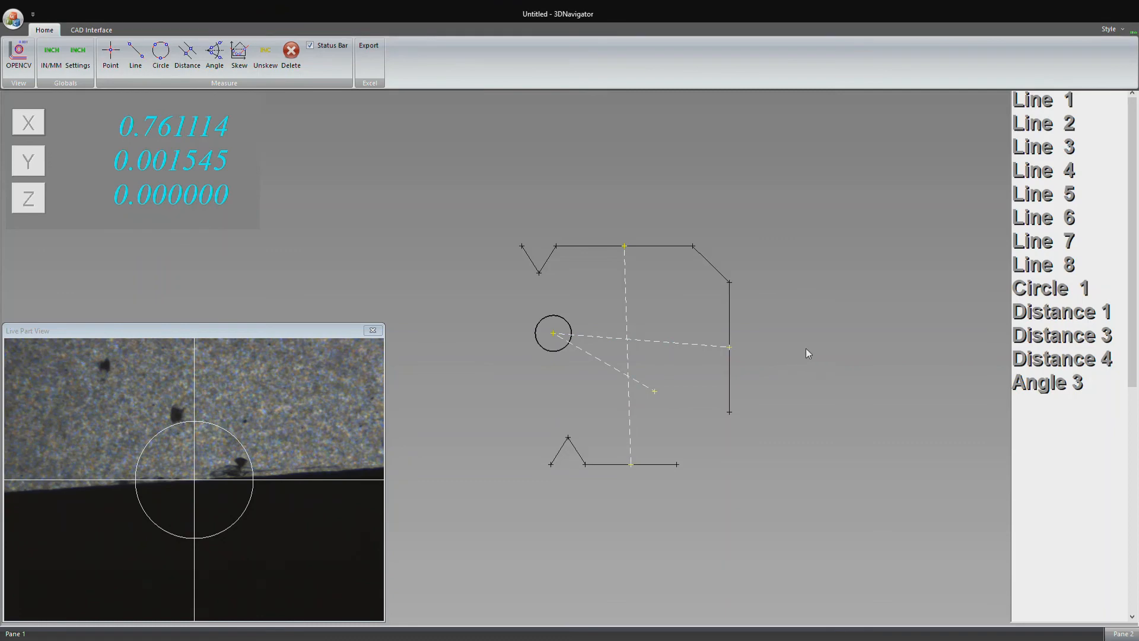
pyautogui.moveTo(814, 334)
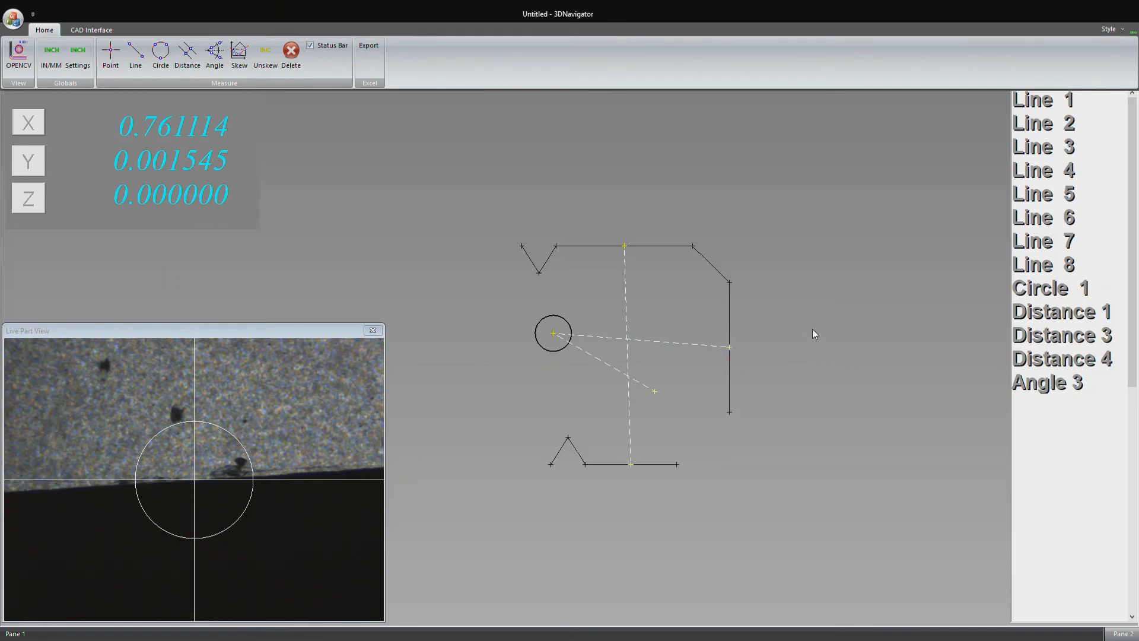
pyautogui.click(1047, 382)
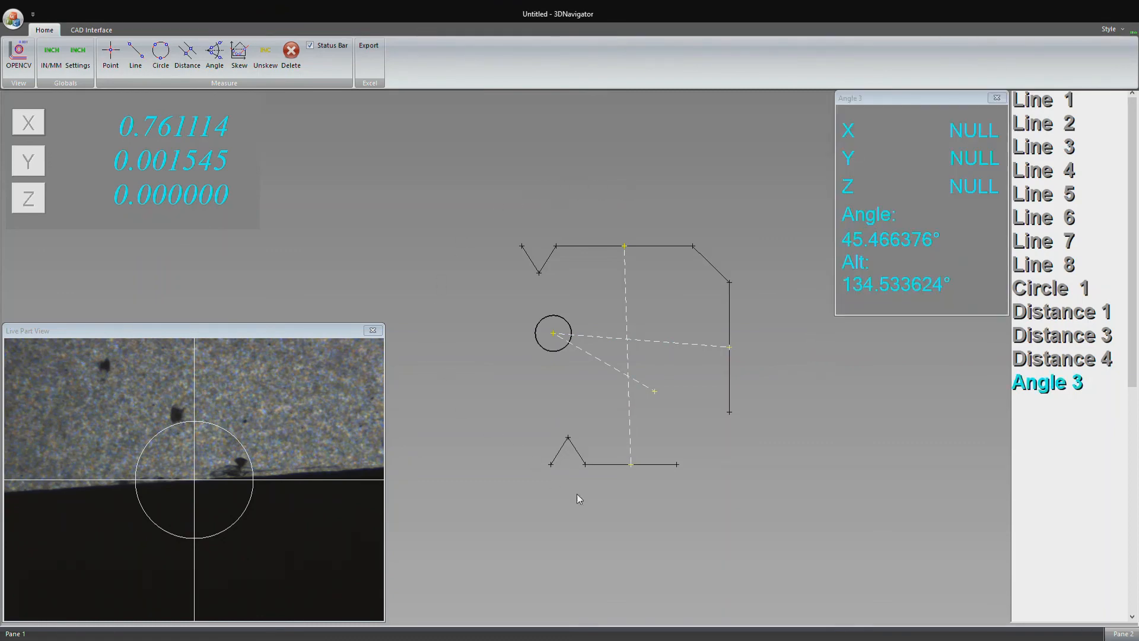
pyautogui.moveTo(784, 279)
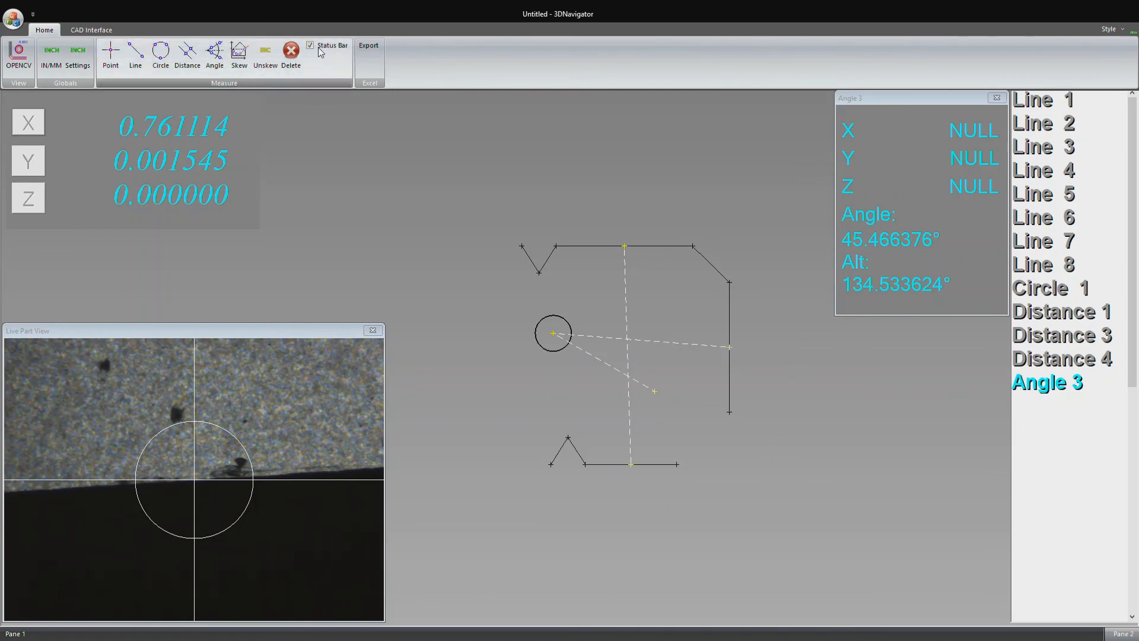
# - Review Line 3, Line 5 and Angle 3, ending on Line 5 (X 1.181395, Y −0.690320)
pyautogui.click(1042, 146)
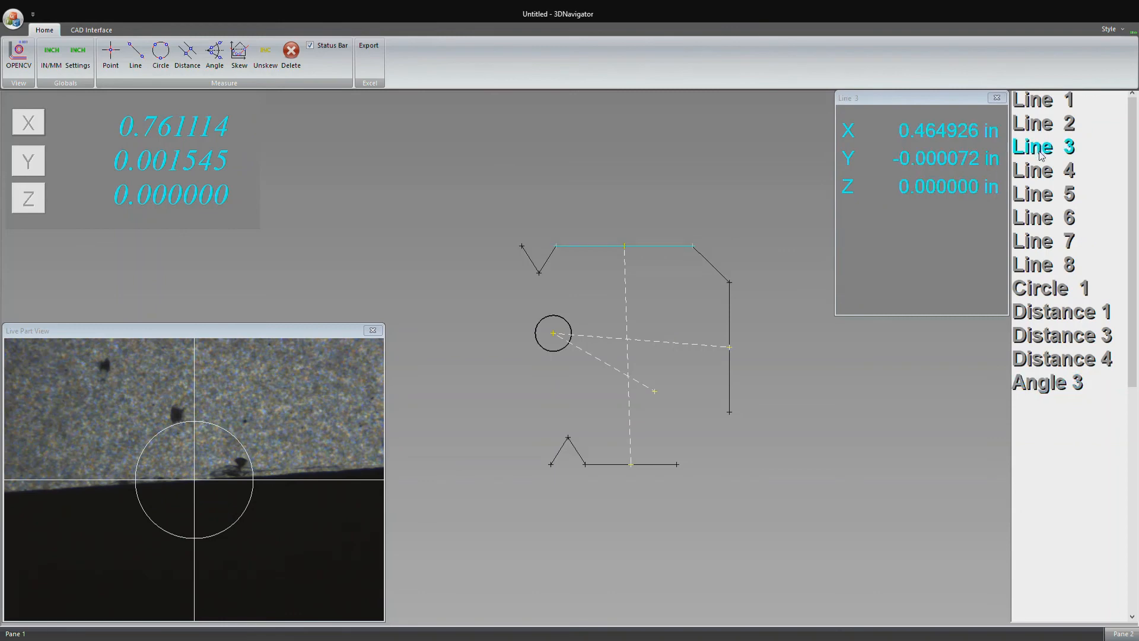
pyautogui.click(1043, 194)
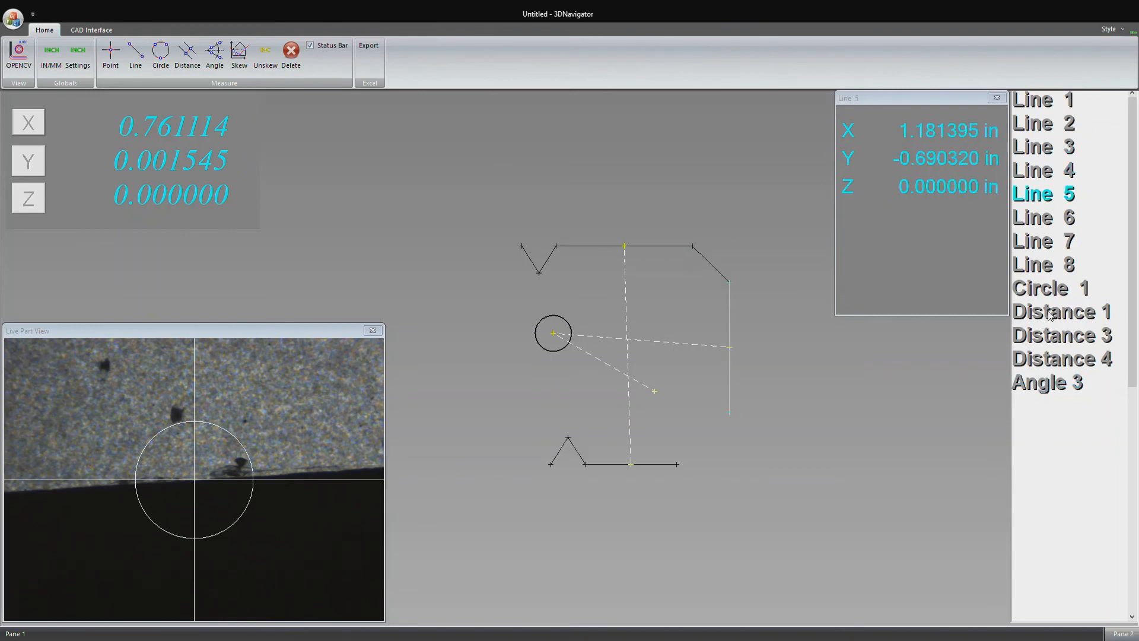
pyautogui.click(1047, 382)
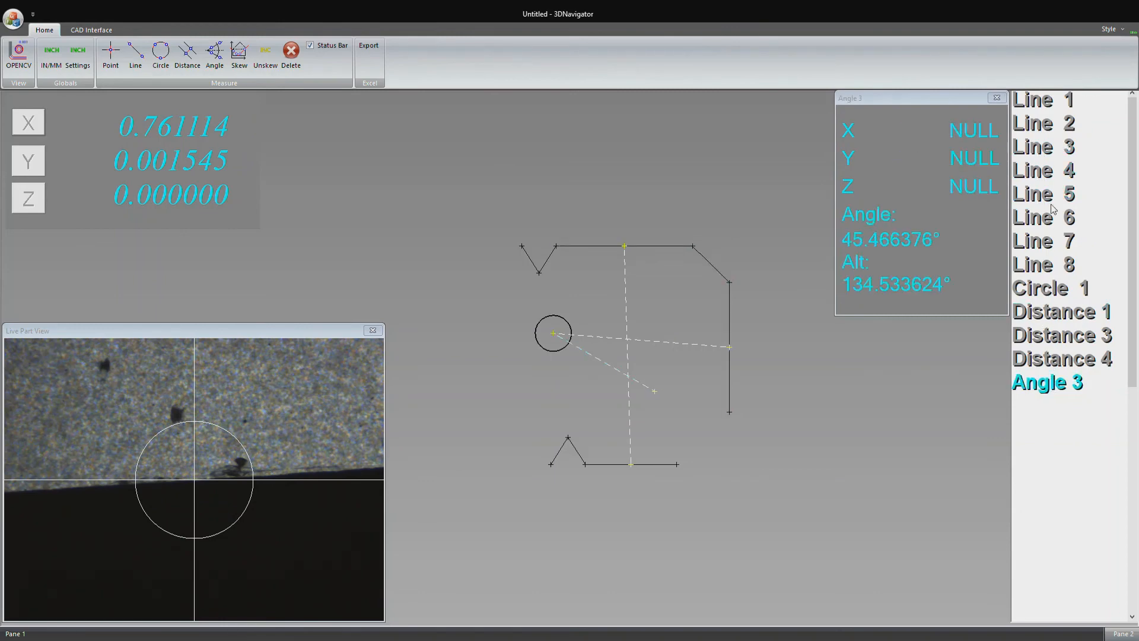
pyautogui.click(1043, 194)
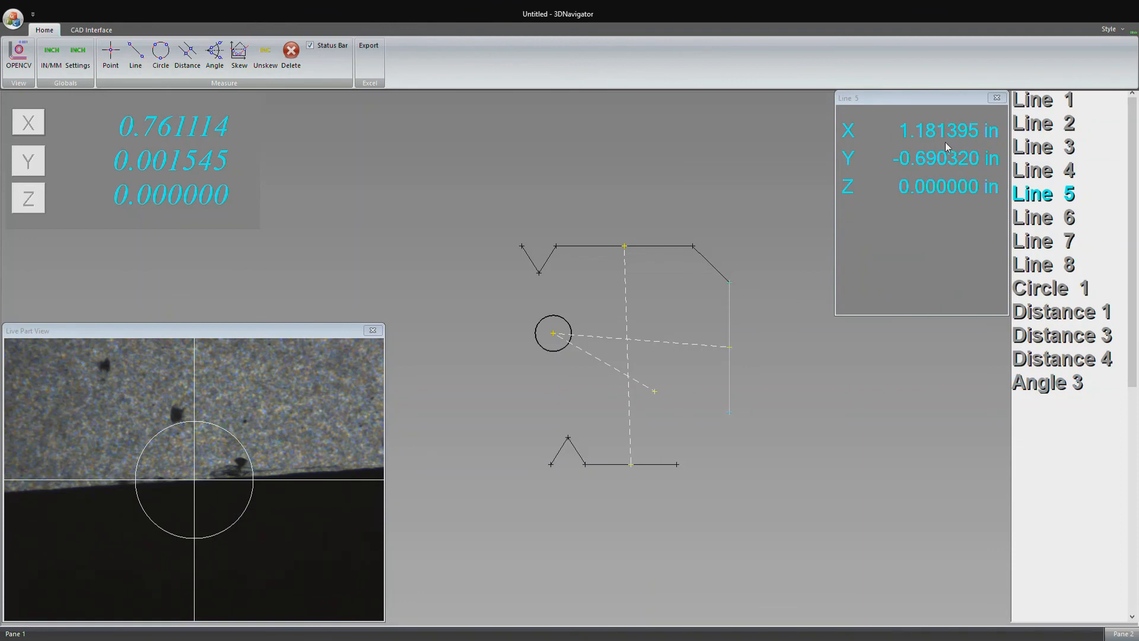
pyautogui.moveTo(719, 162)
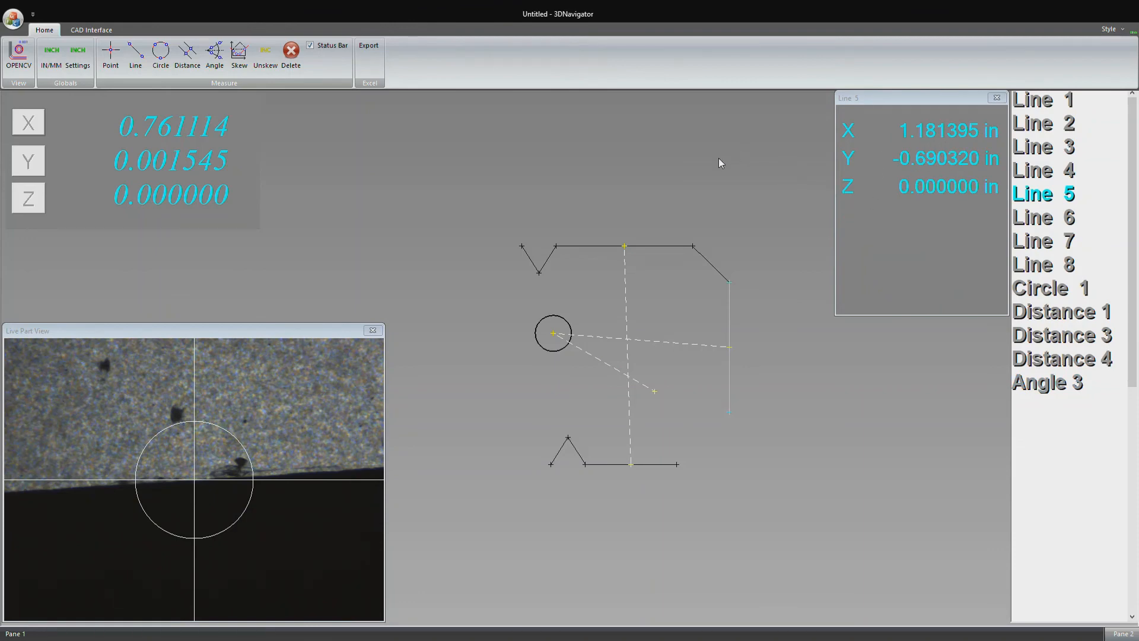
pyautogui.moveTo(369, 46)
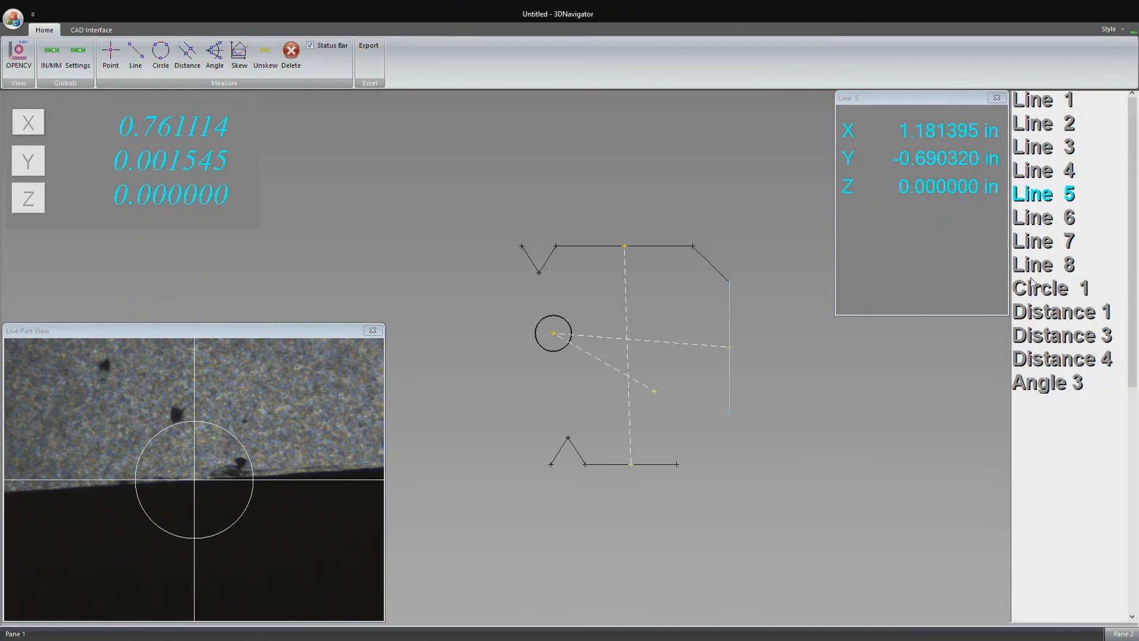
pyautogui.moveTo(804, 345)
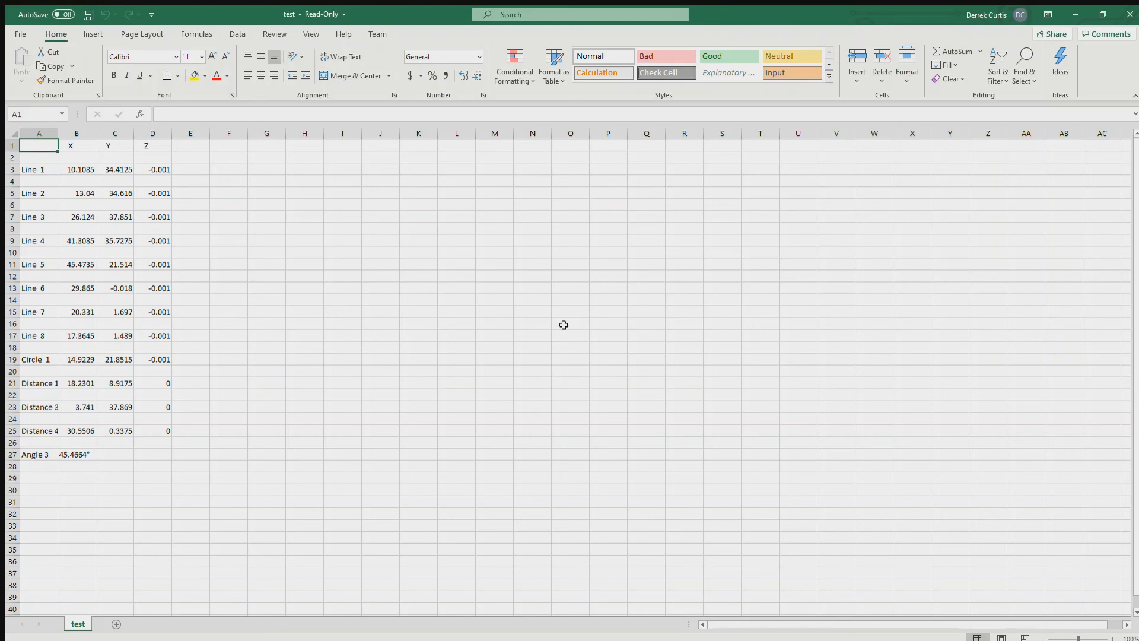
pyautogui.moveTo(158, 185)
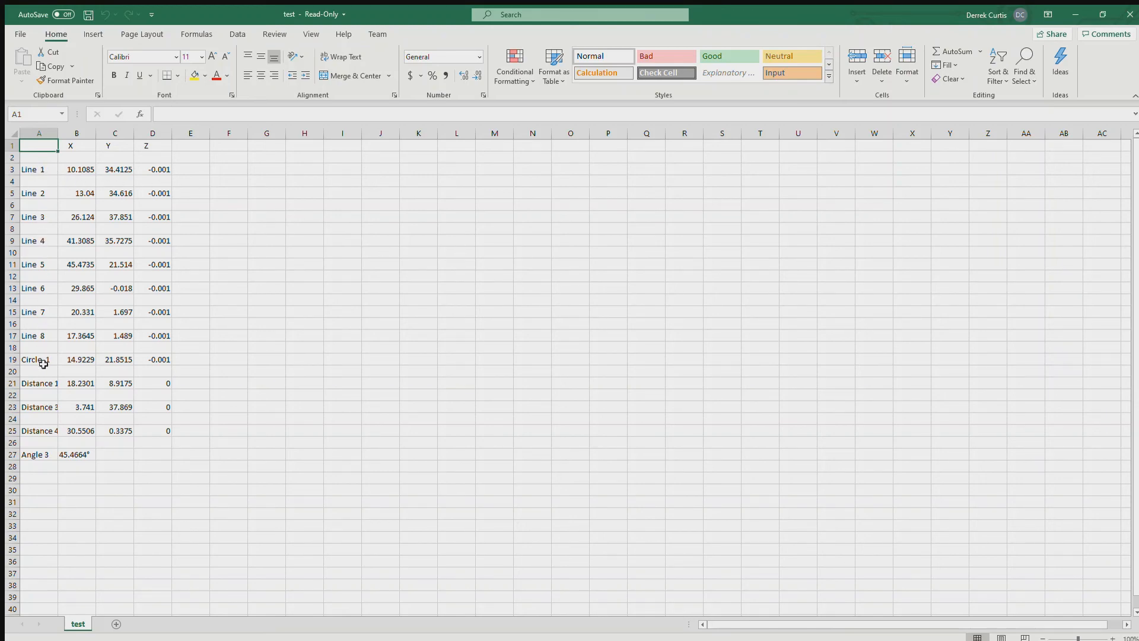
pyautogui.moveTo(43, 451)
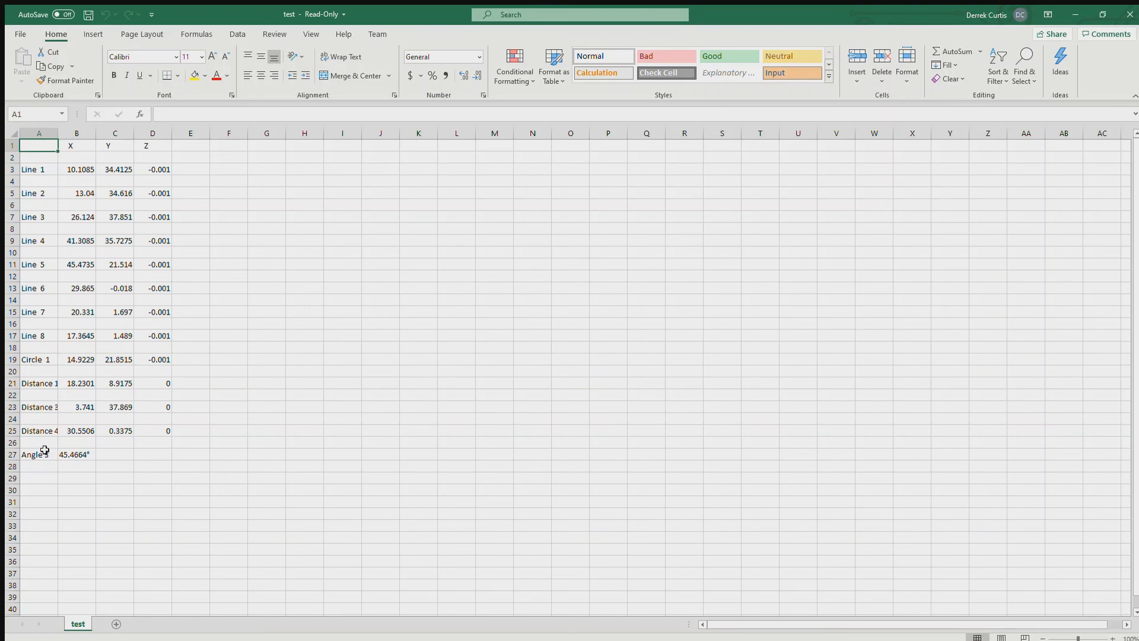